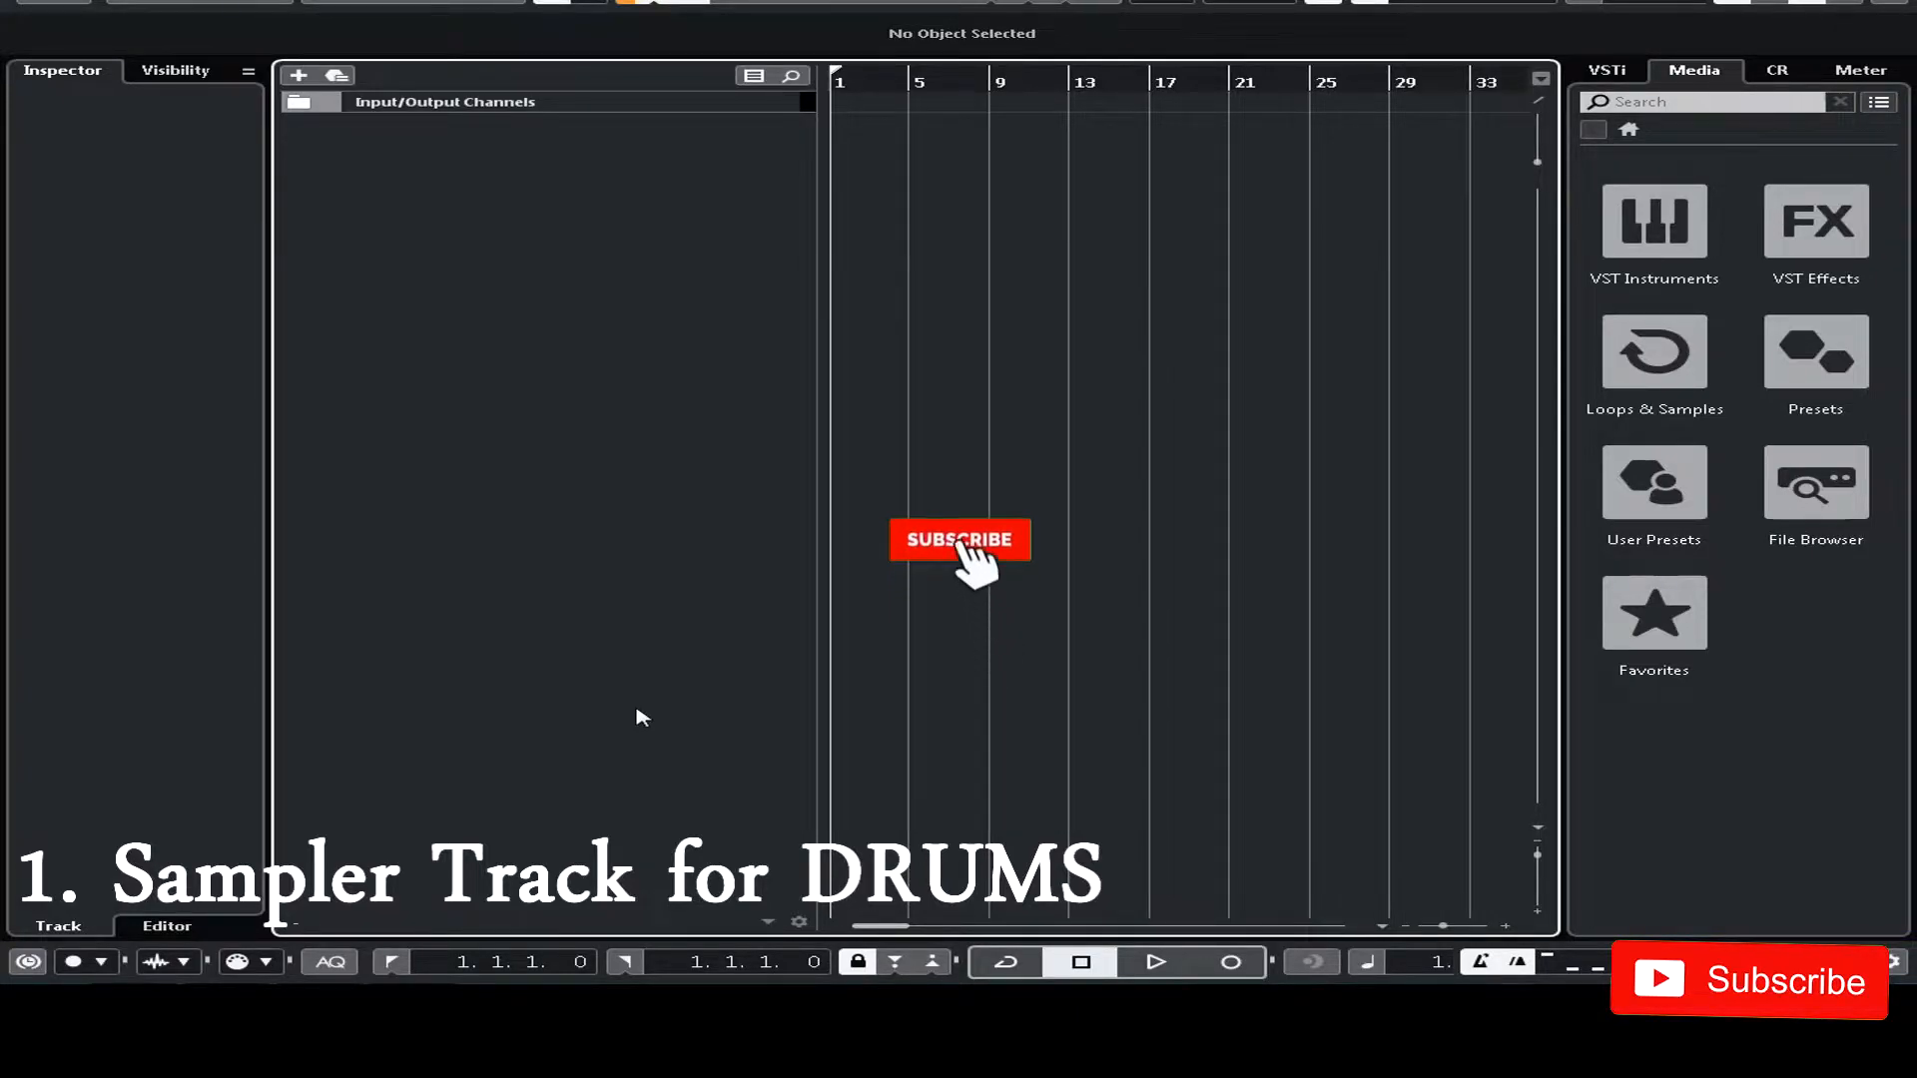
- Search the media library for 'kick' and create a sampler track from 041 Kick SK
{"action": "left_click", "coordinate": [960, 541]}
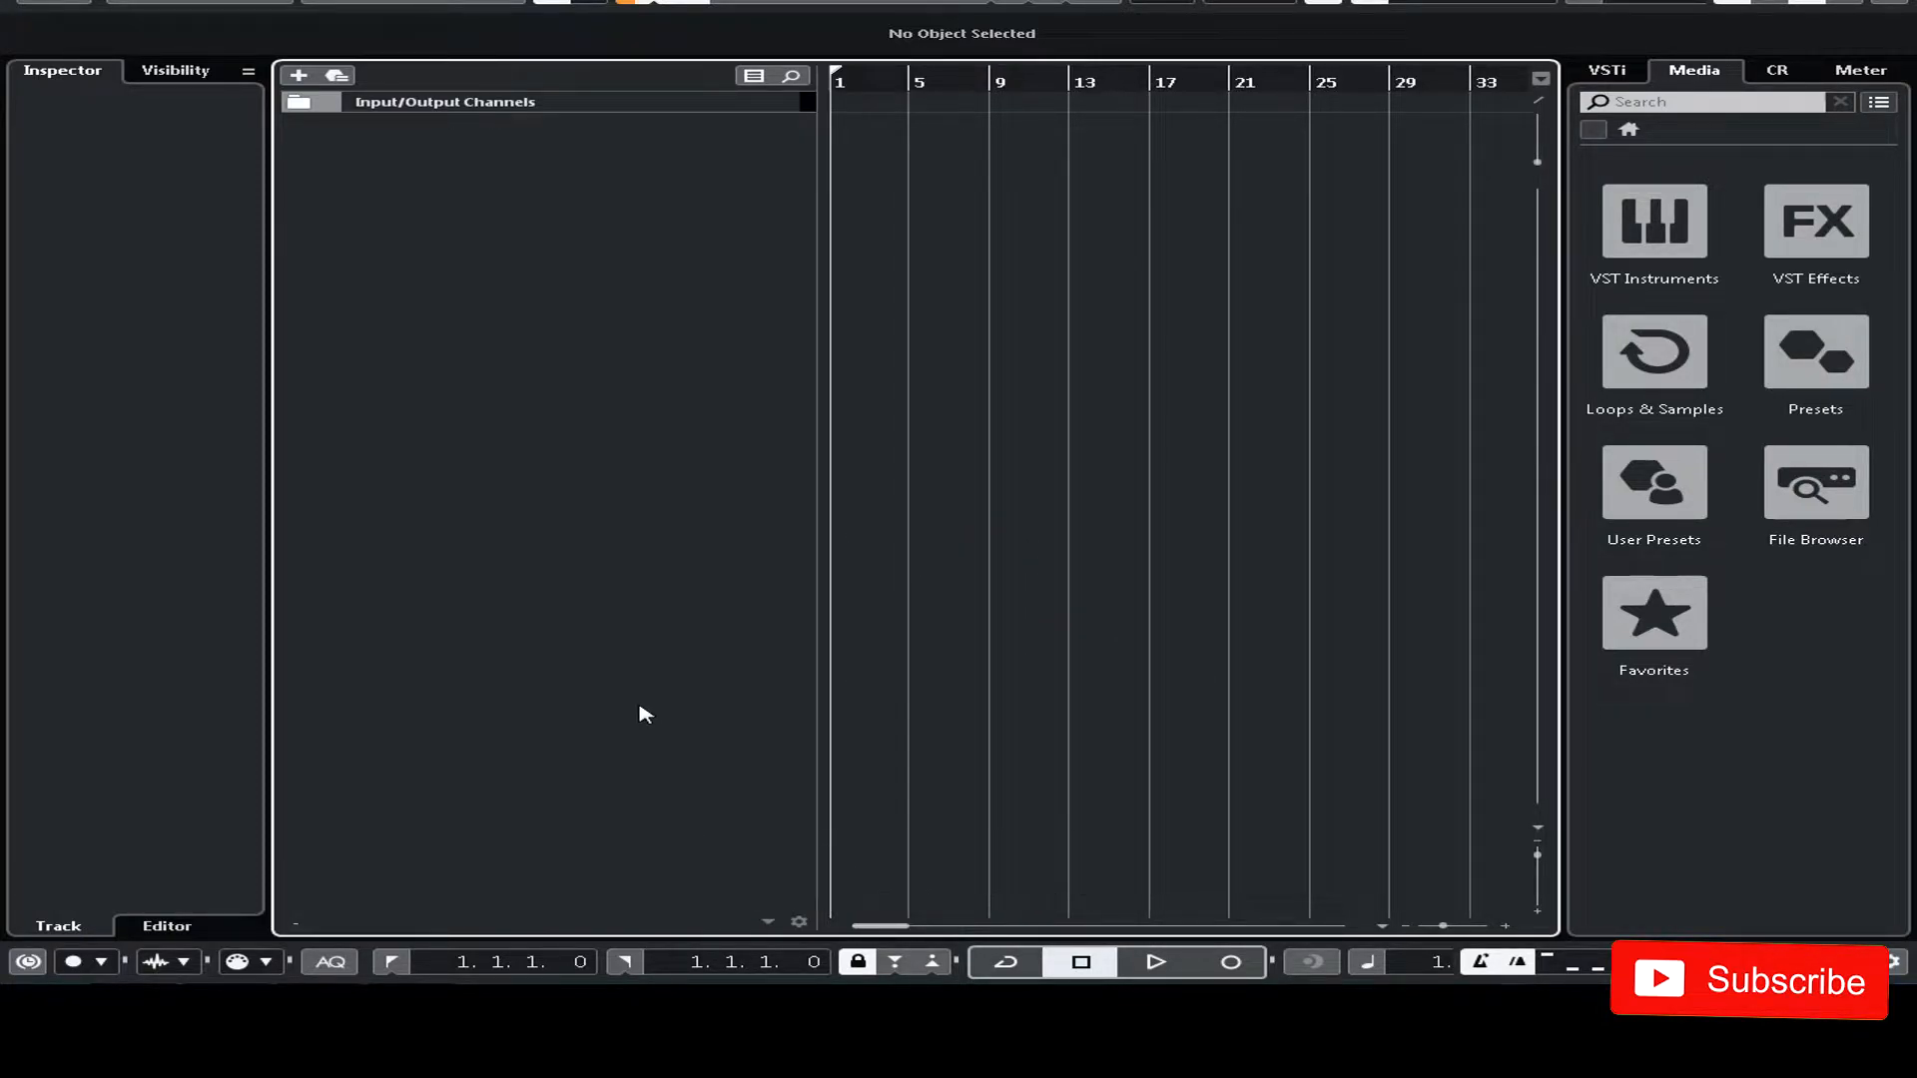
{"action": "mouse_move", "coordinate": [651, 715]}
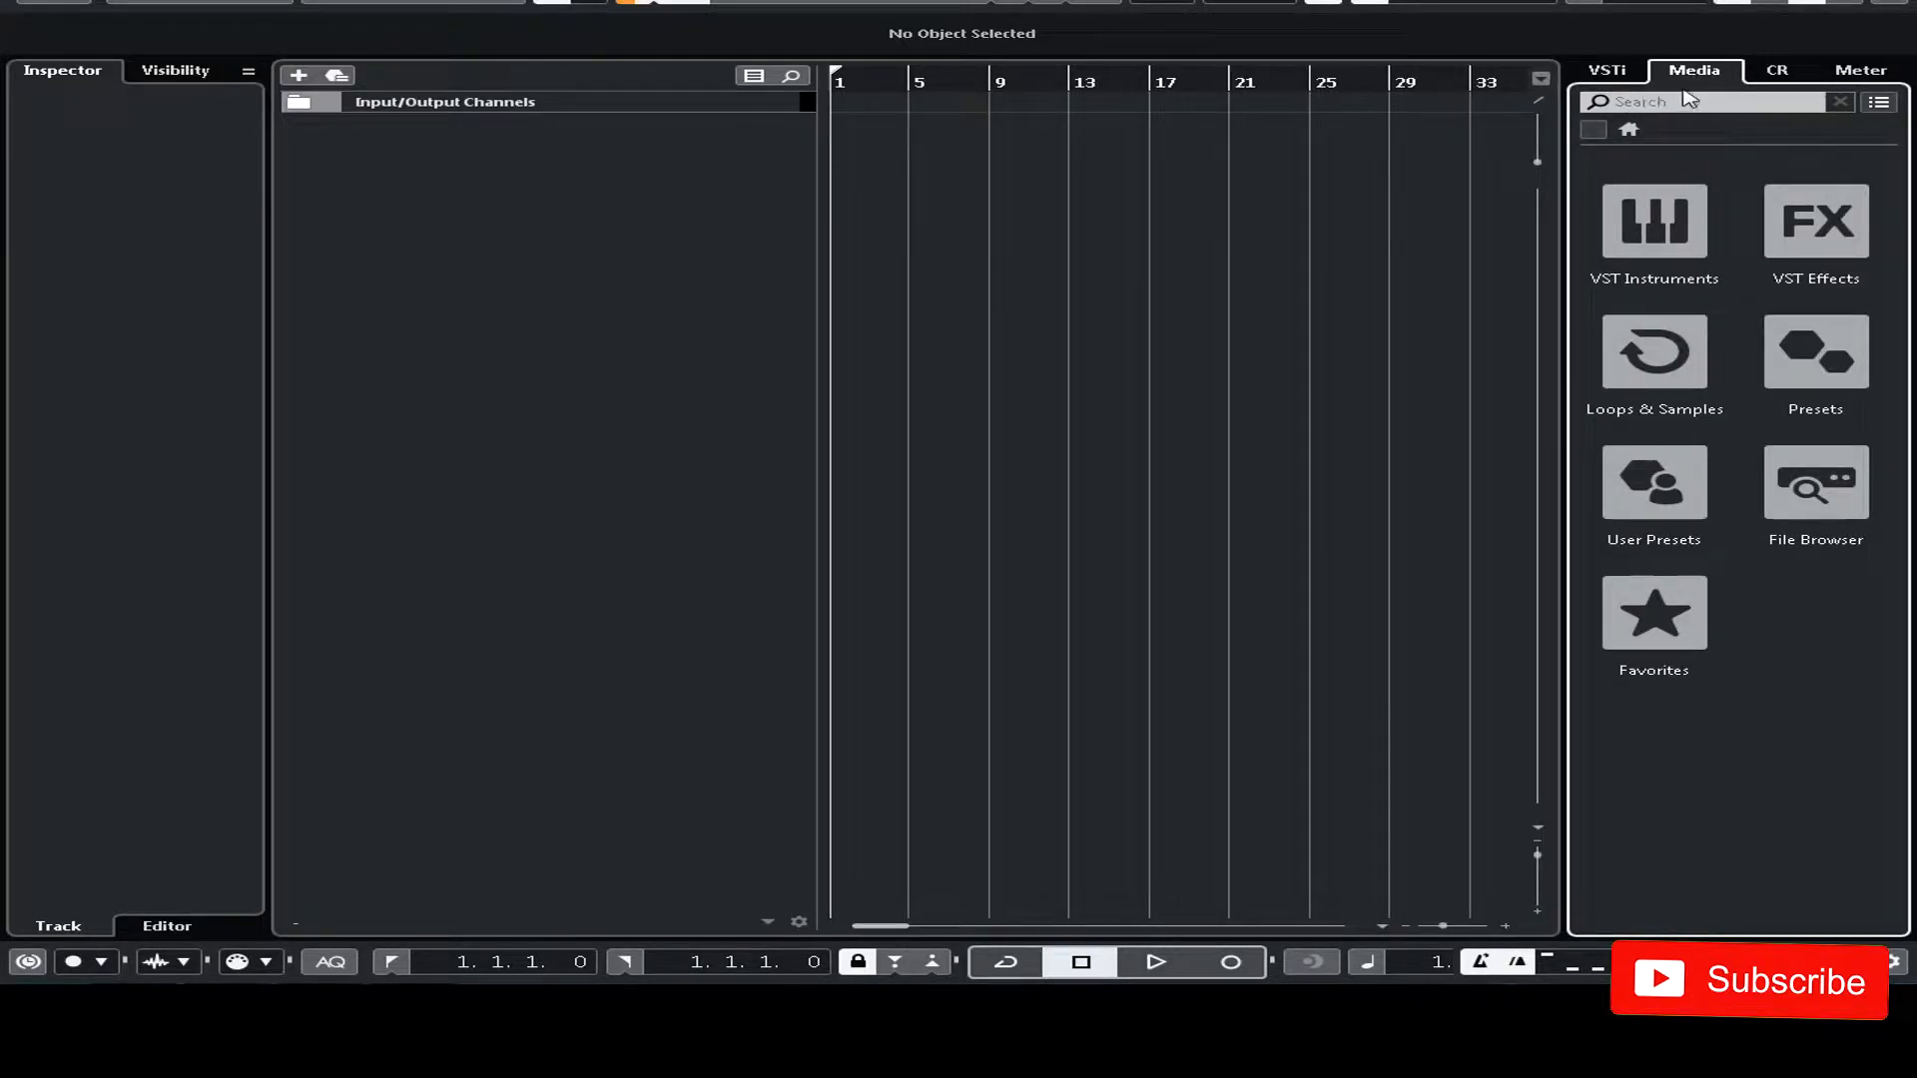
{"action": "left_click", "coordinate": [1705, 101]}
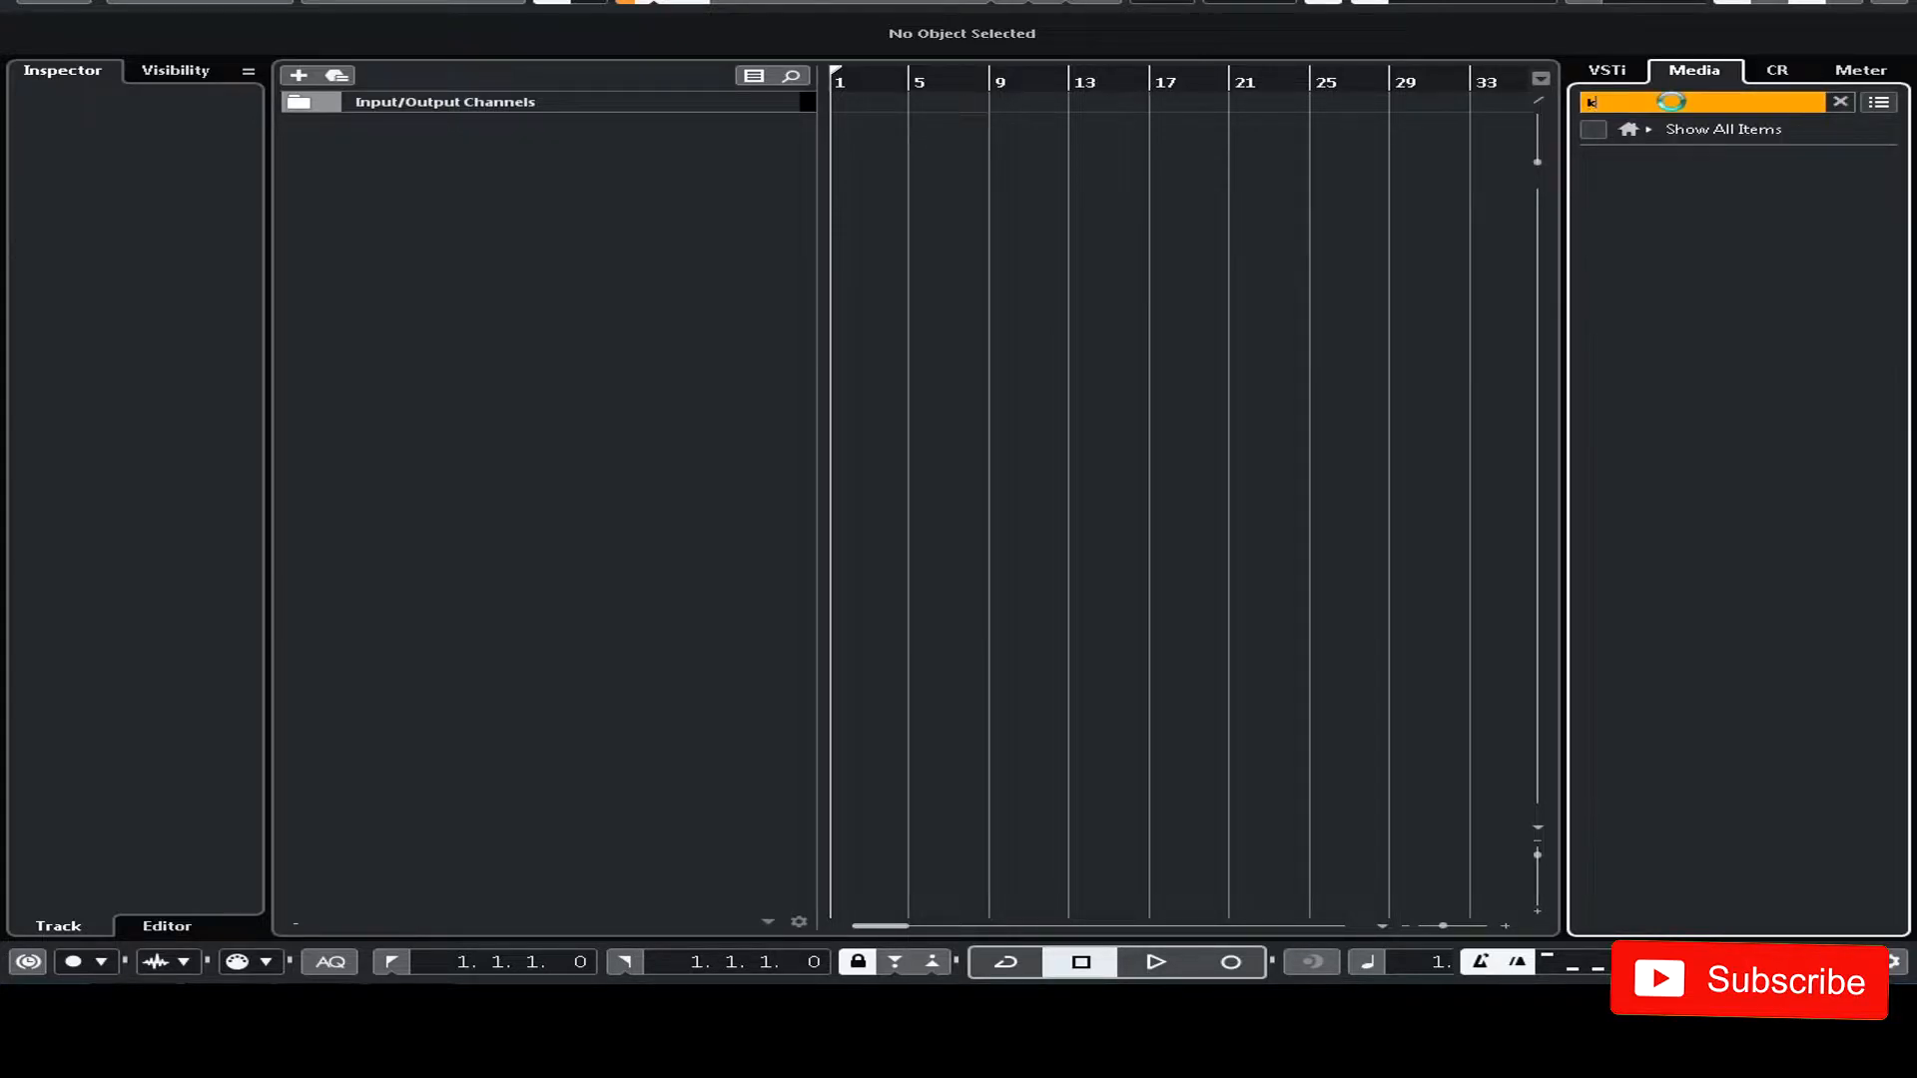
{"action": "type", "text": "kick"}
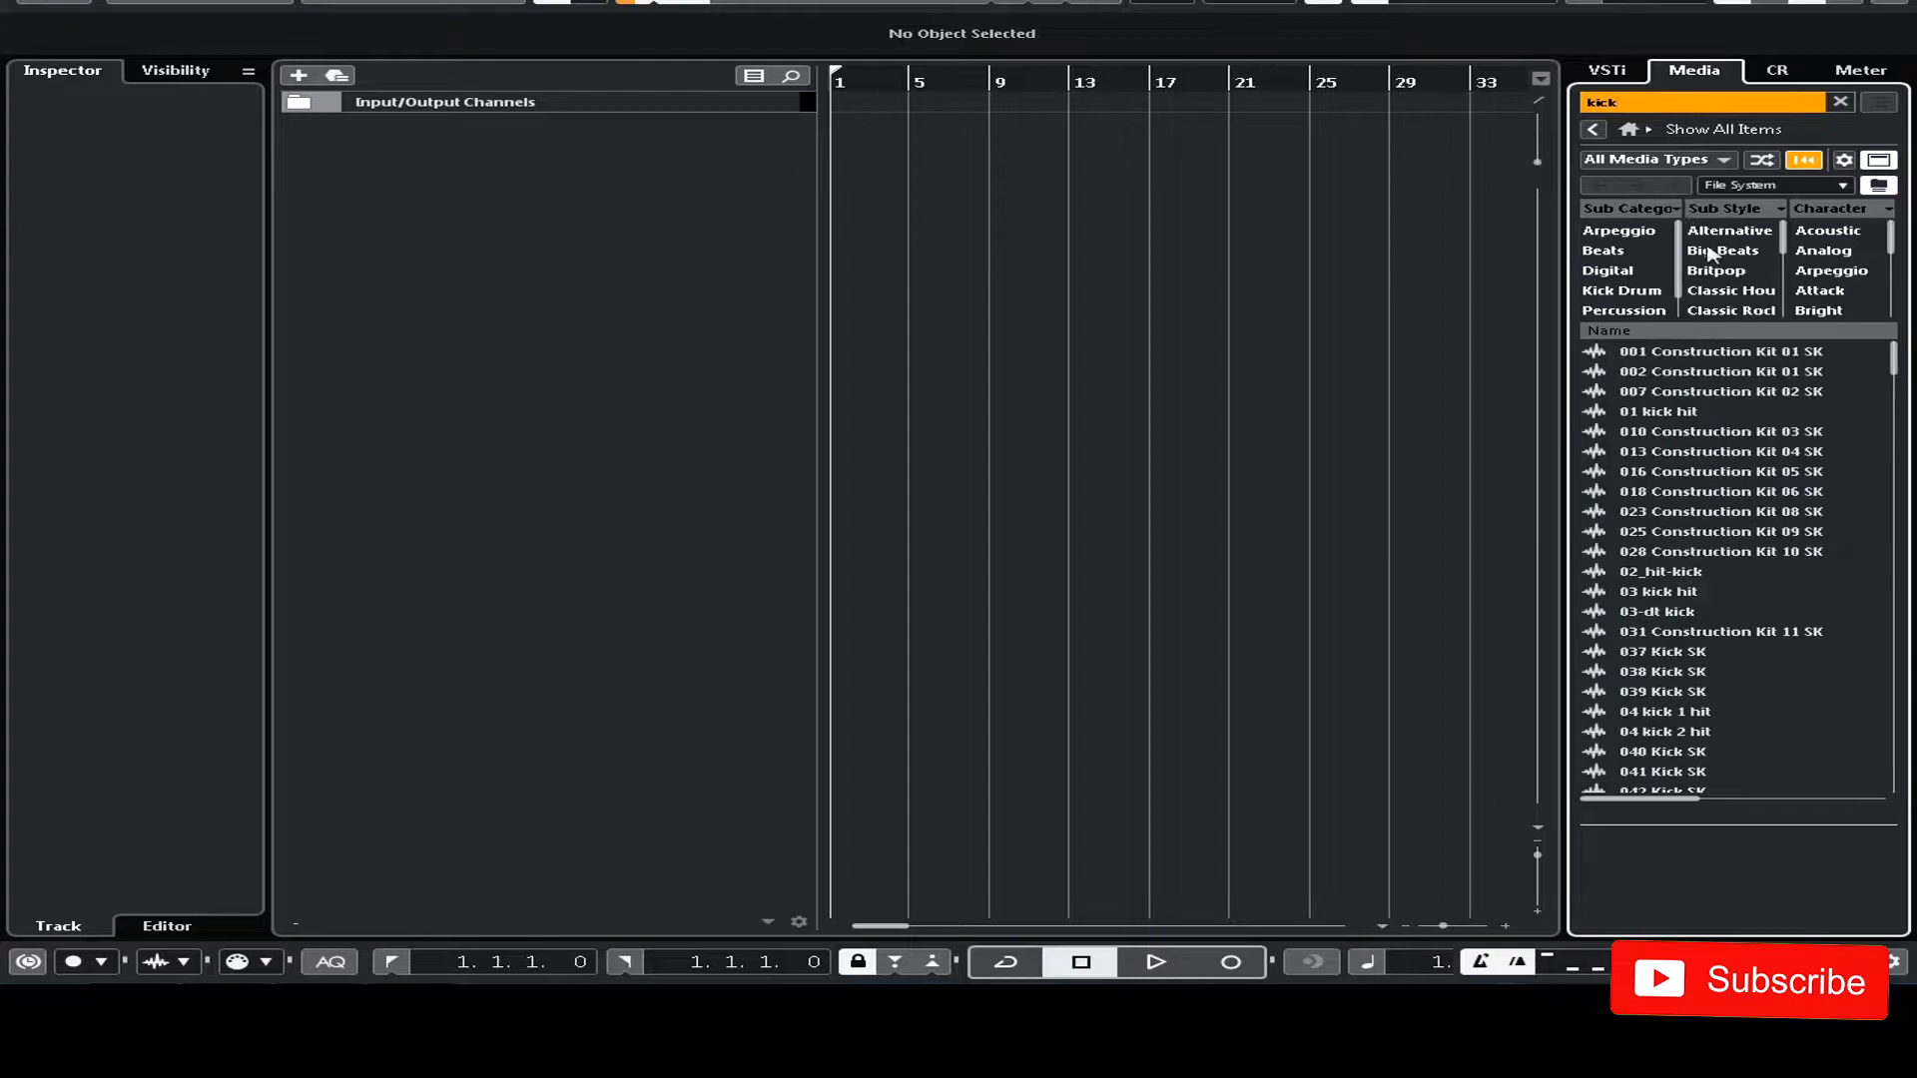
{"action": "left_click", "coordinate": [1663, 611]}
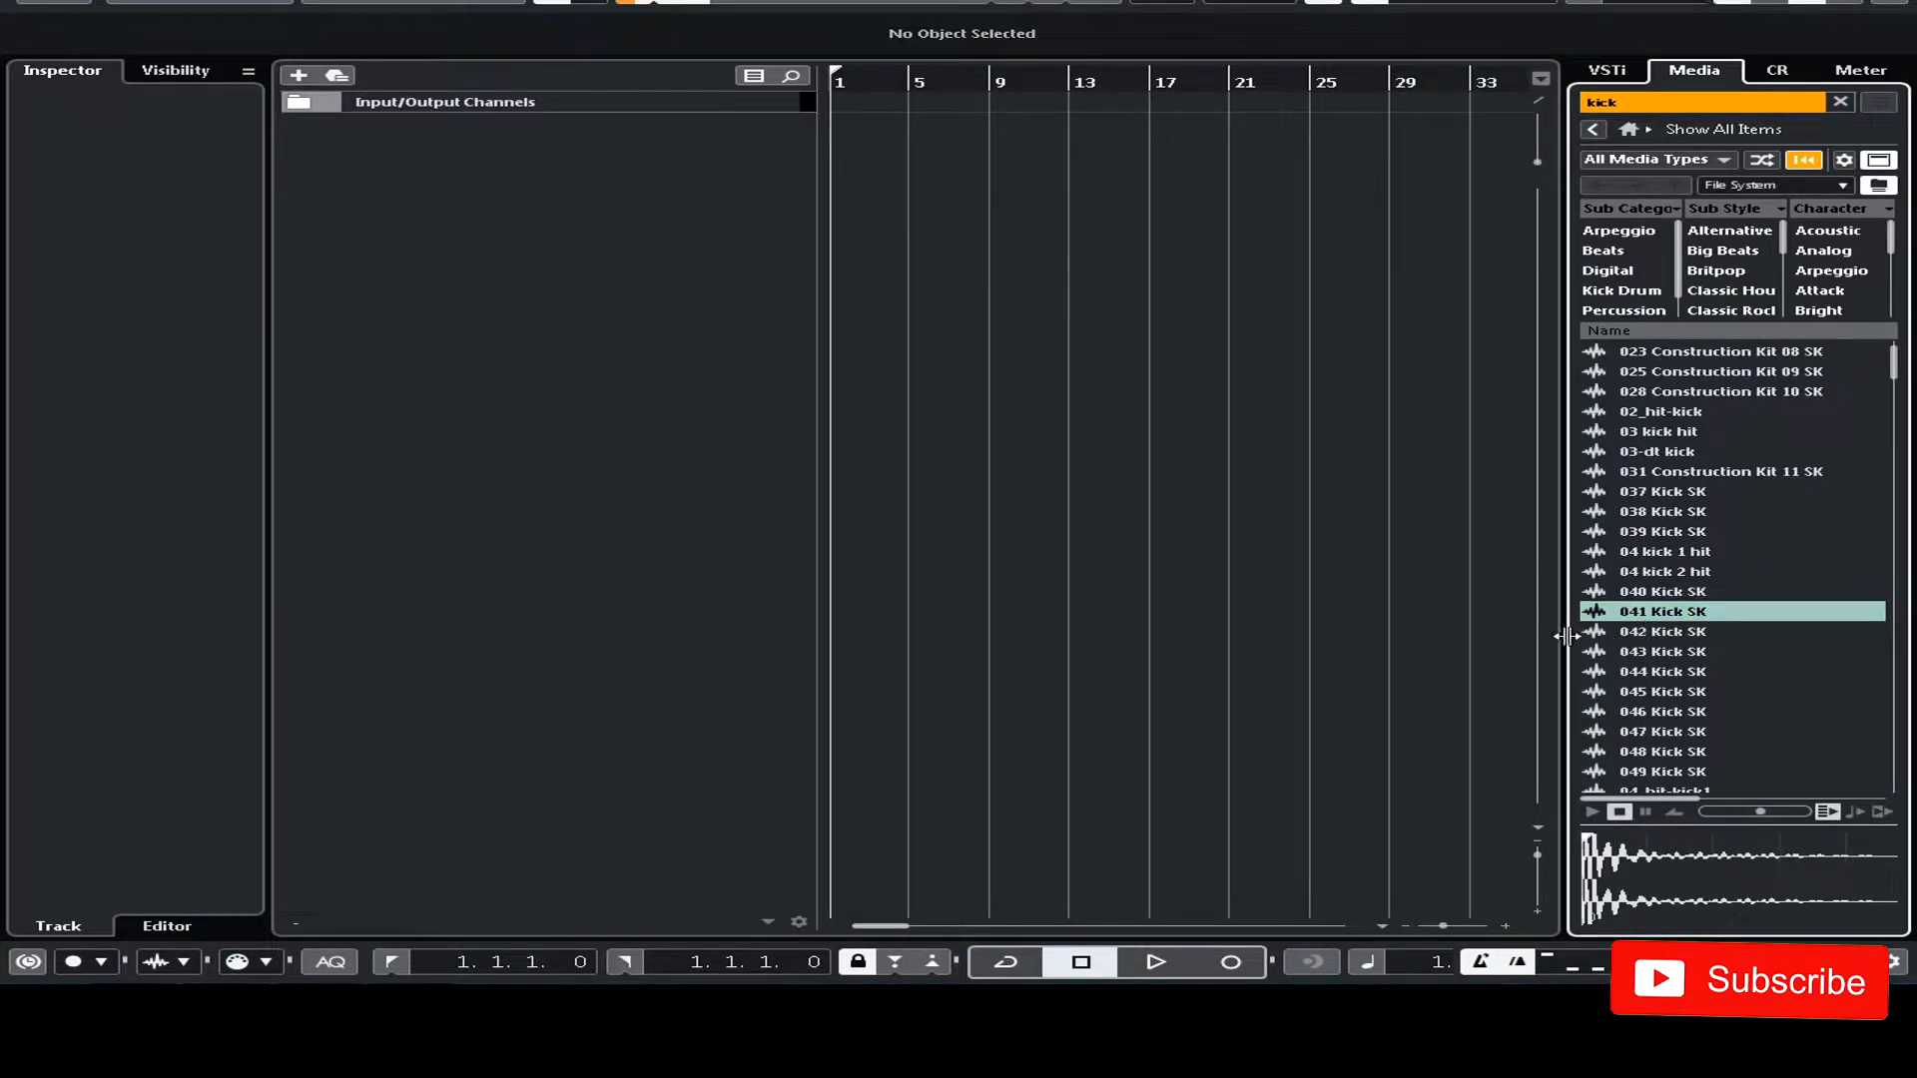
{"action": "right_click", "coordinate": [1659, 611]}
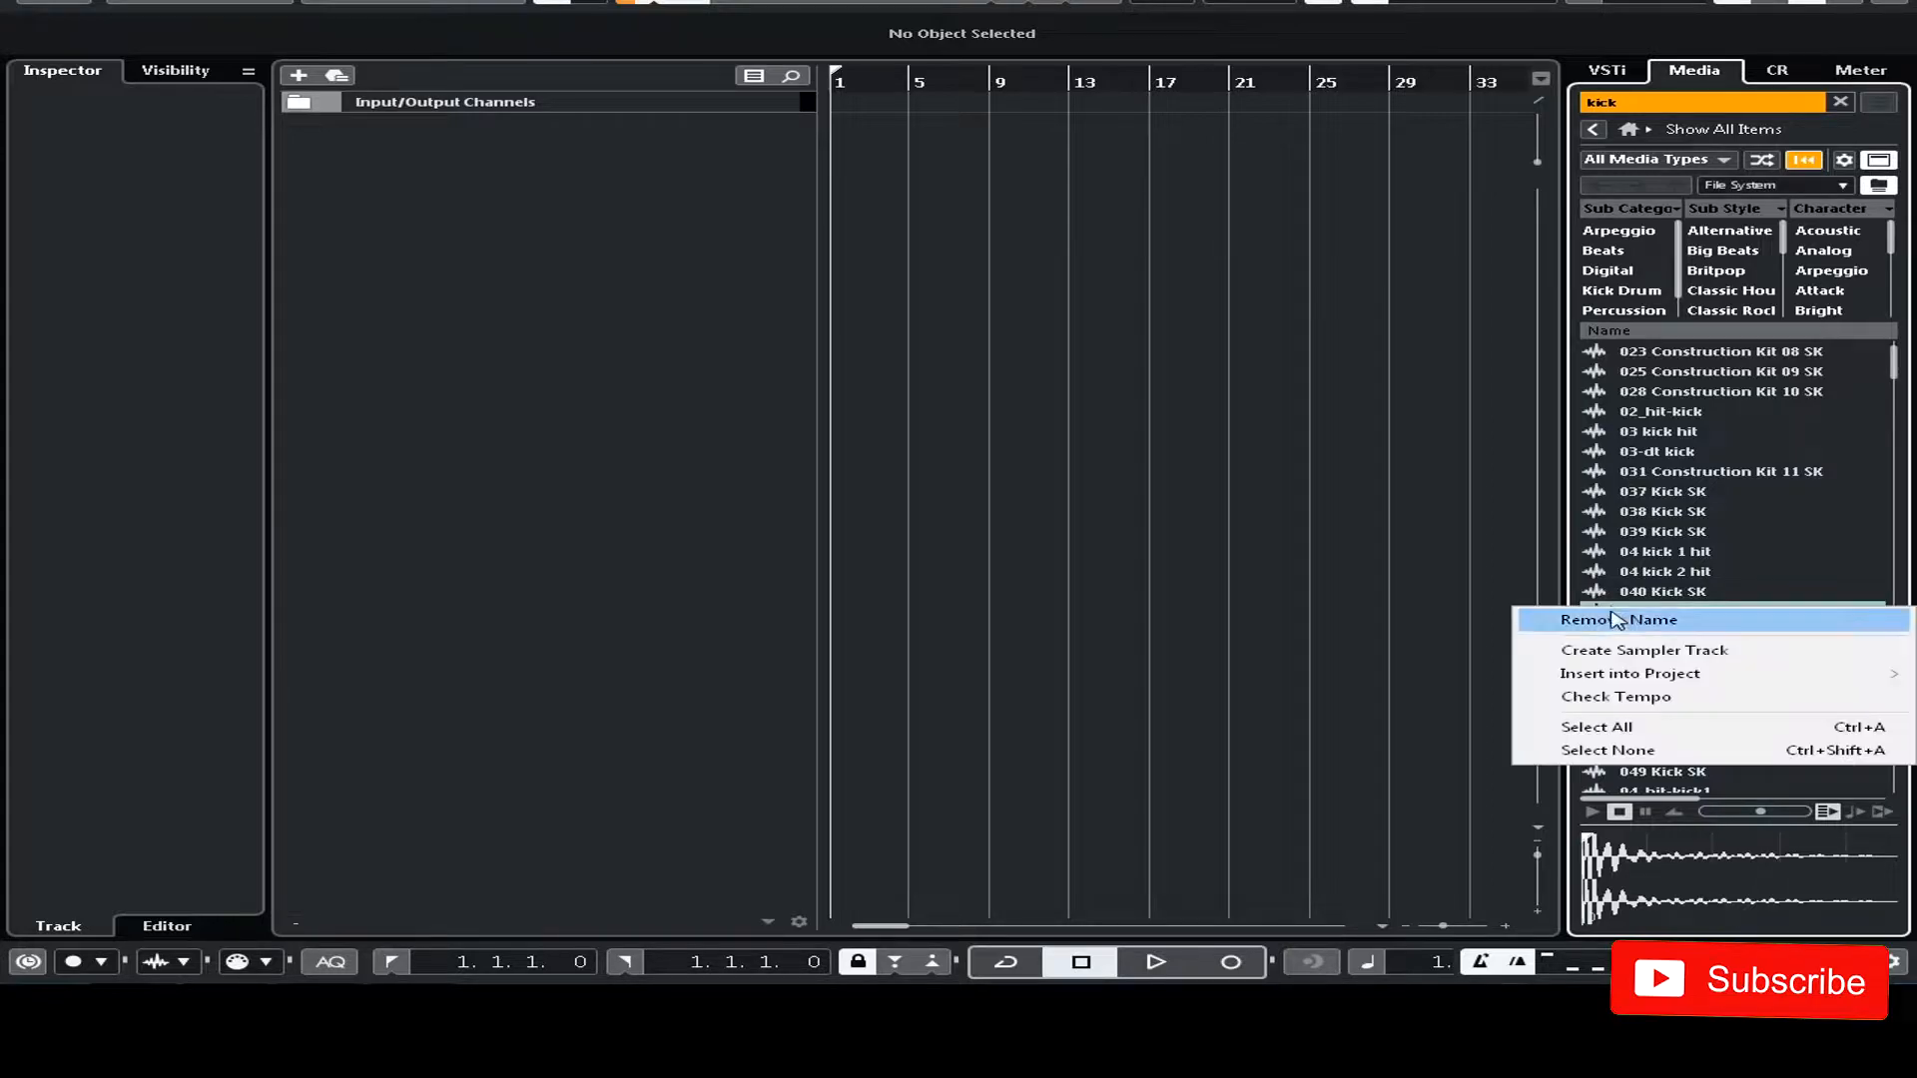
{"action": "left_click", "coordinate": [1659, 611]}
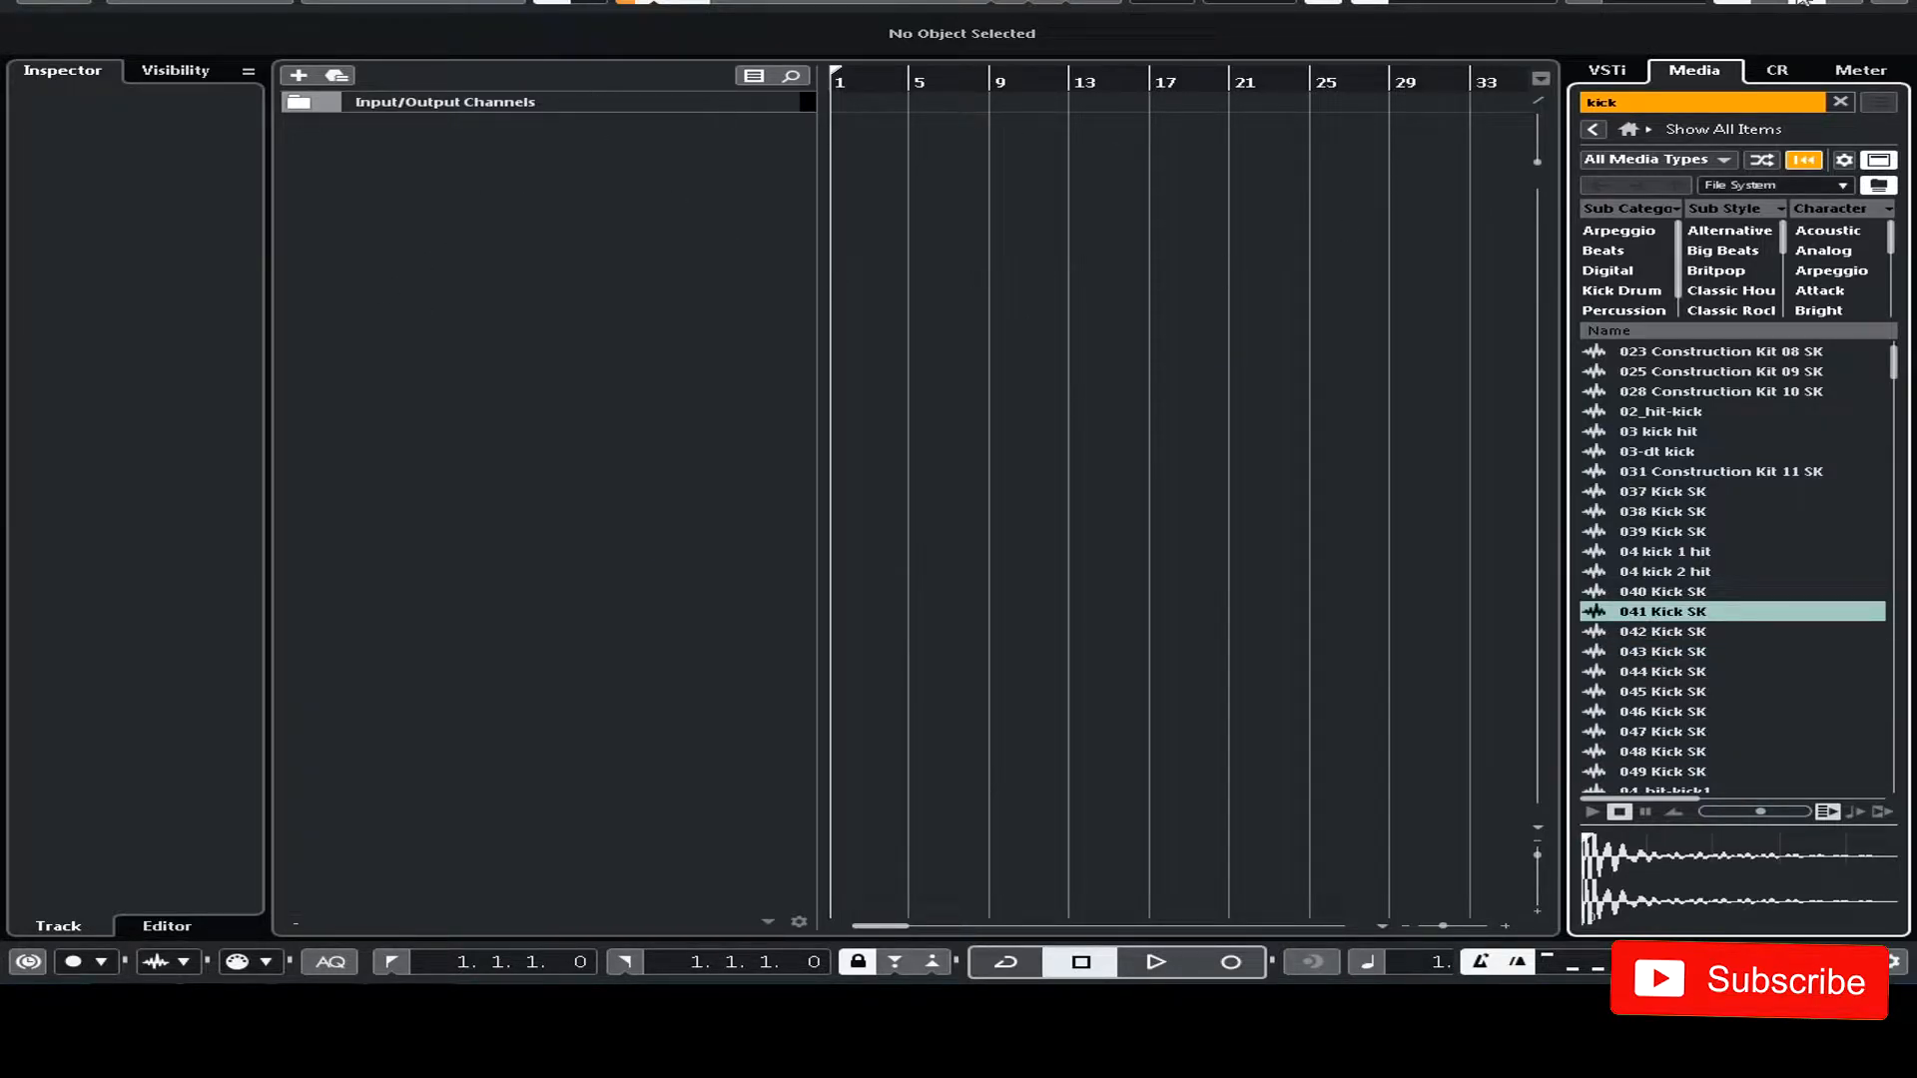
- Search 'snare' and create a sampler track from 064 Snare SK
{"action": "double_click", "coordinate": [1660, 611]}
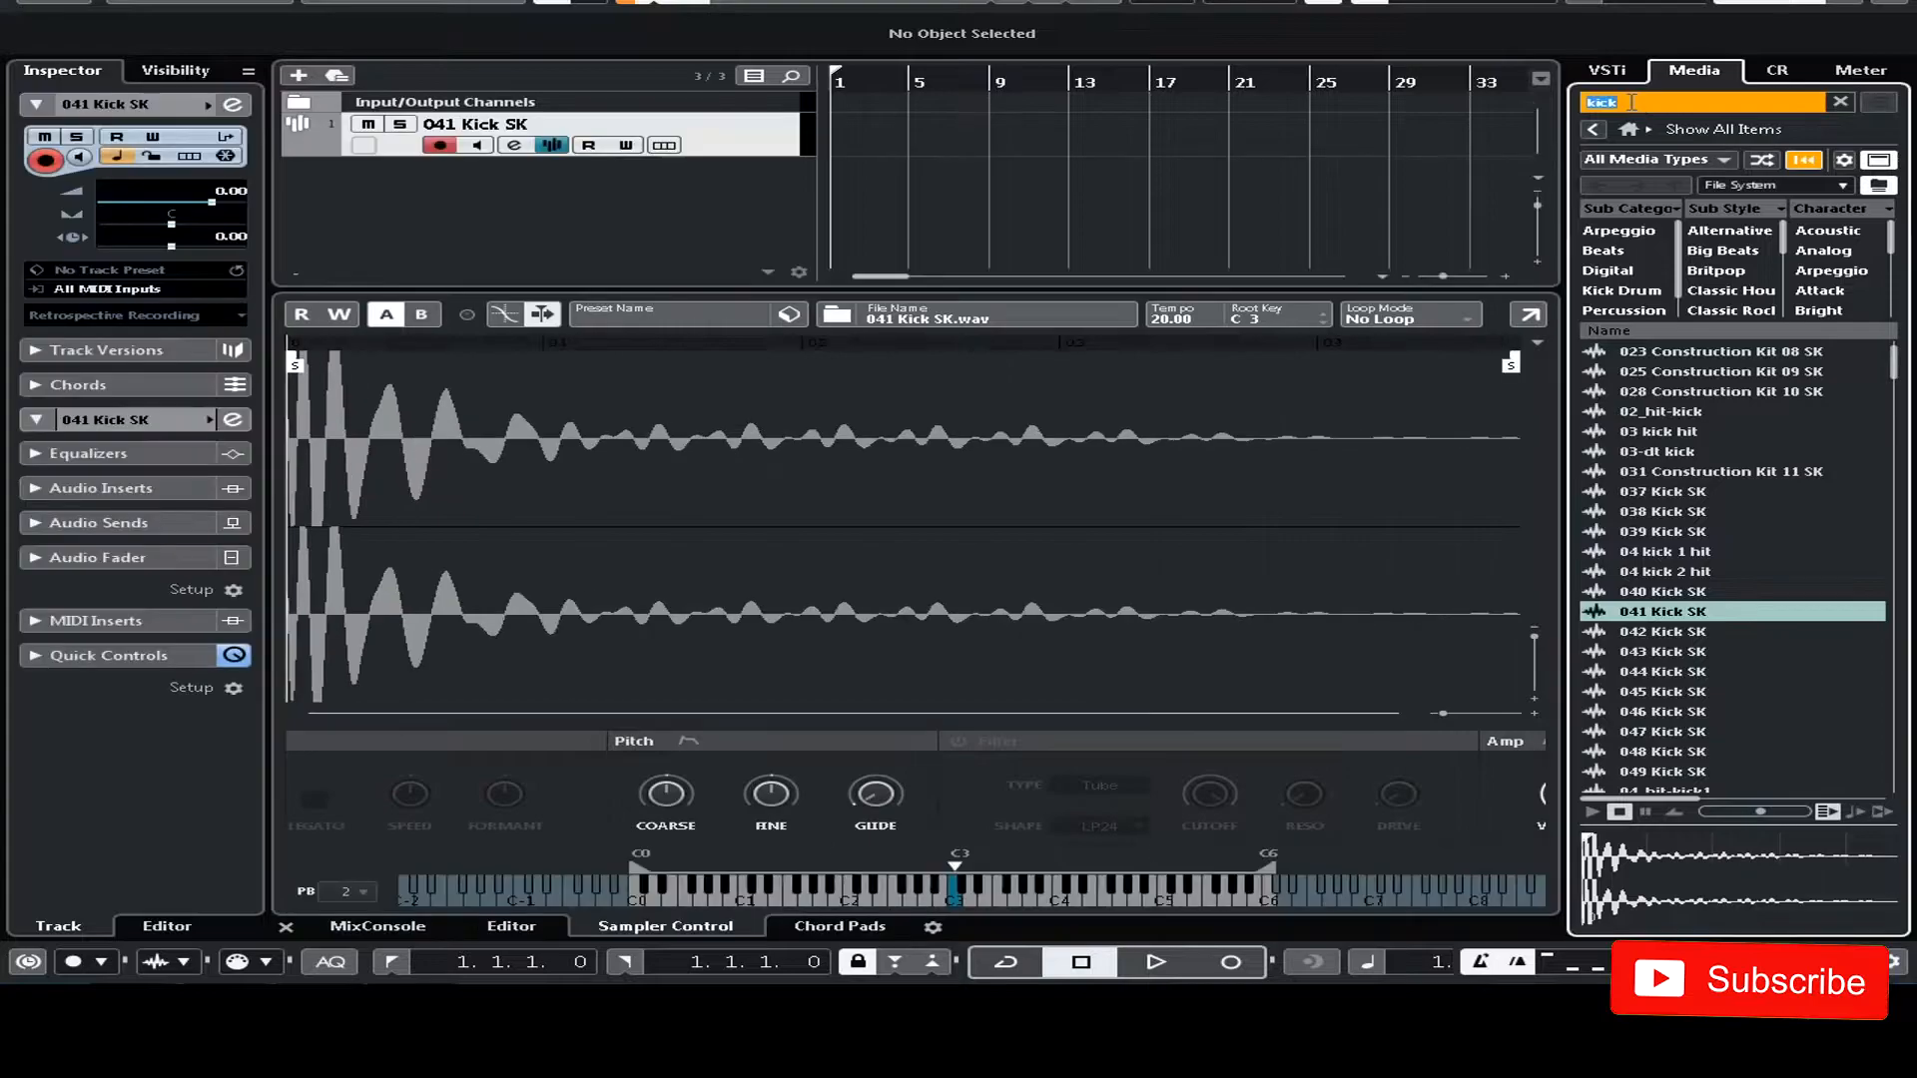
{"action": "type", "text": "snare"}
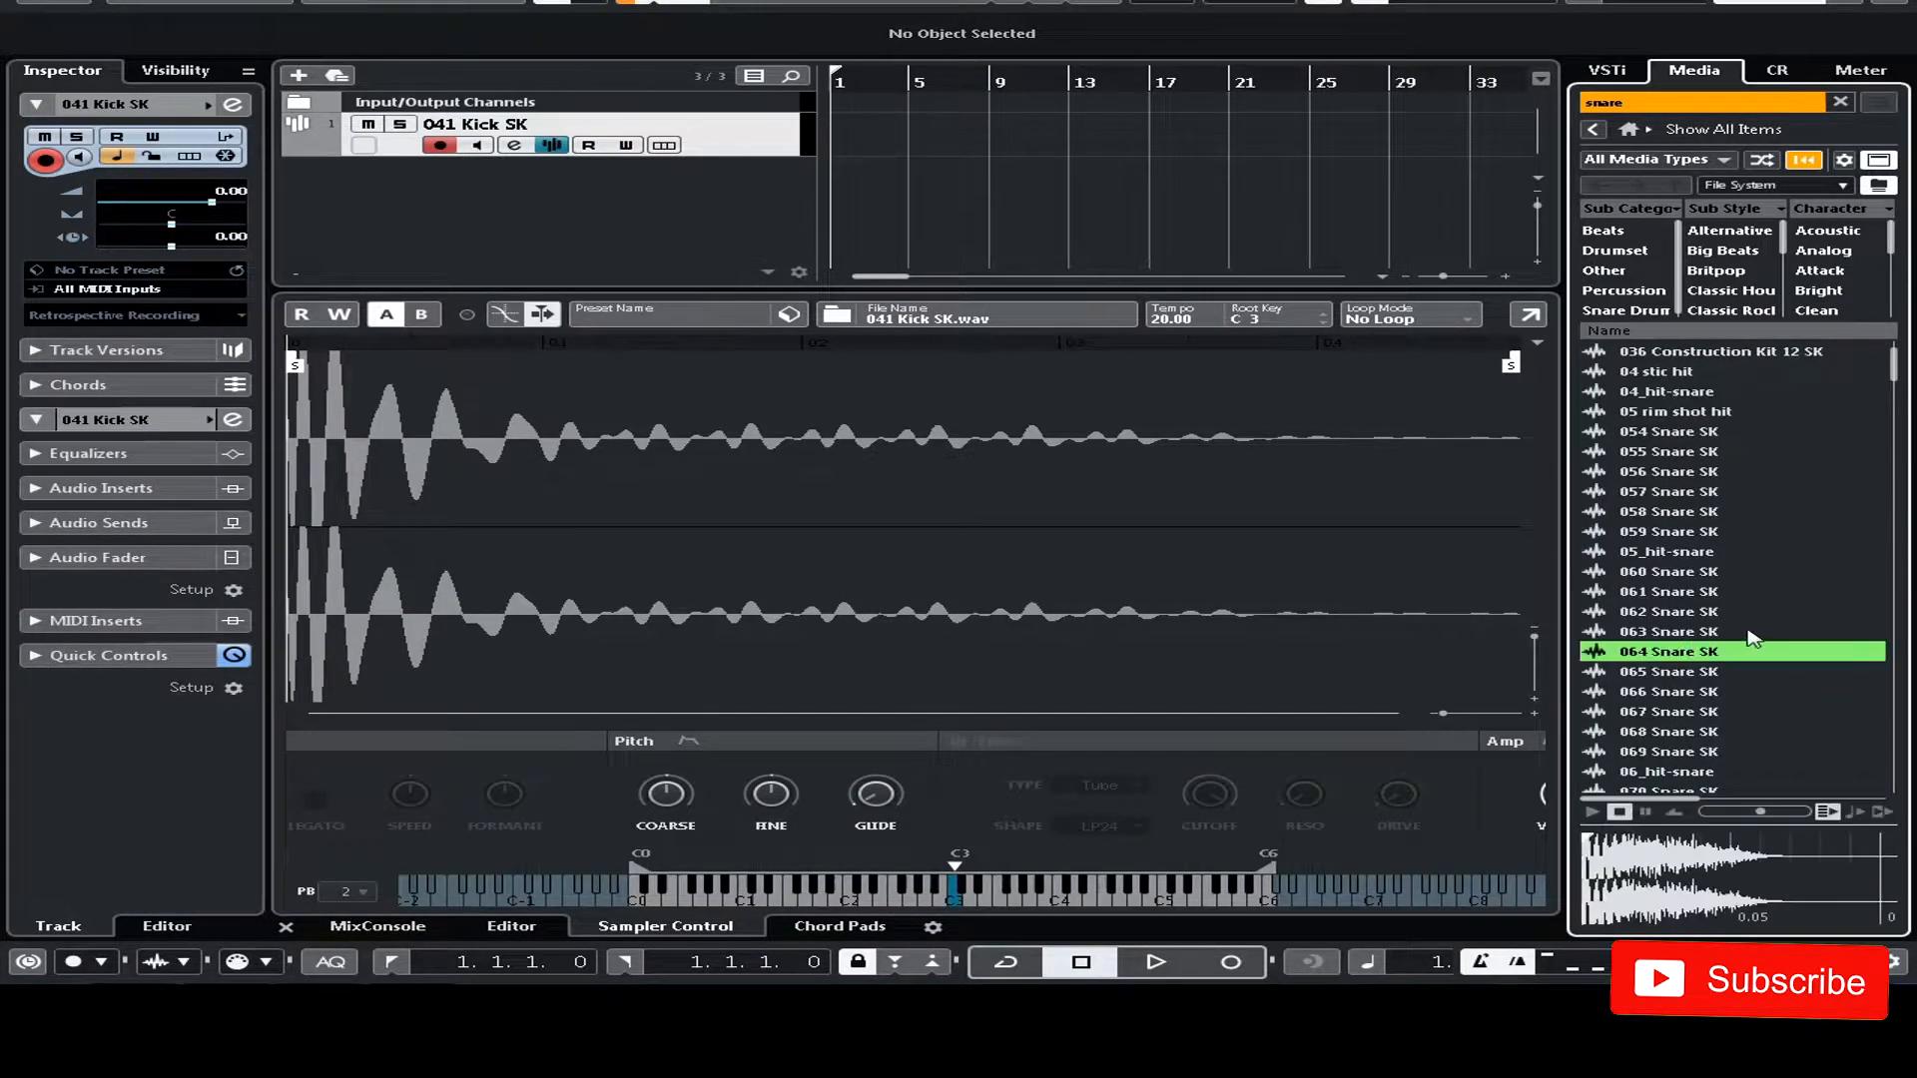
{"action": "right_click", "coordinate": [1670, 651]}
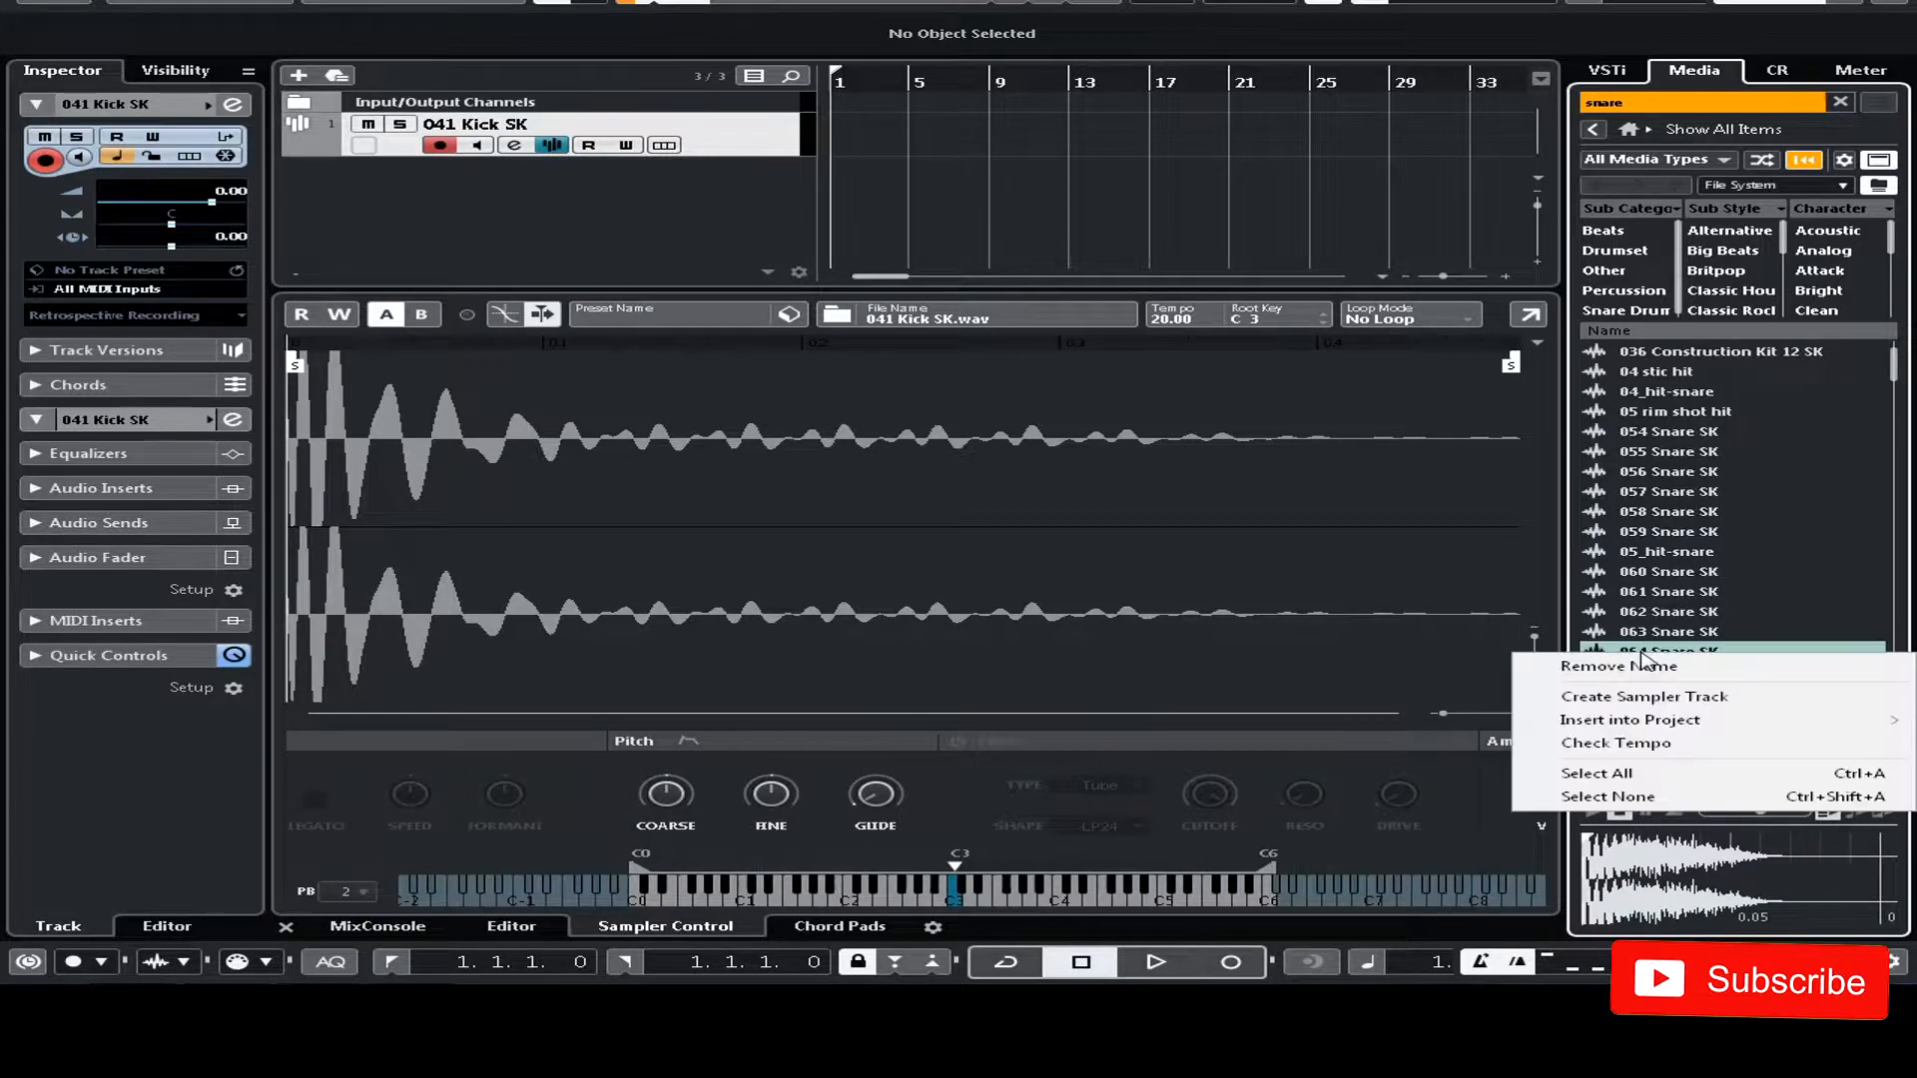
{"action": "left_click", "coordinate": [1643, 695]}
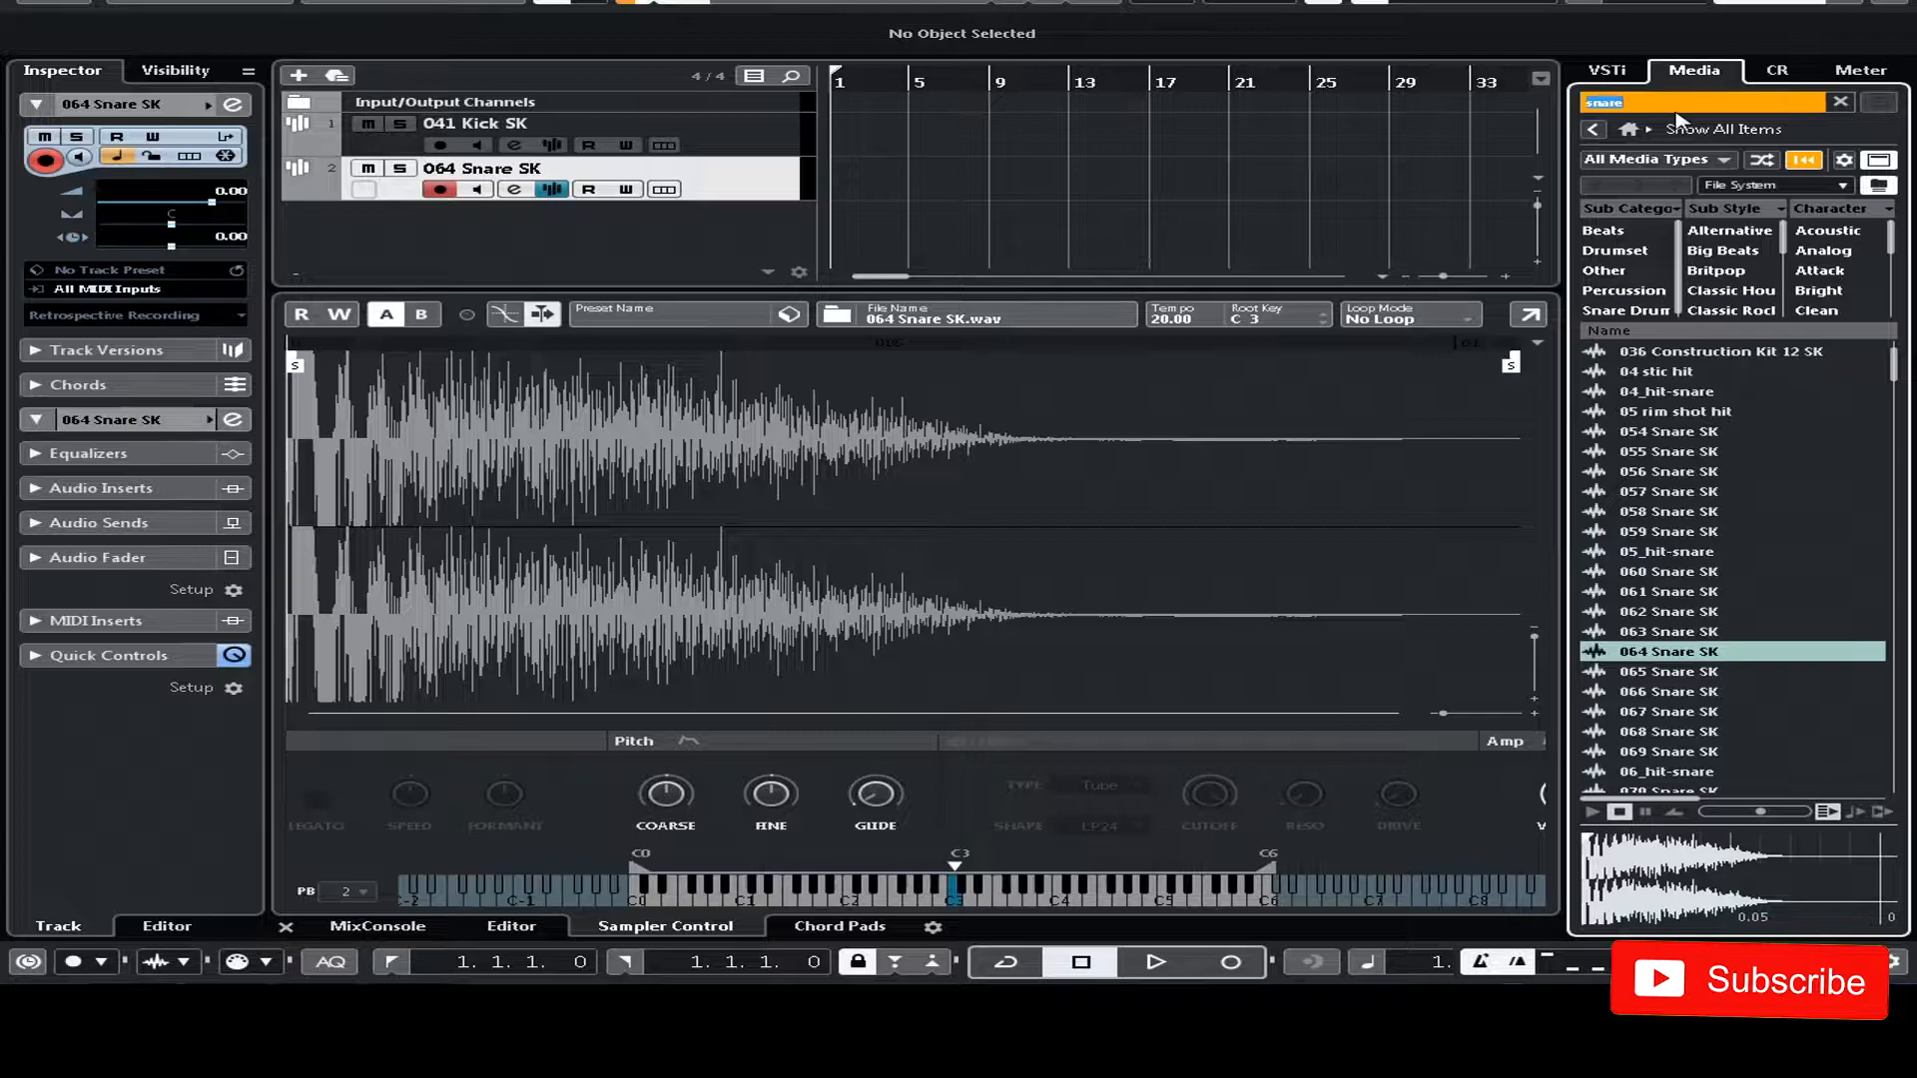
- Search 'hi hat' and load 04 hat 1 hit into a new sampler track
{"action": "type", "text": "hi hat"}
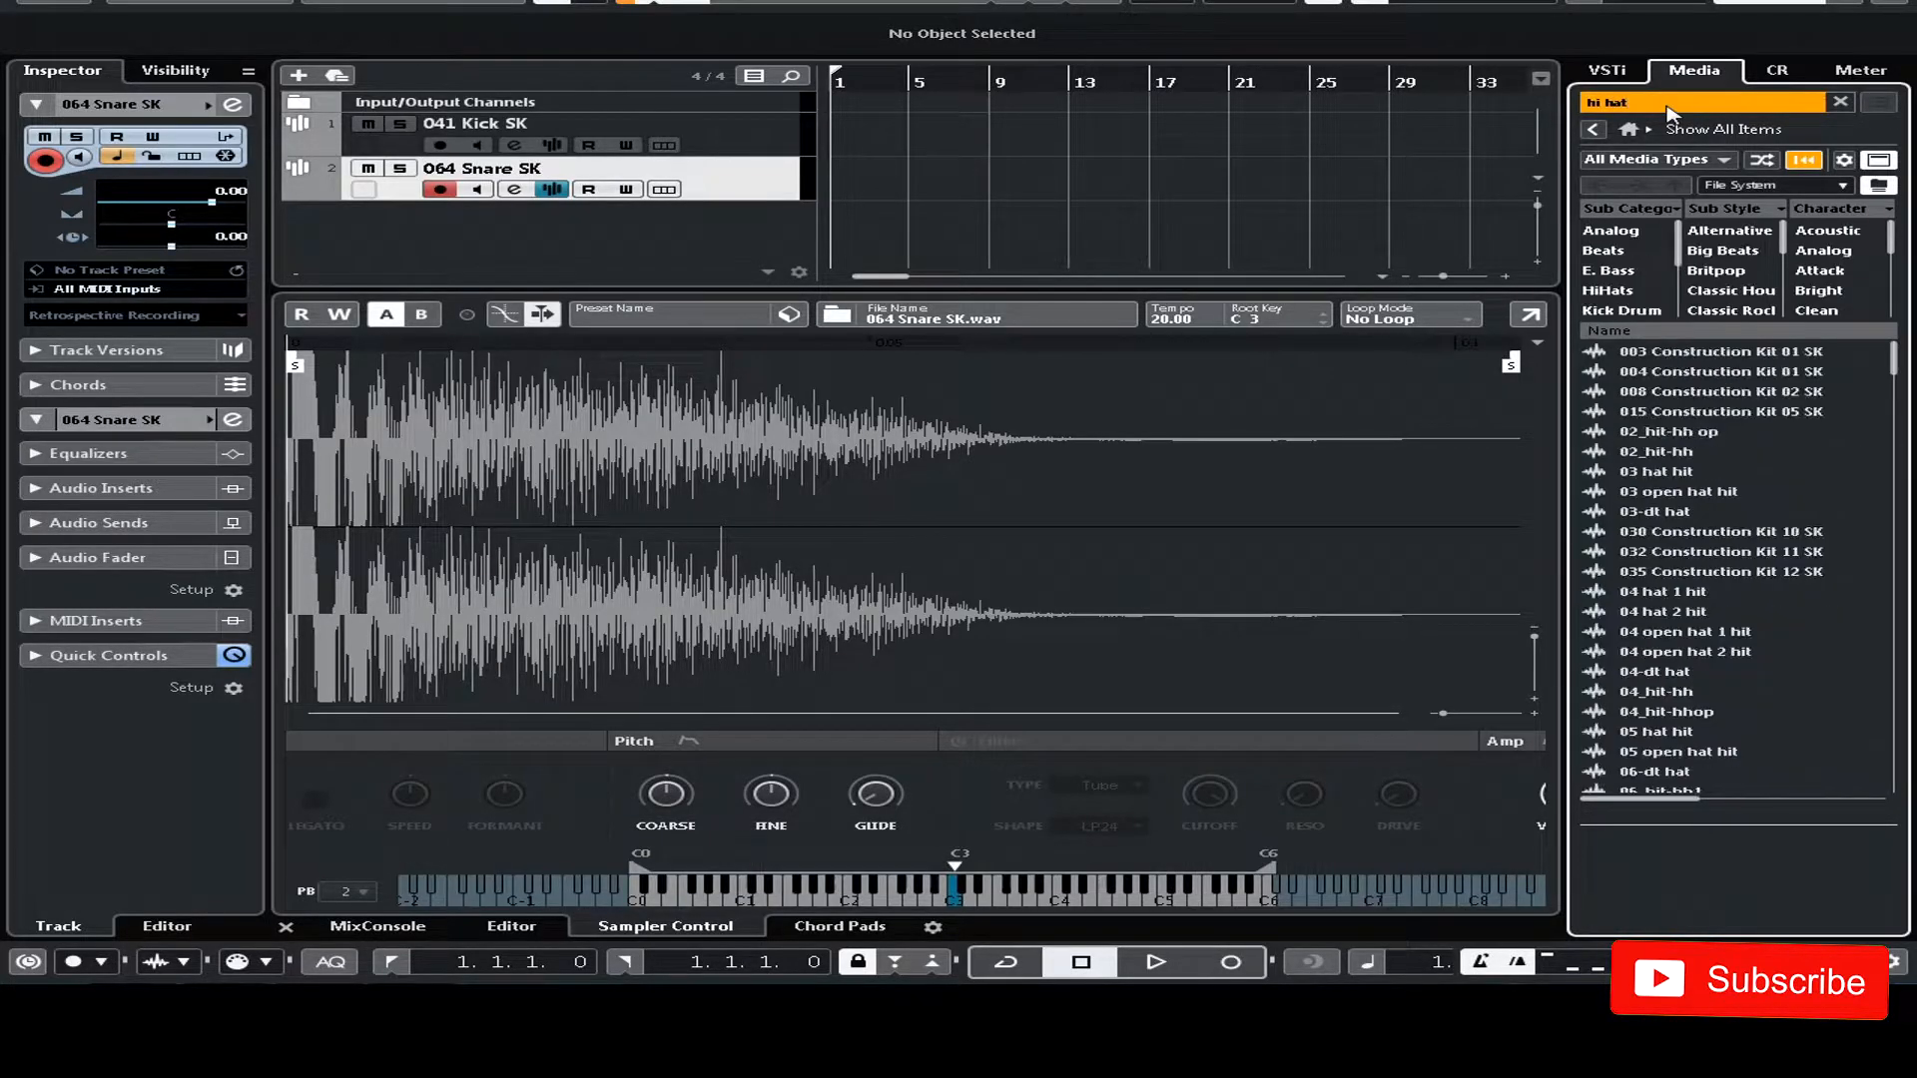
{"action": "left_click", "coordinate": [1675, 591]}
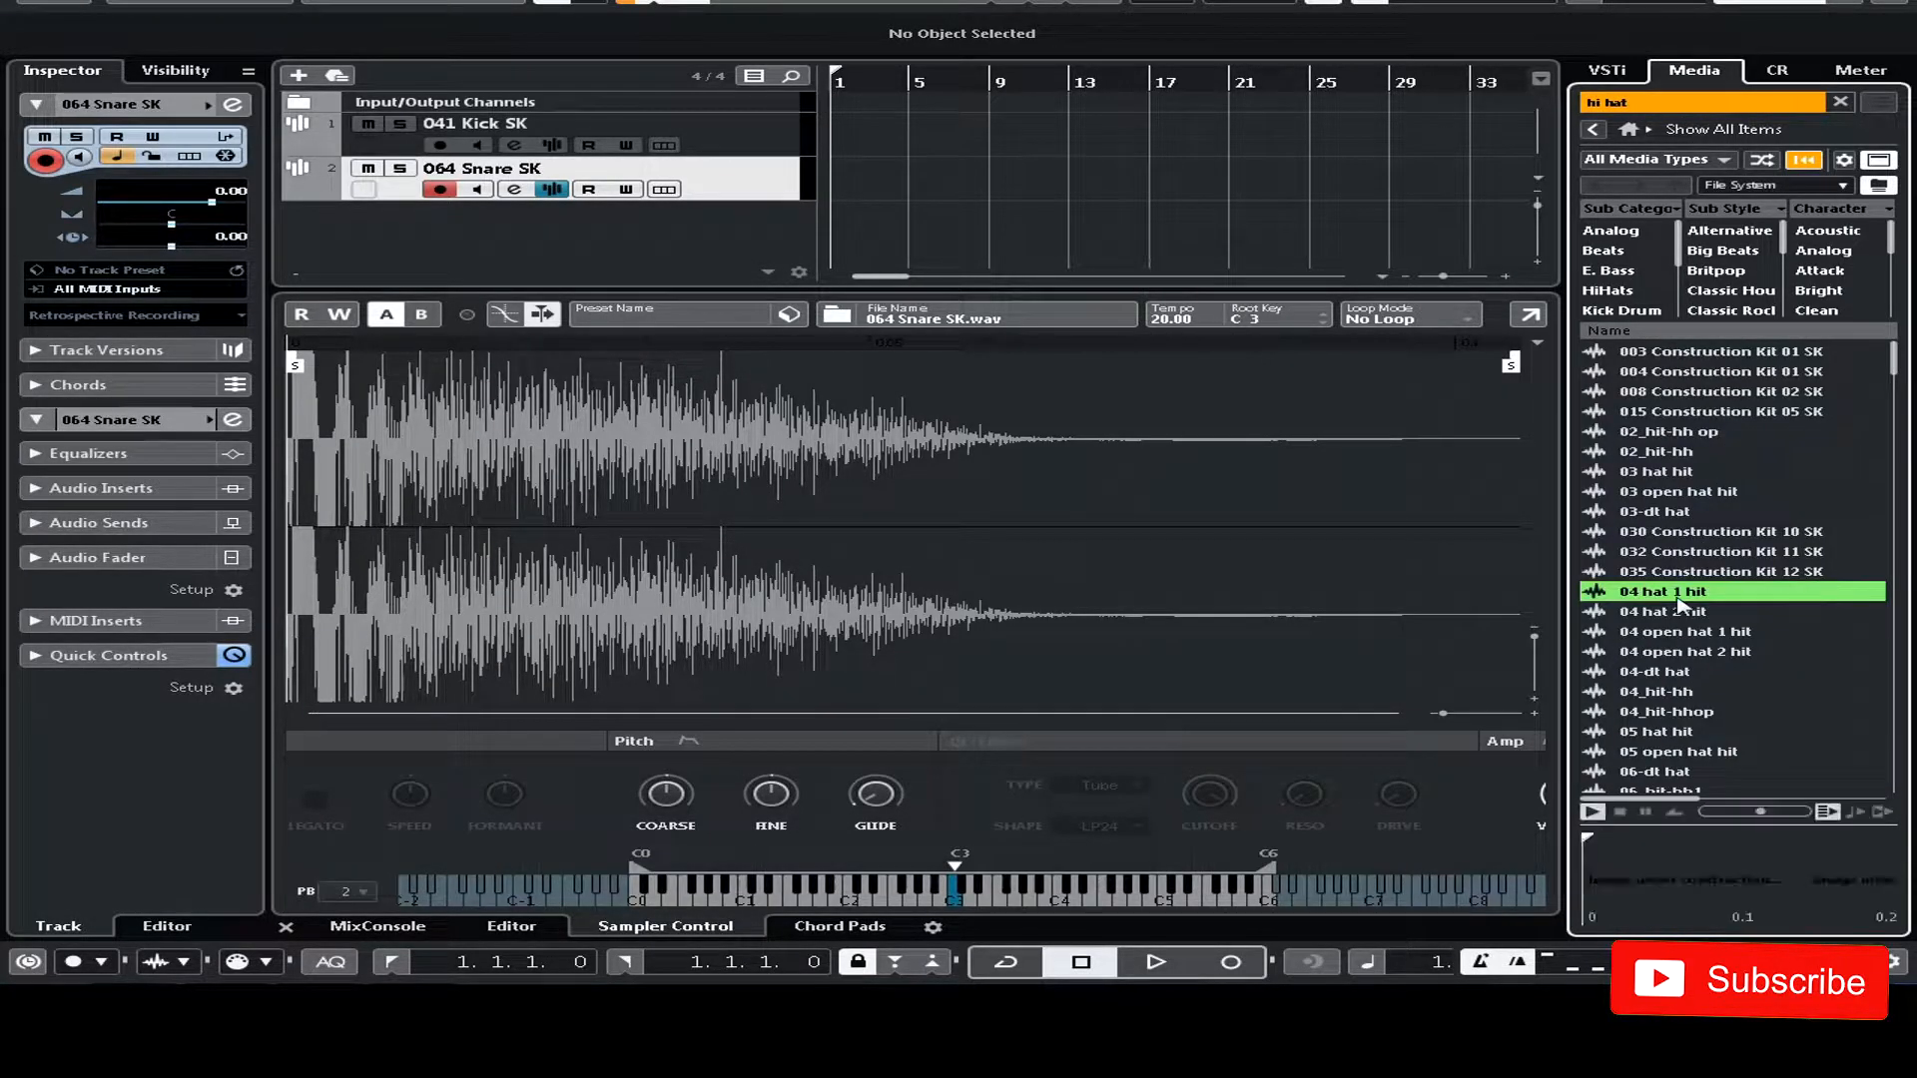
{"action": "double_click", "coordinate": [1687, 592]}
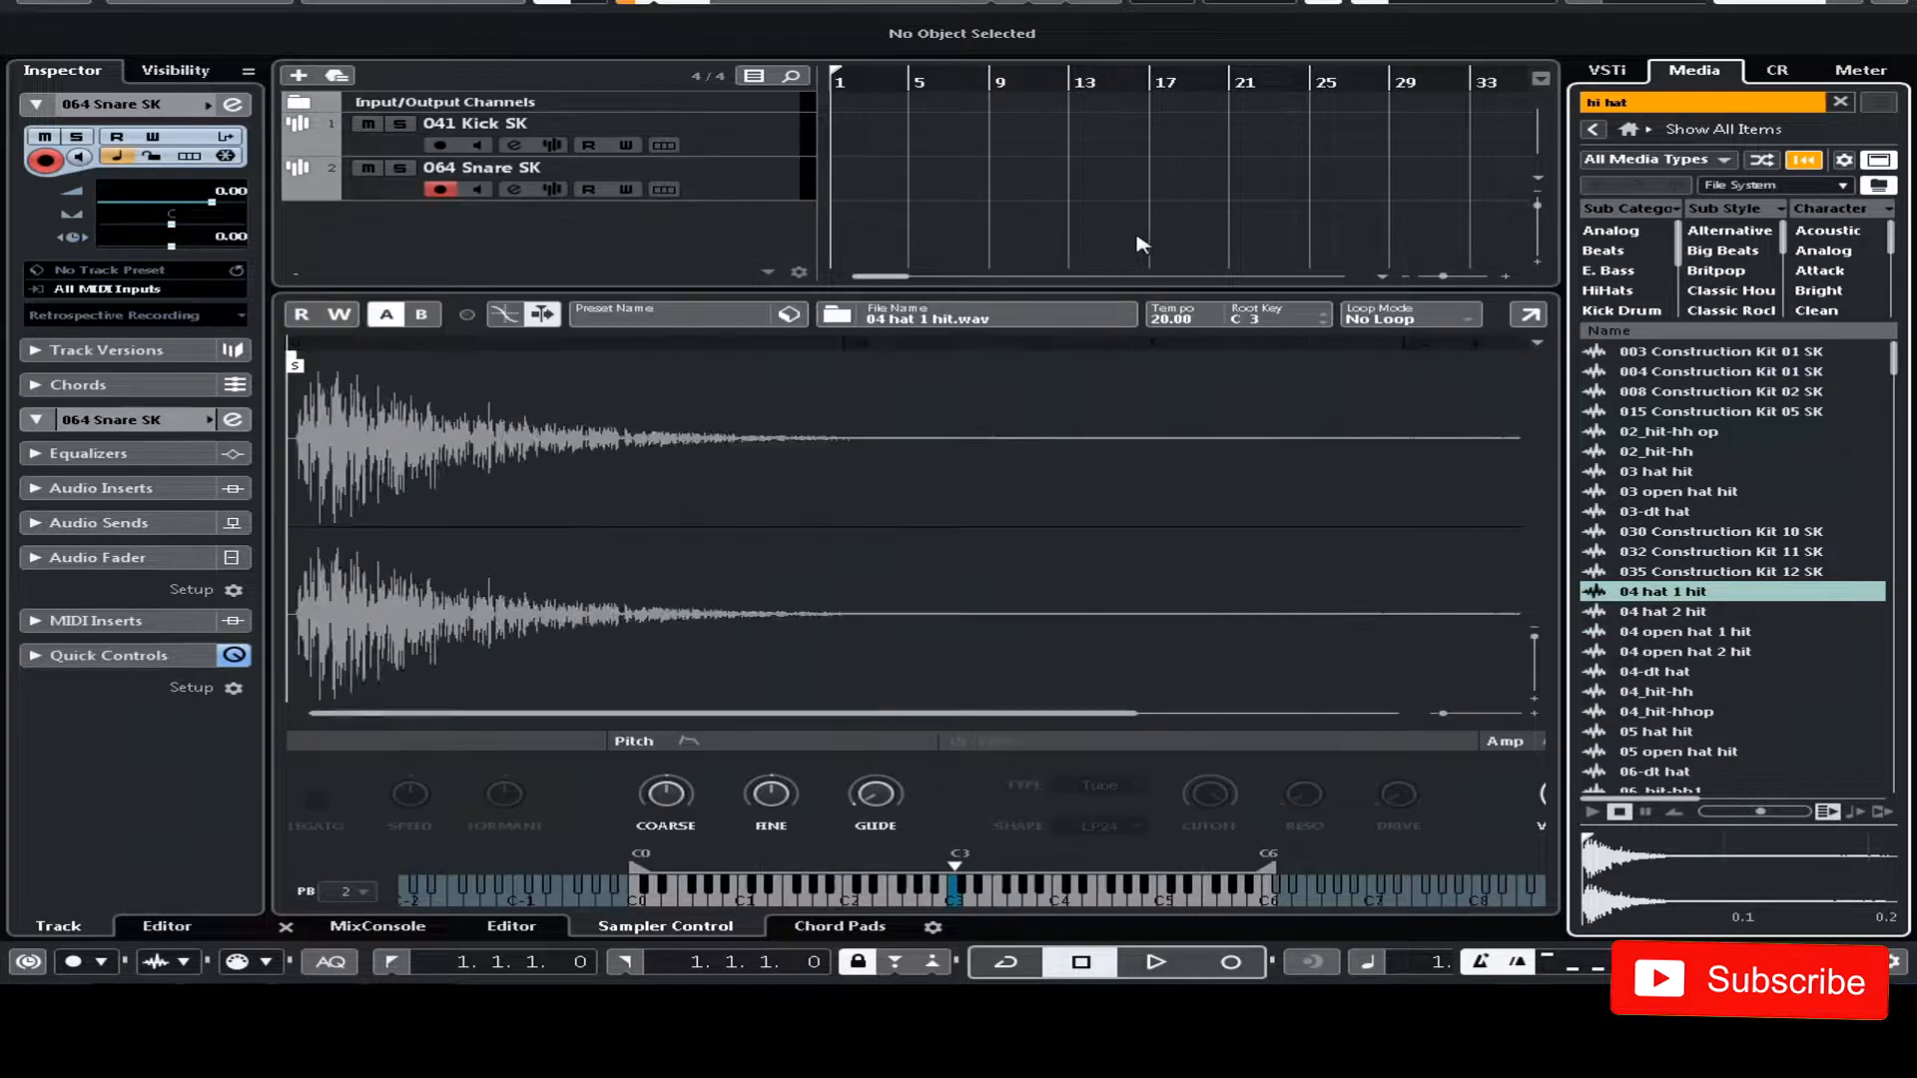
{"action": "double_click", "coordinate": [1693, 591]}
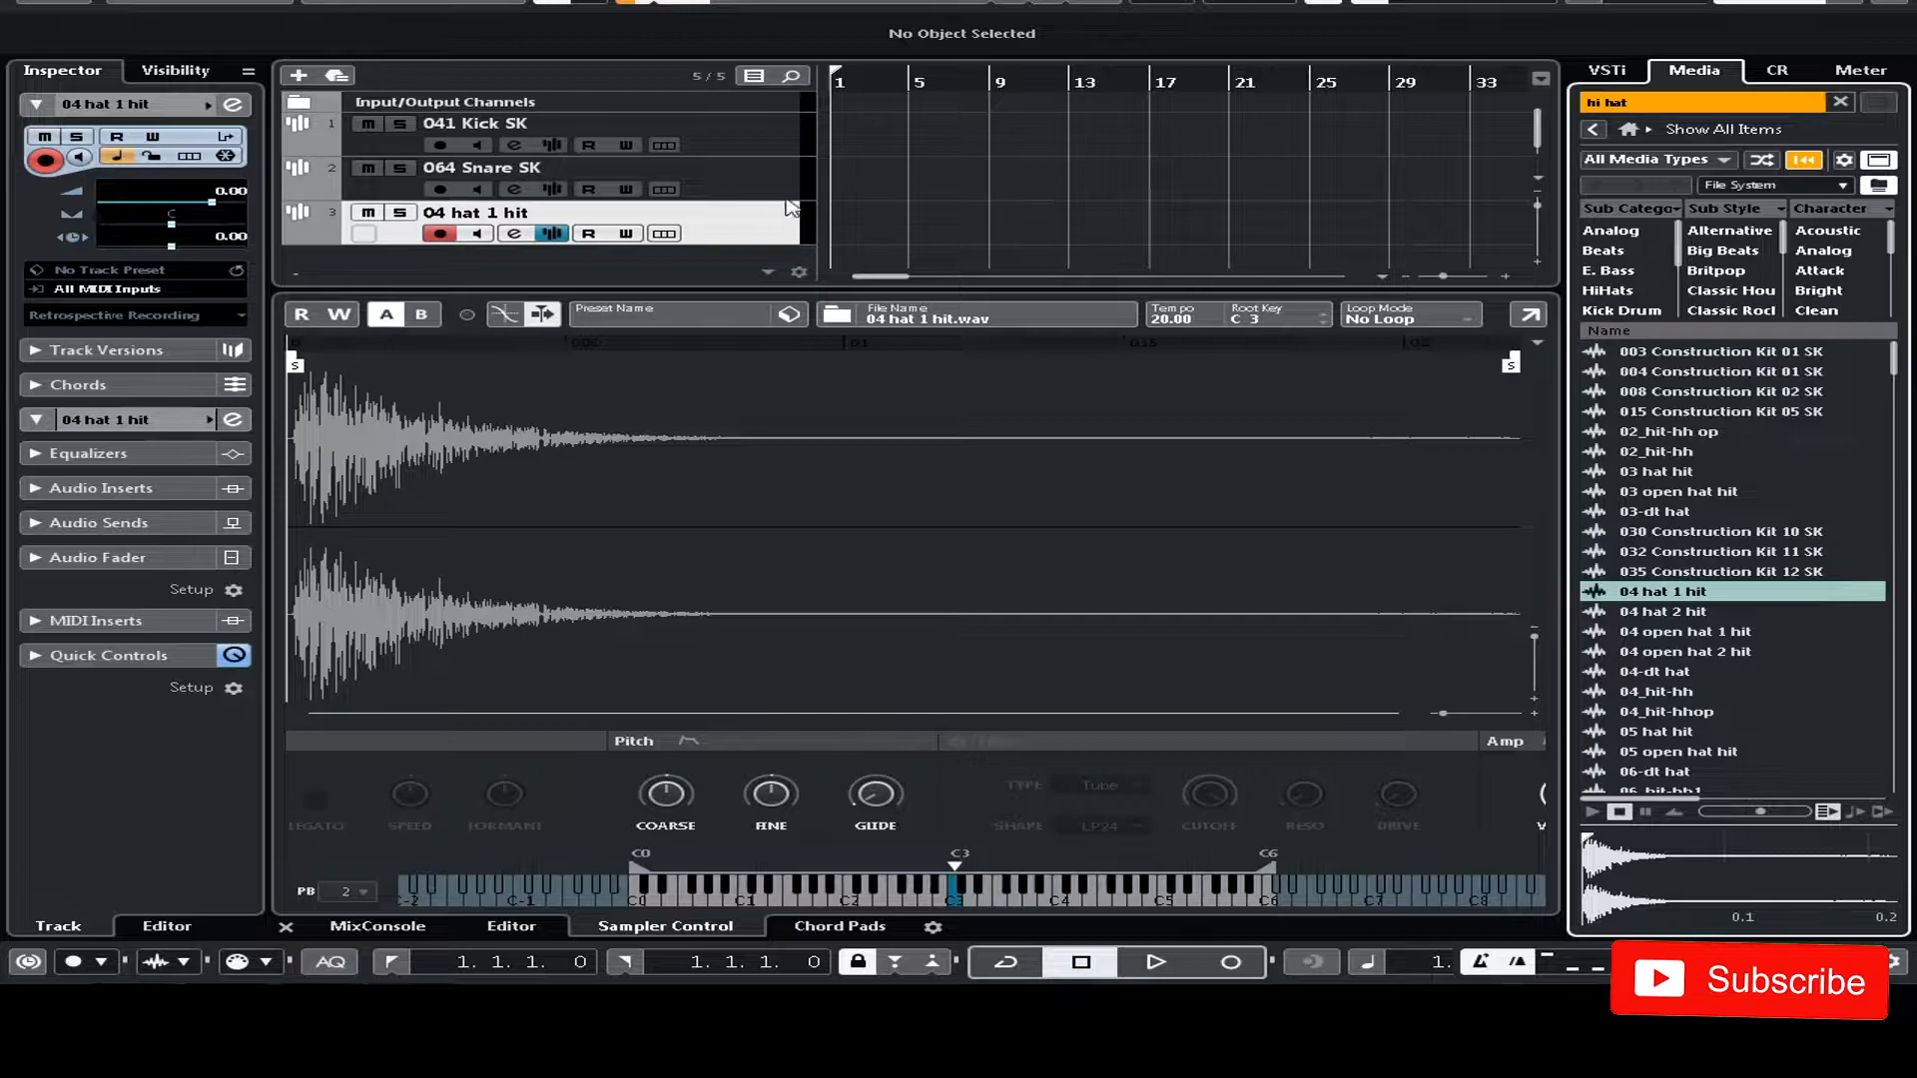
- Create two-bar MIDI parts on the kick and snare tracks and enter their notes
{"action": "left_click", "coordinate": [478, 123]}
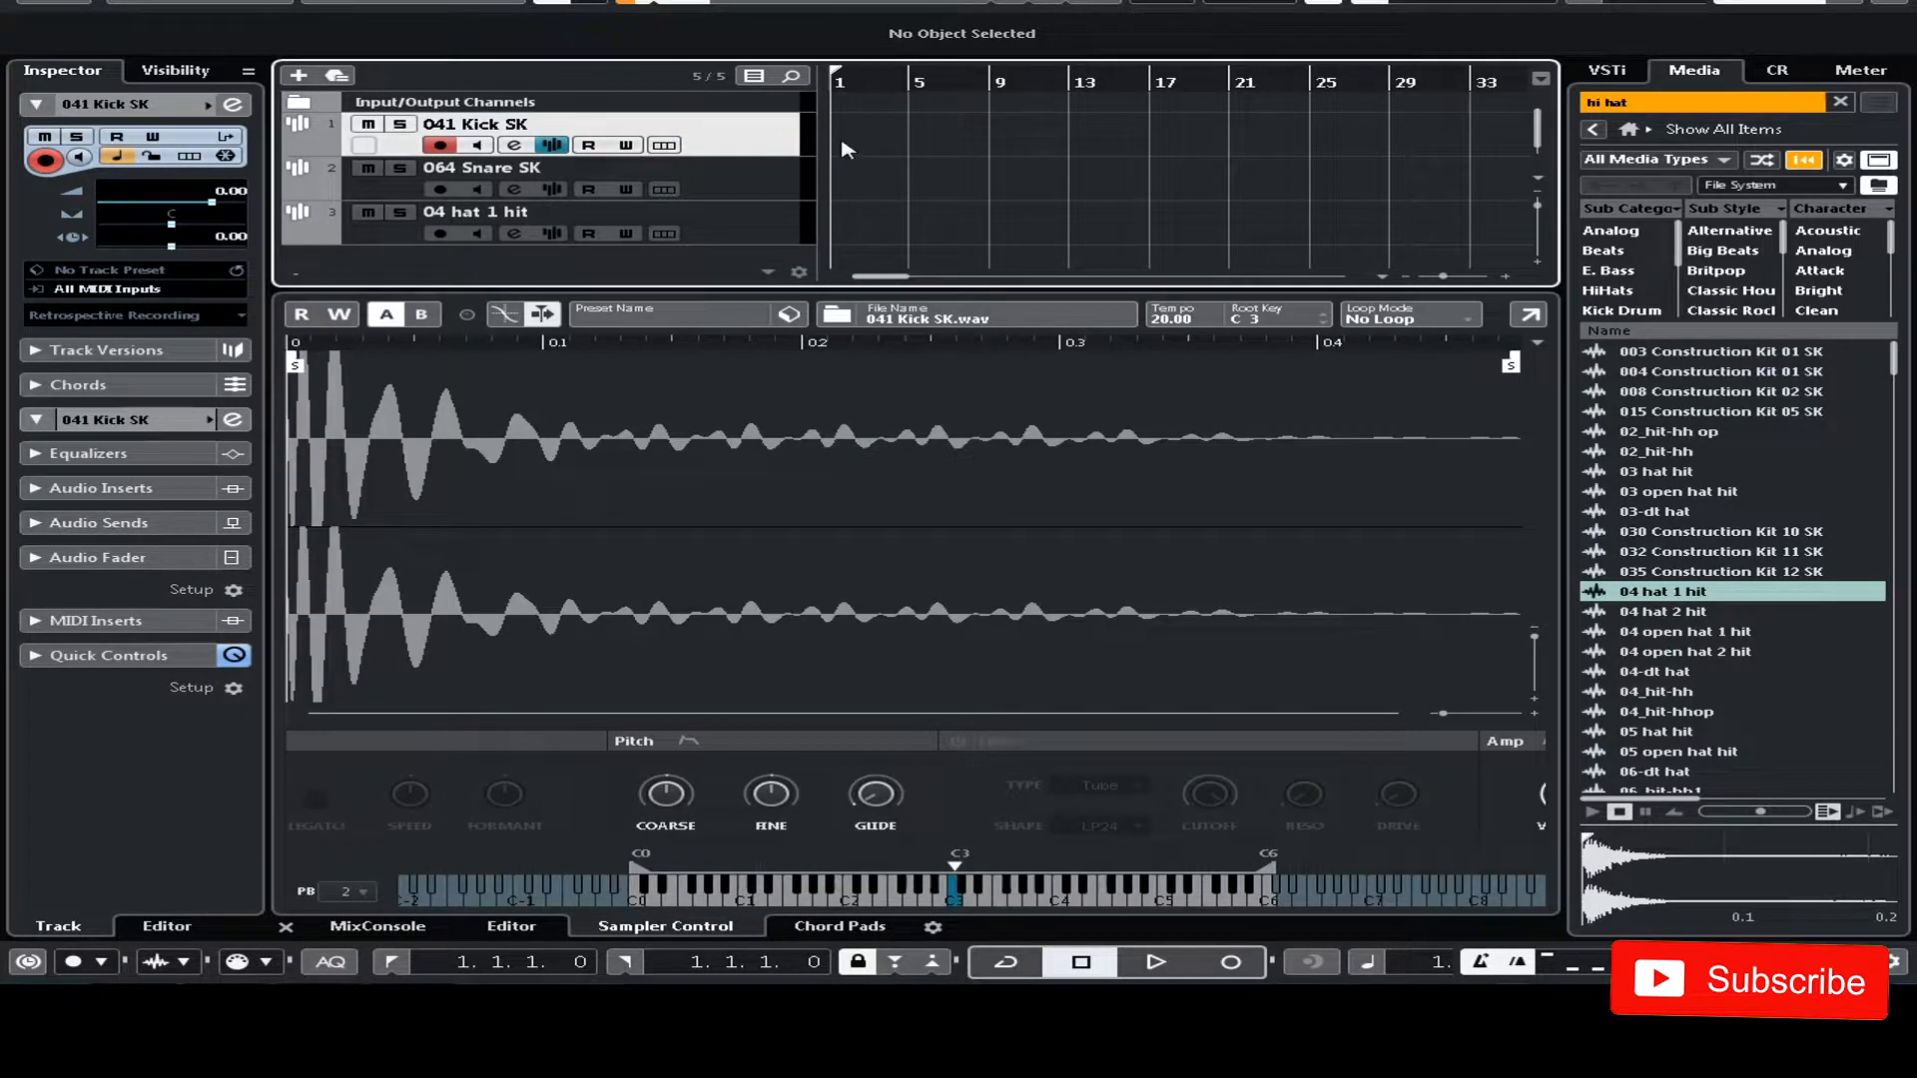
{"action": "left_click", "coordinate": [892, 145]}
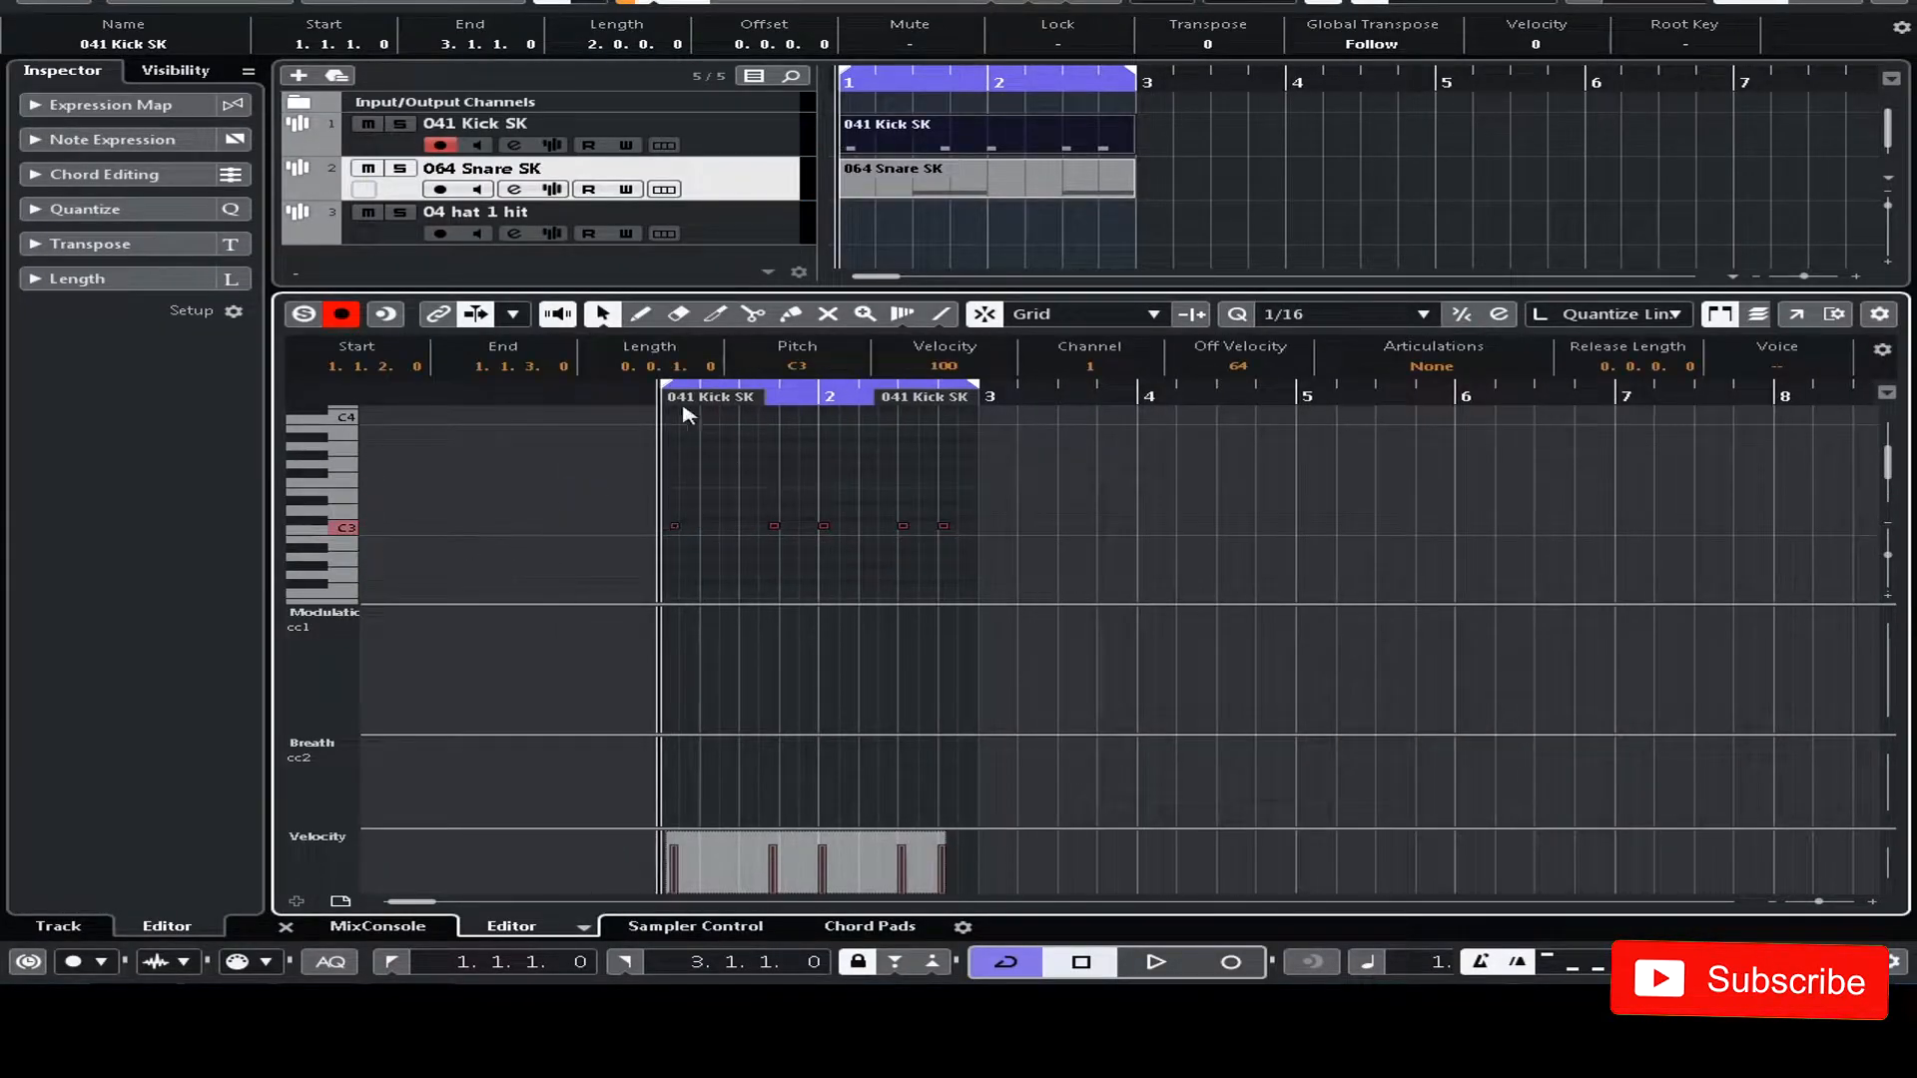
{"action": "left_click", "coordinate": [1150, 962]}
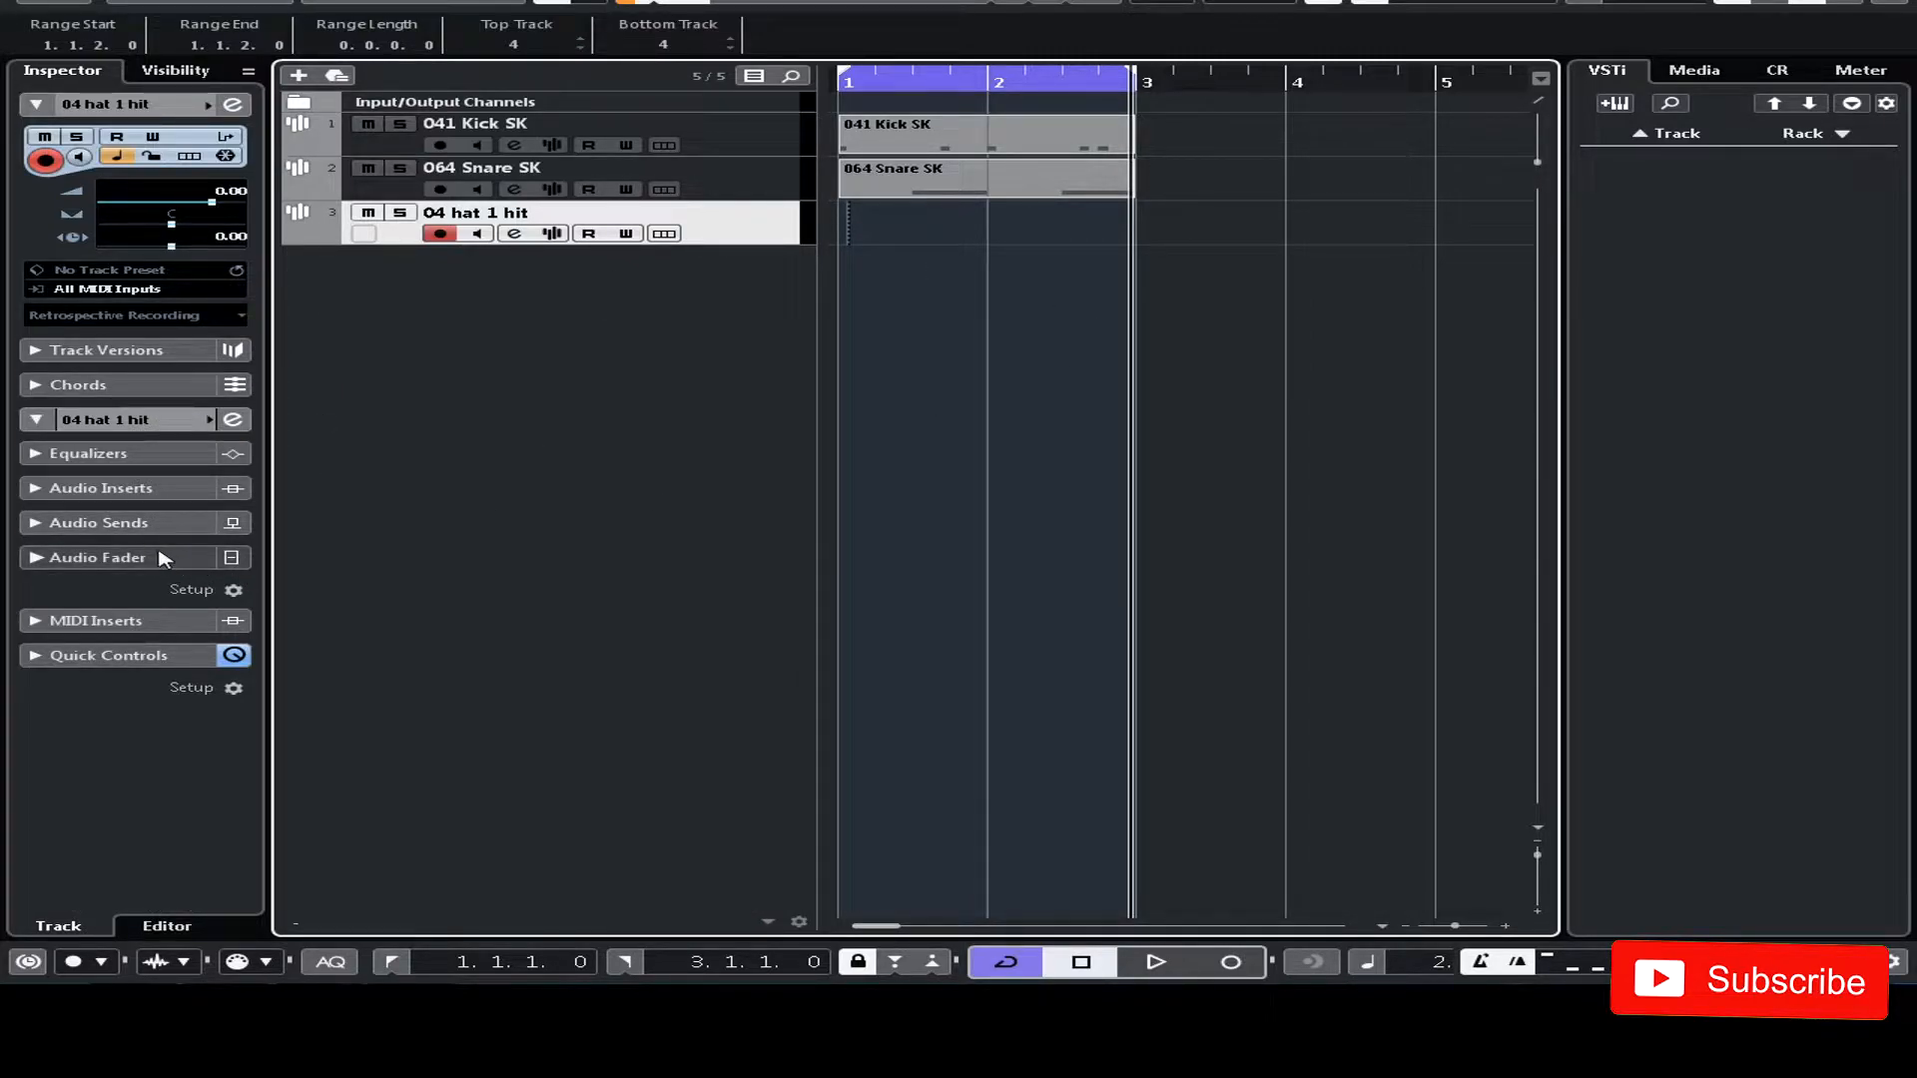
- Add a StepDesigner MIDI insert on the hat track and enter hits on alternating steps
{"action": "left_click", "coordinate": [96, 619]}
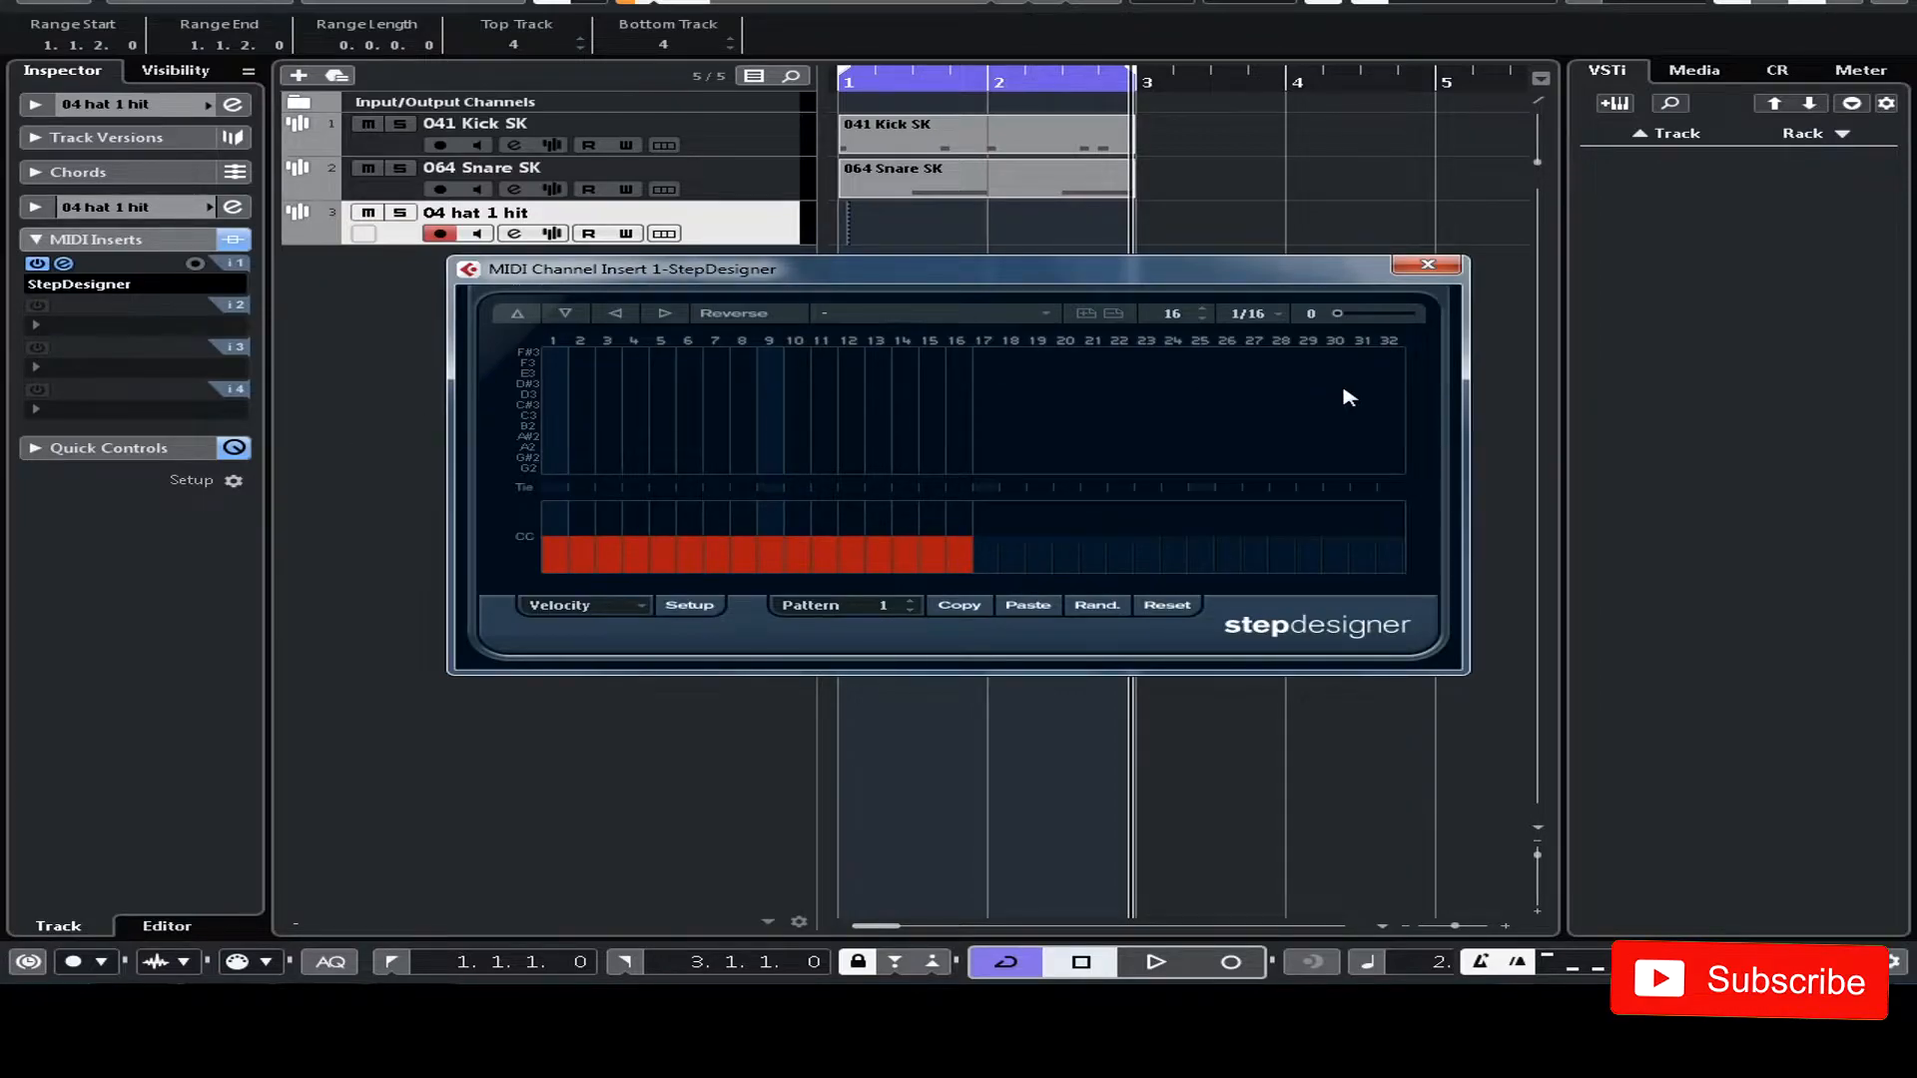
{"action": "mouse_move", "coordinate": [733, 314]}
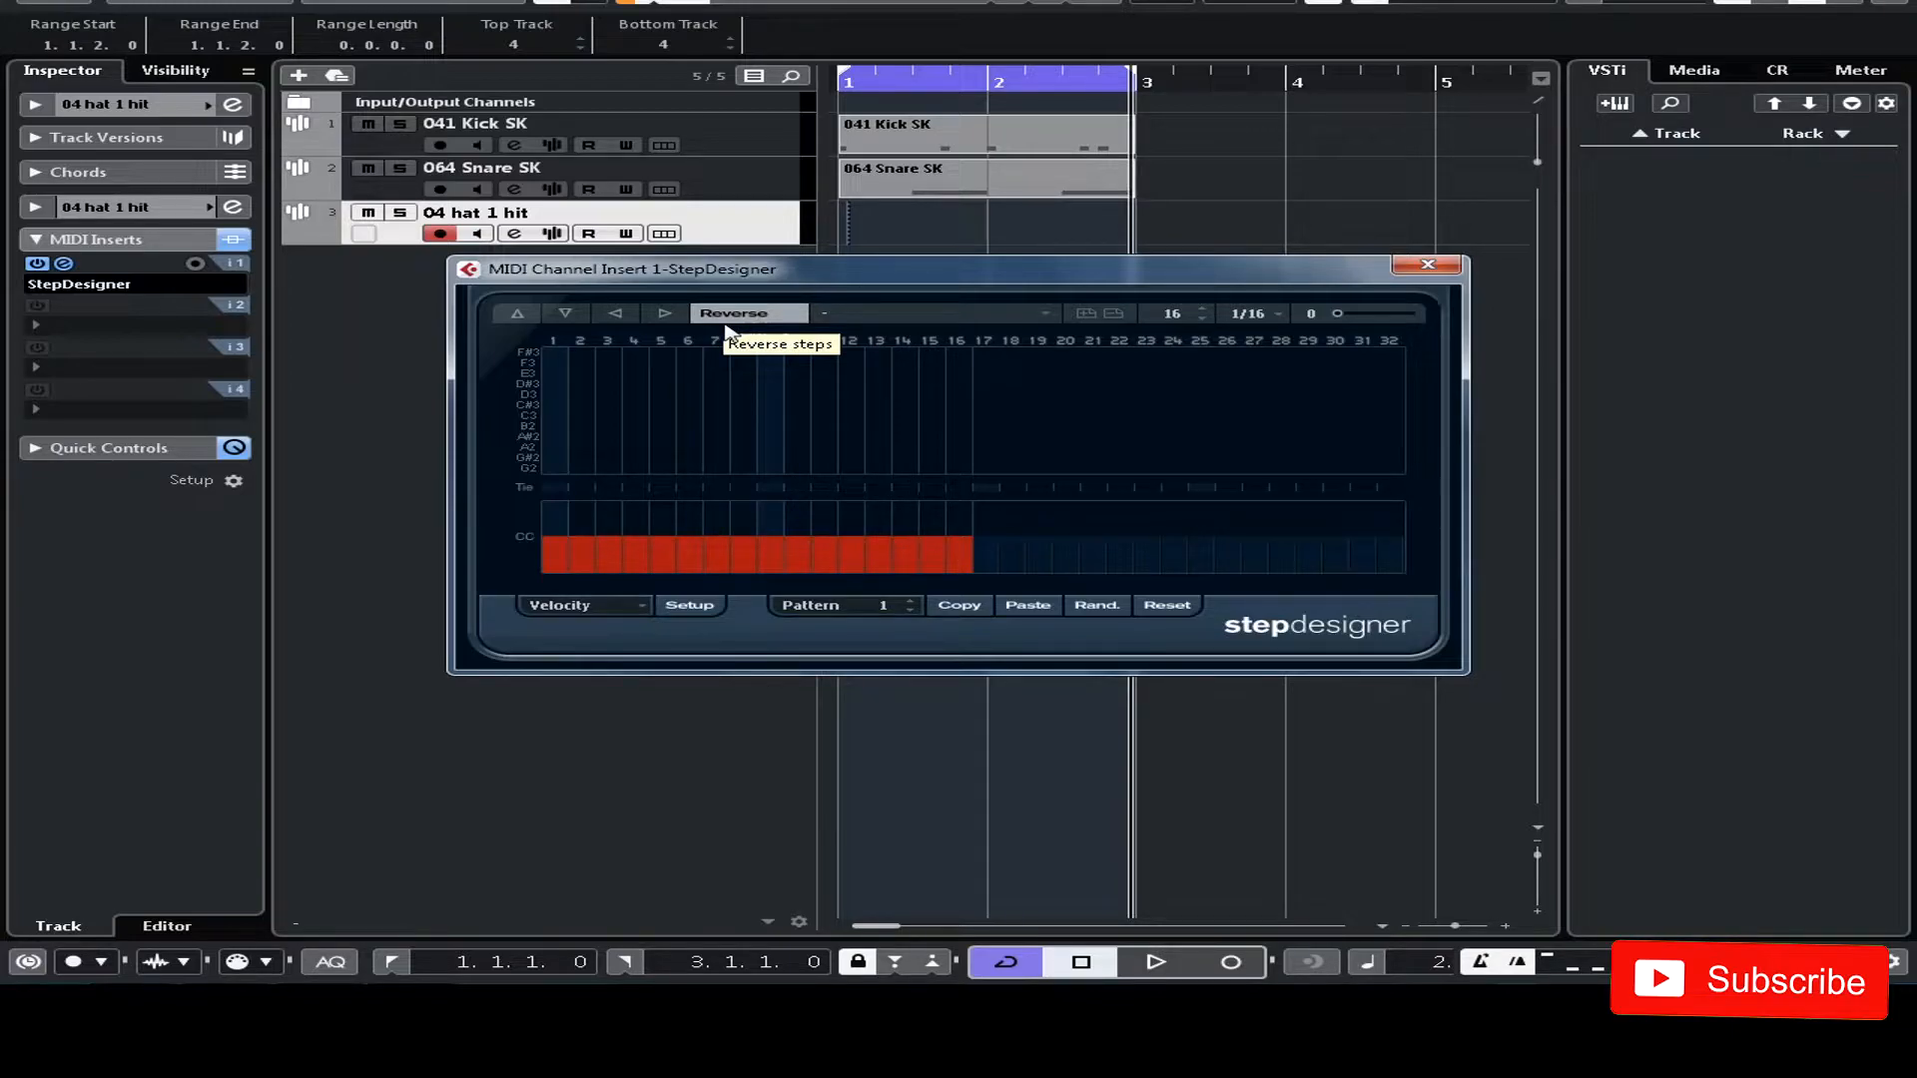
{"action": "mouse_move", "coordinate": [1369, 495]}
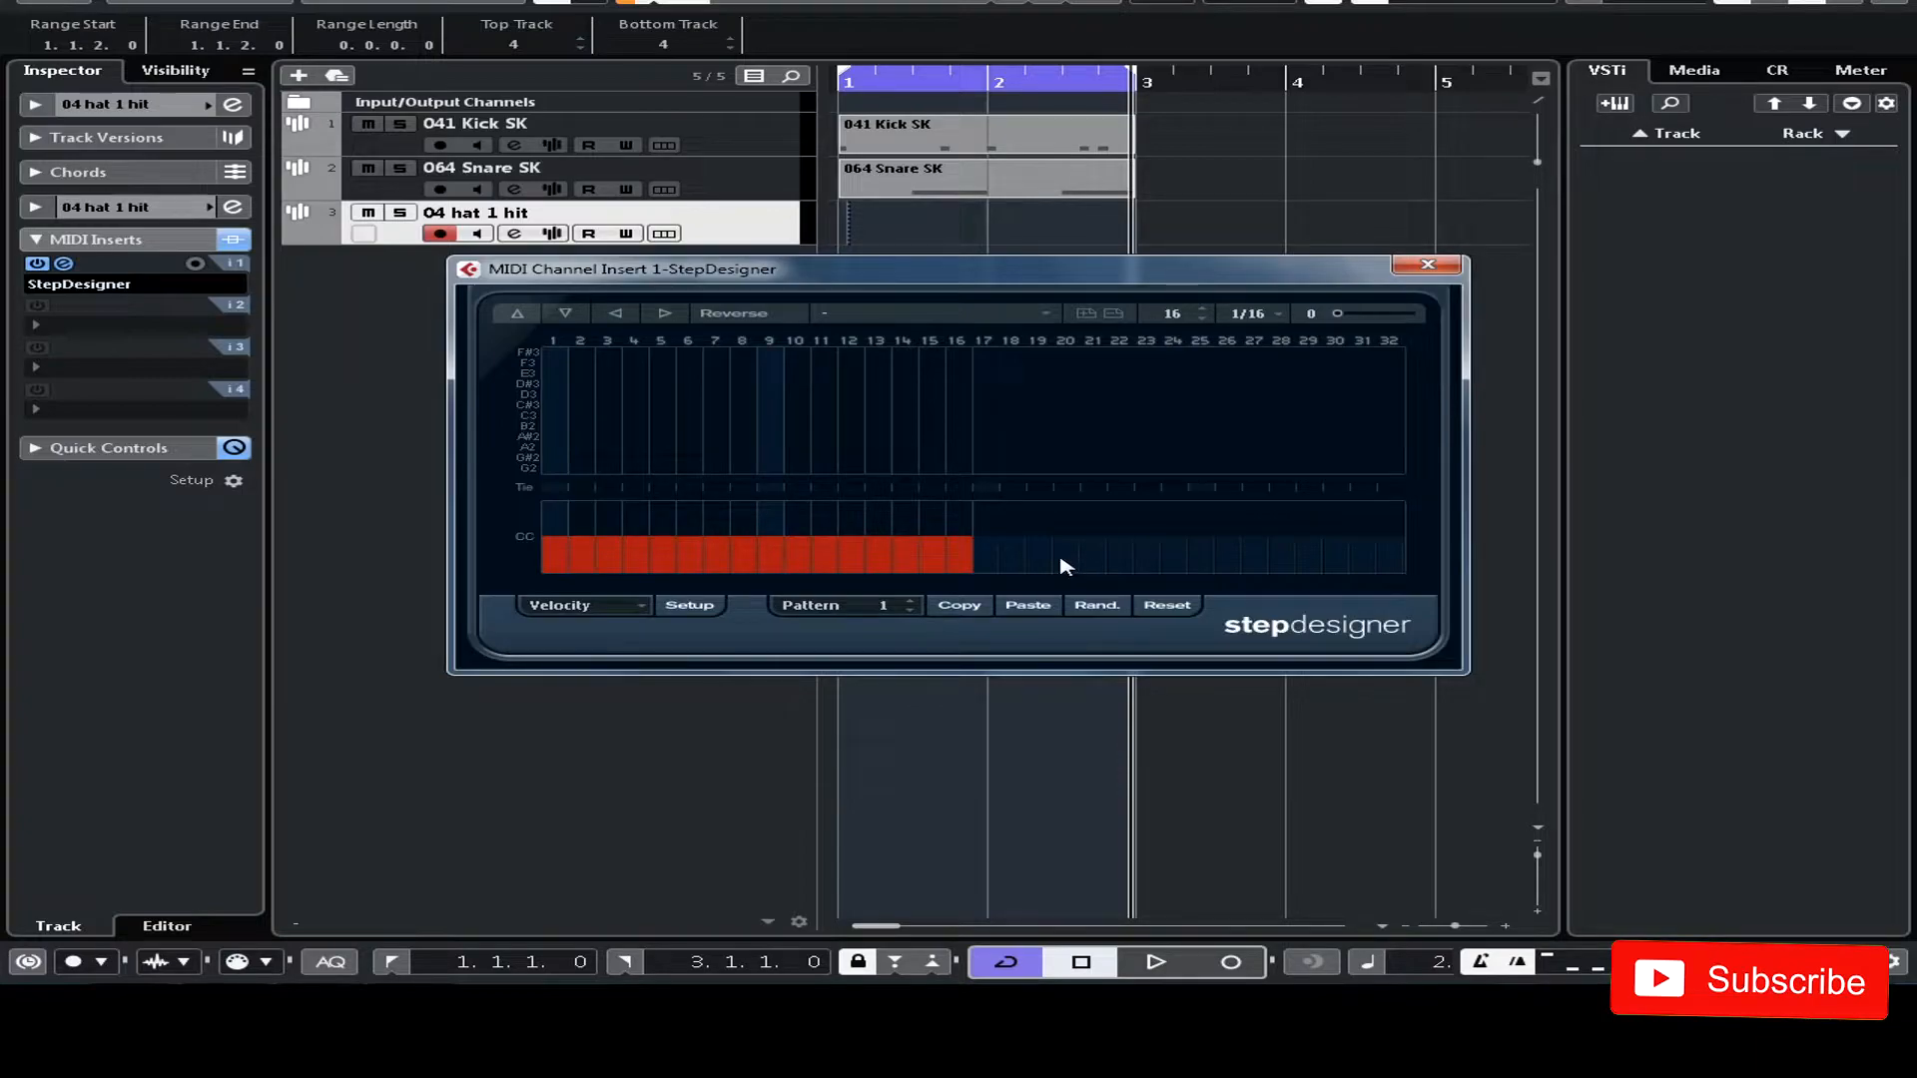
{"action": "mouse_move", "coordinate": [535, 445]}
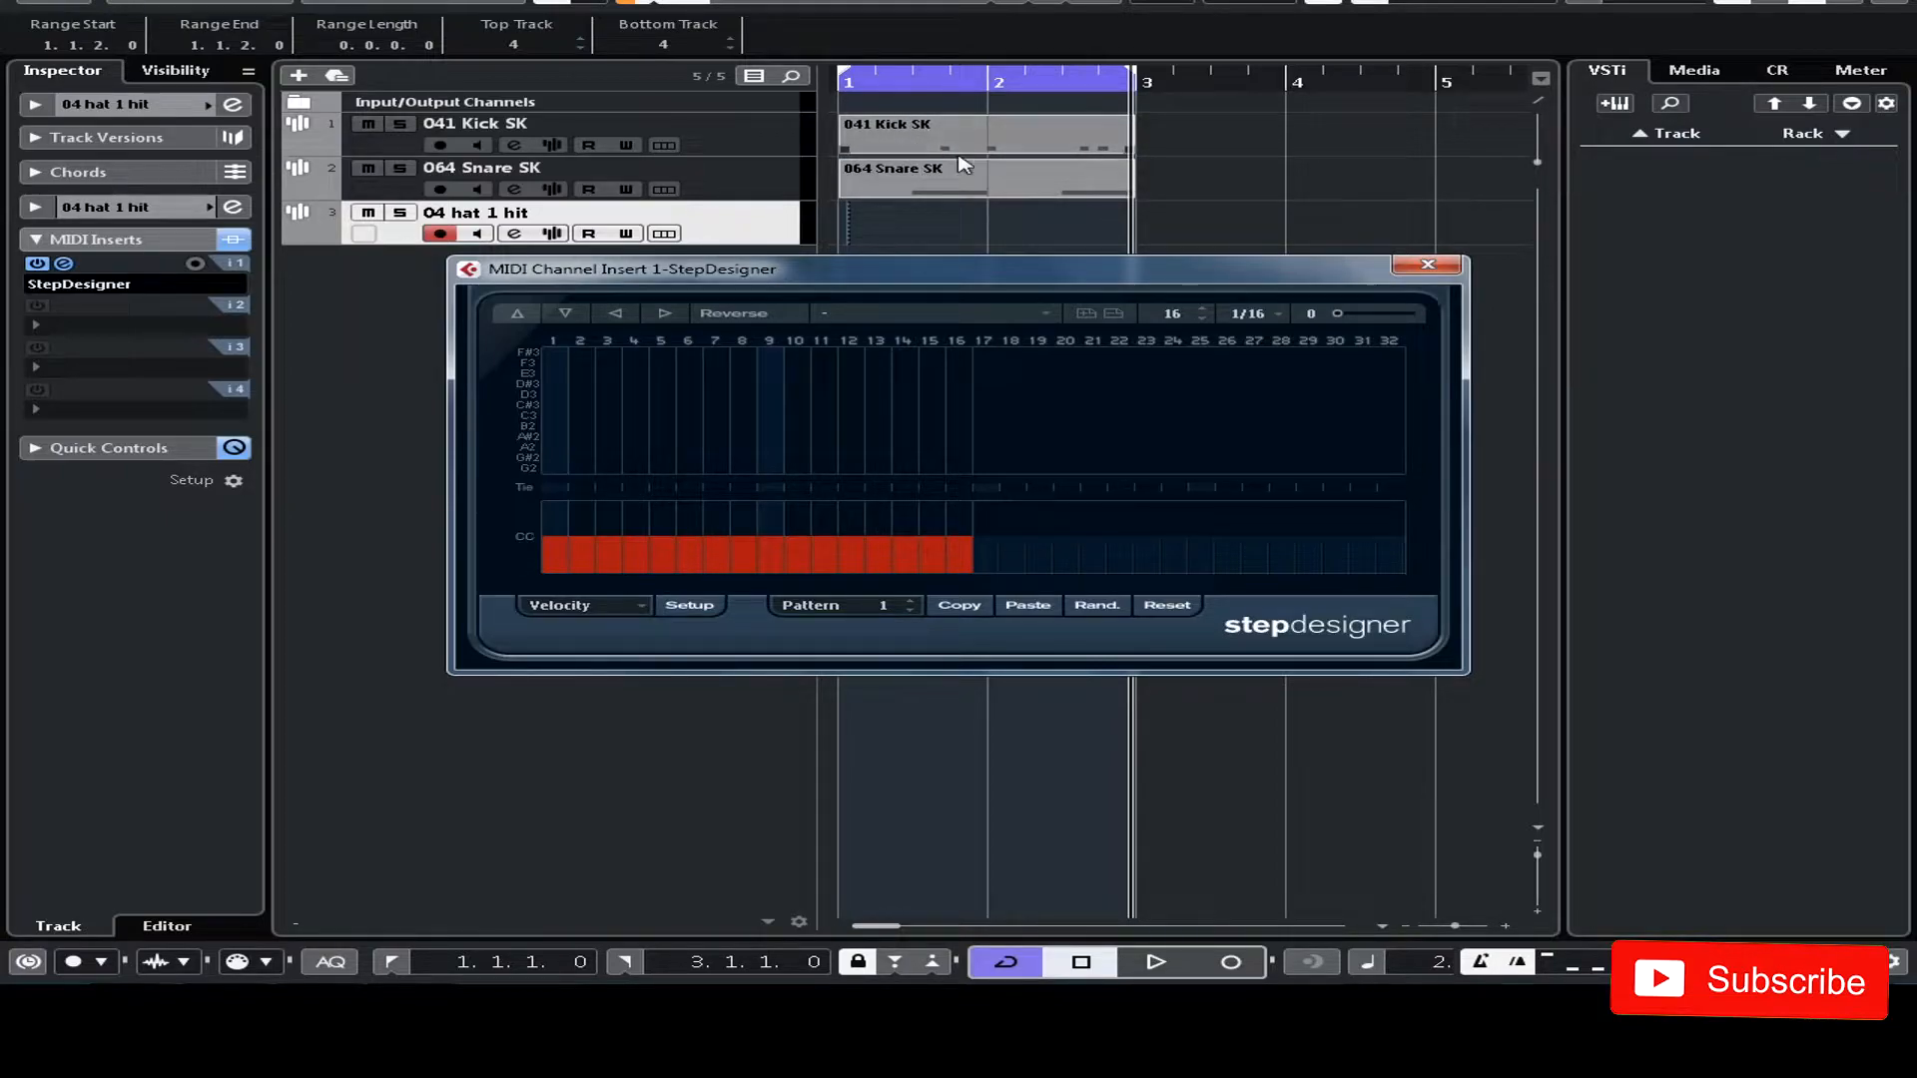
{"action": "left_click", "coordinate": [553, 415]}
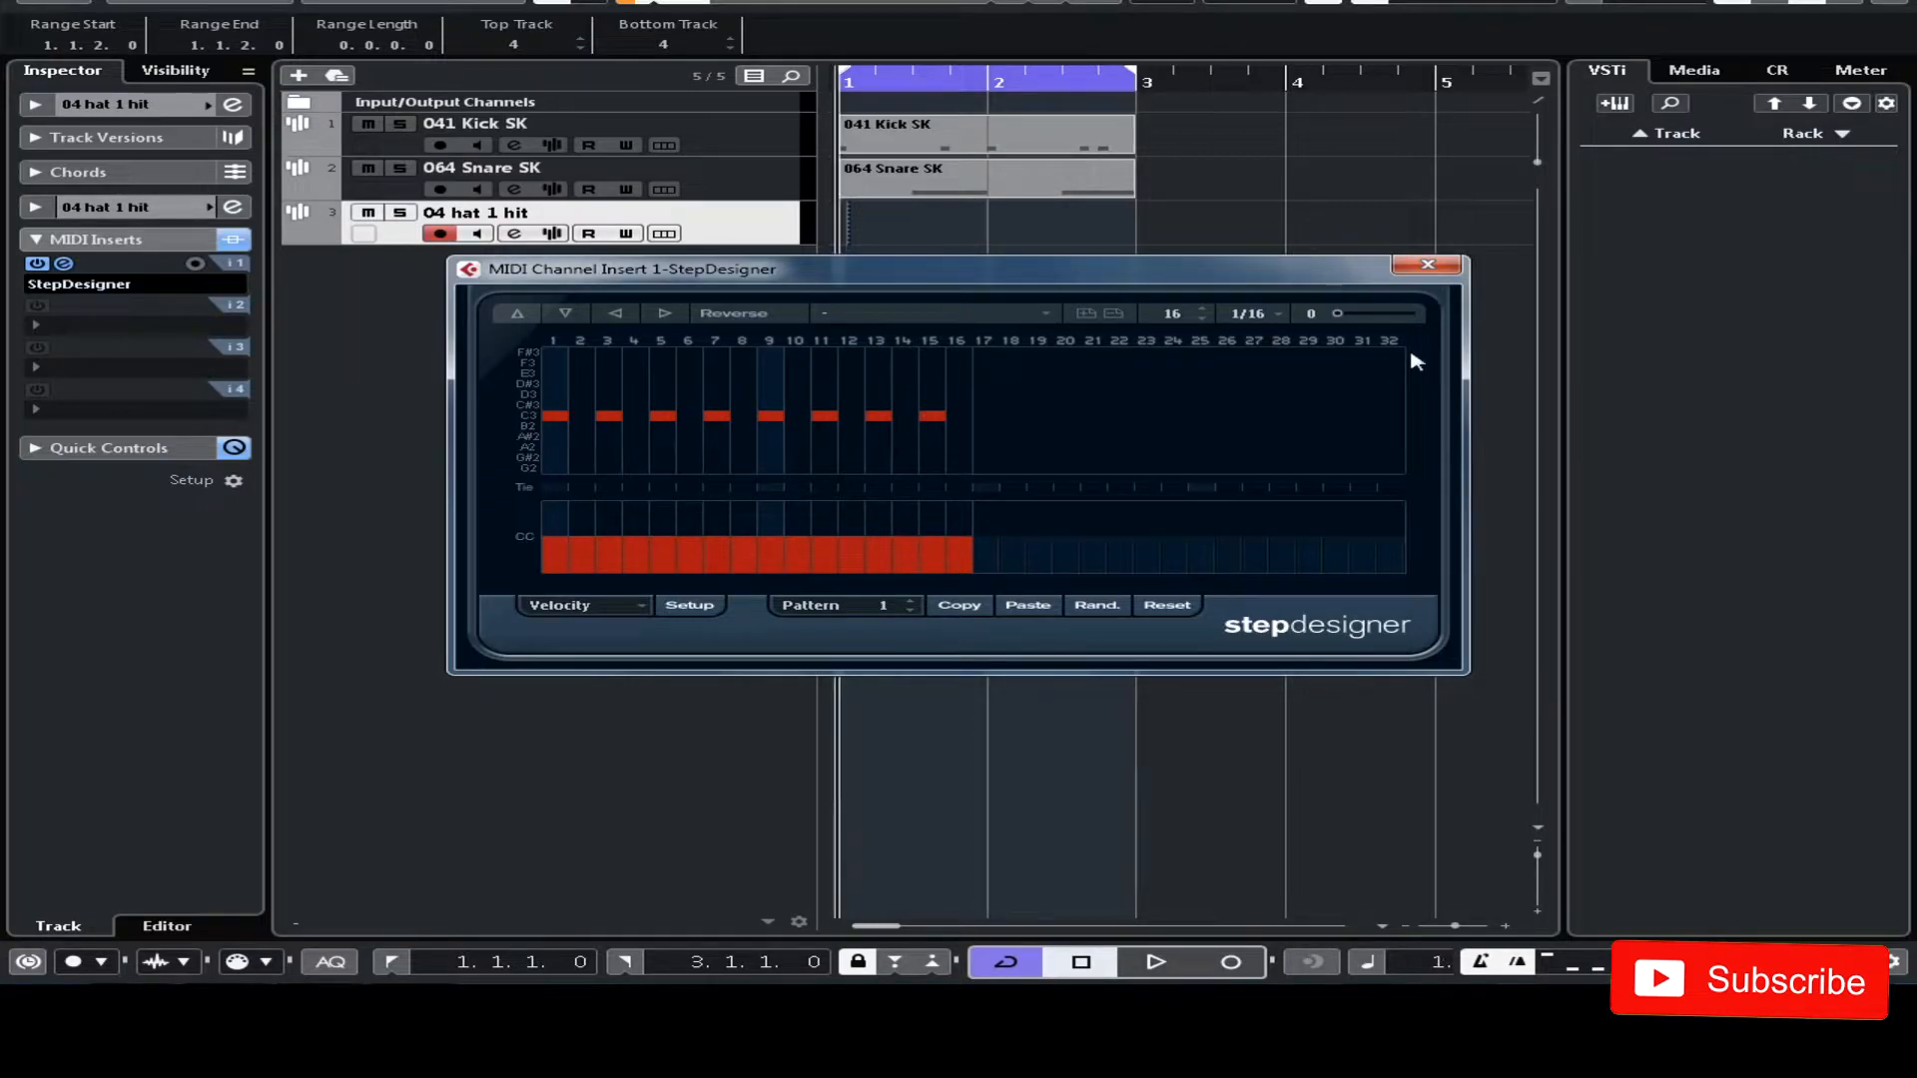
- Set StepDesigner to 32 steps of 1/32 notes, keeping hits only on steps 1, 5, 9 and 13
{"action": "left_click", "coordinate": [1155, 962]}
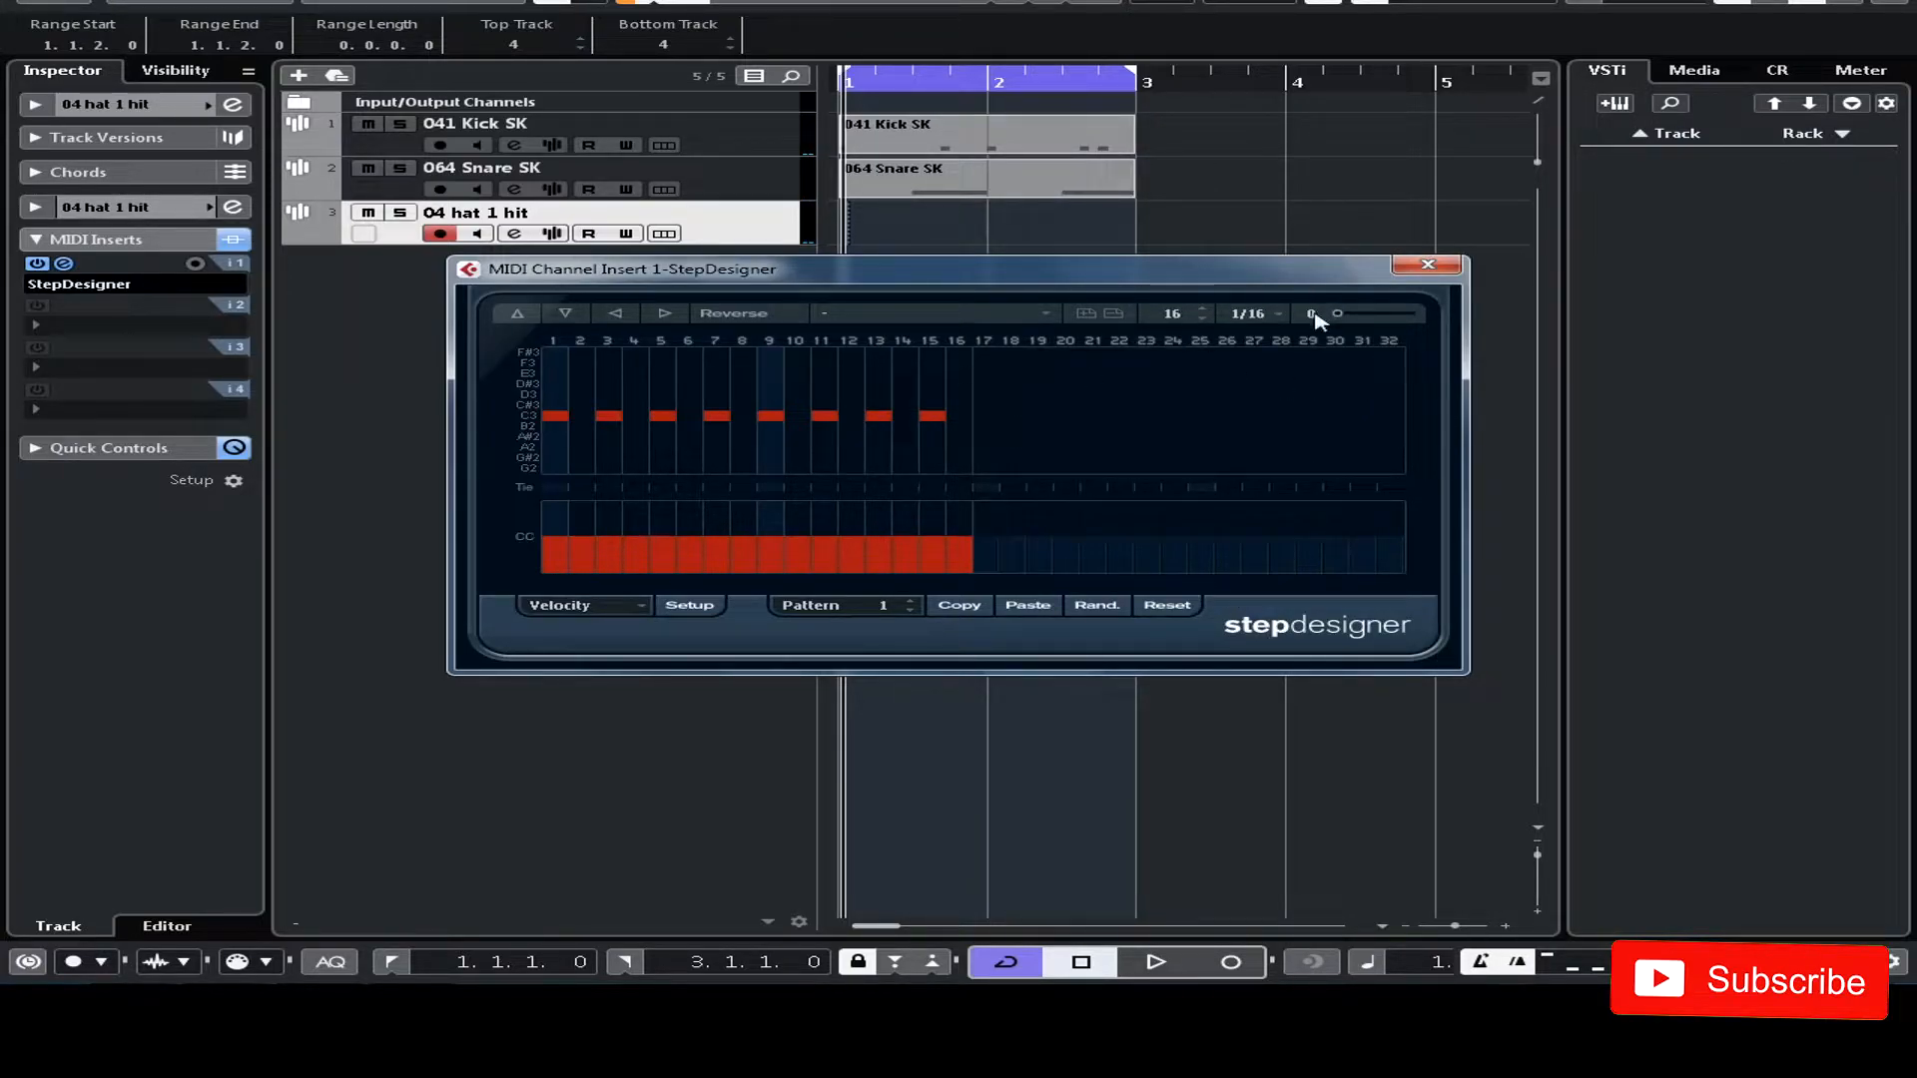
{"action": "left_click", "coordinate": [1250, 314]}
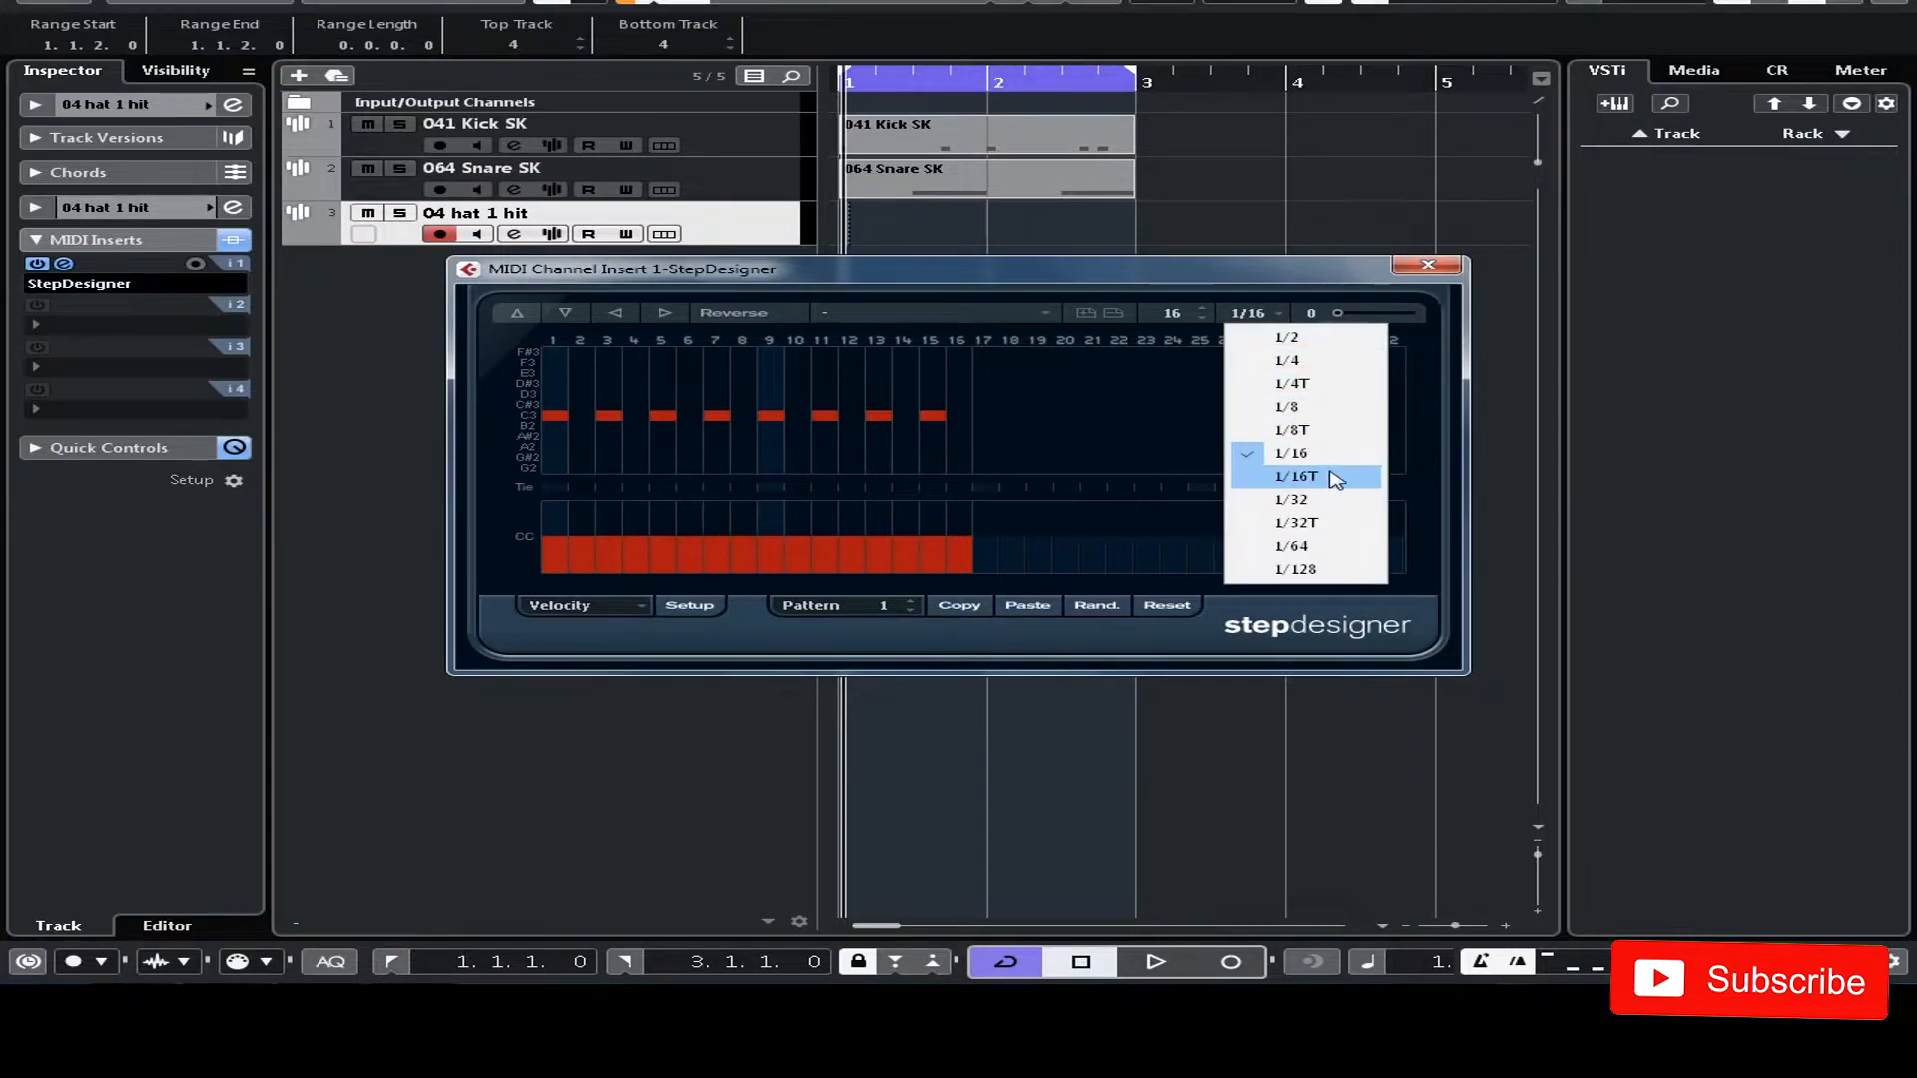
{"action": "left_click", "coordinate": [1292, 500]}
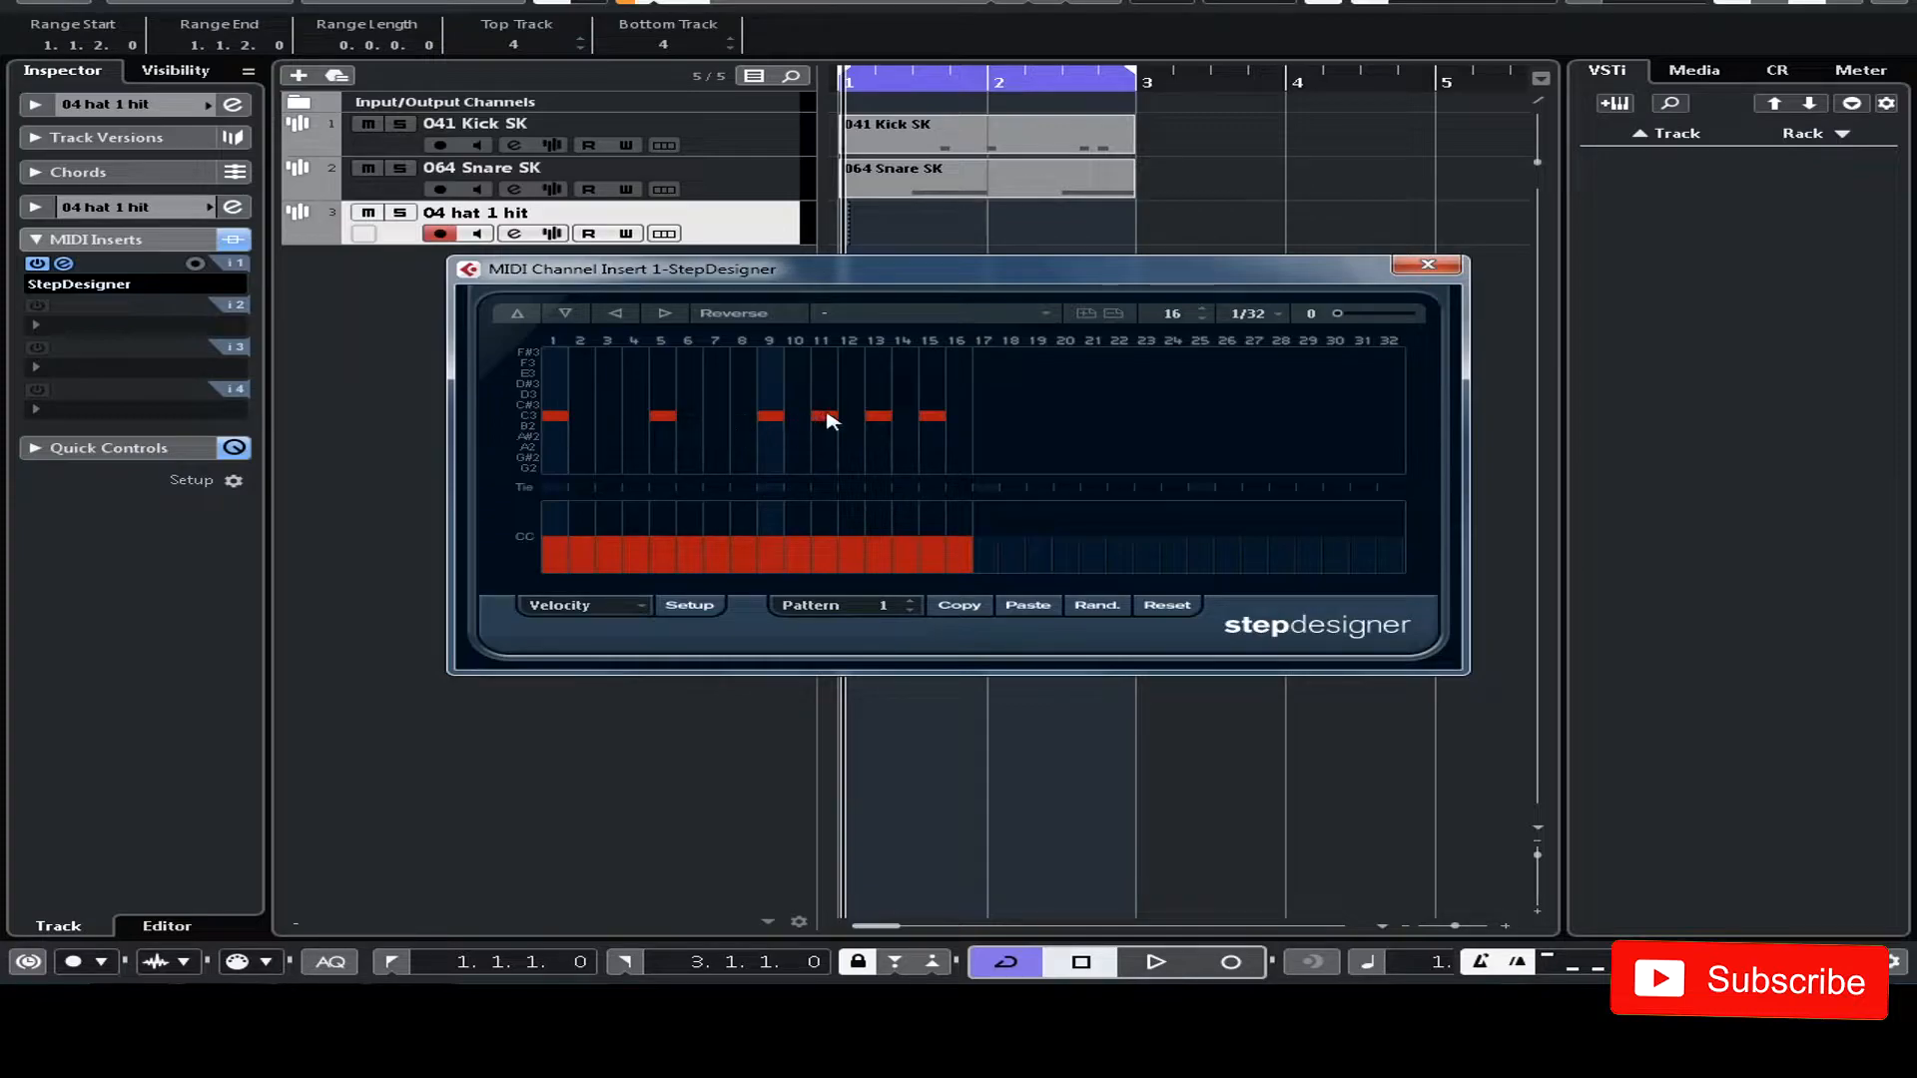
{"action": "left_click", "coordinate": [1152, 962]}
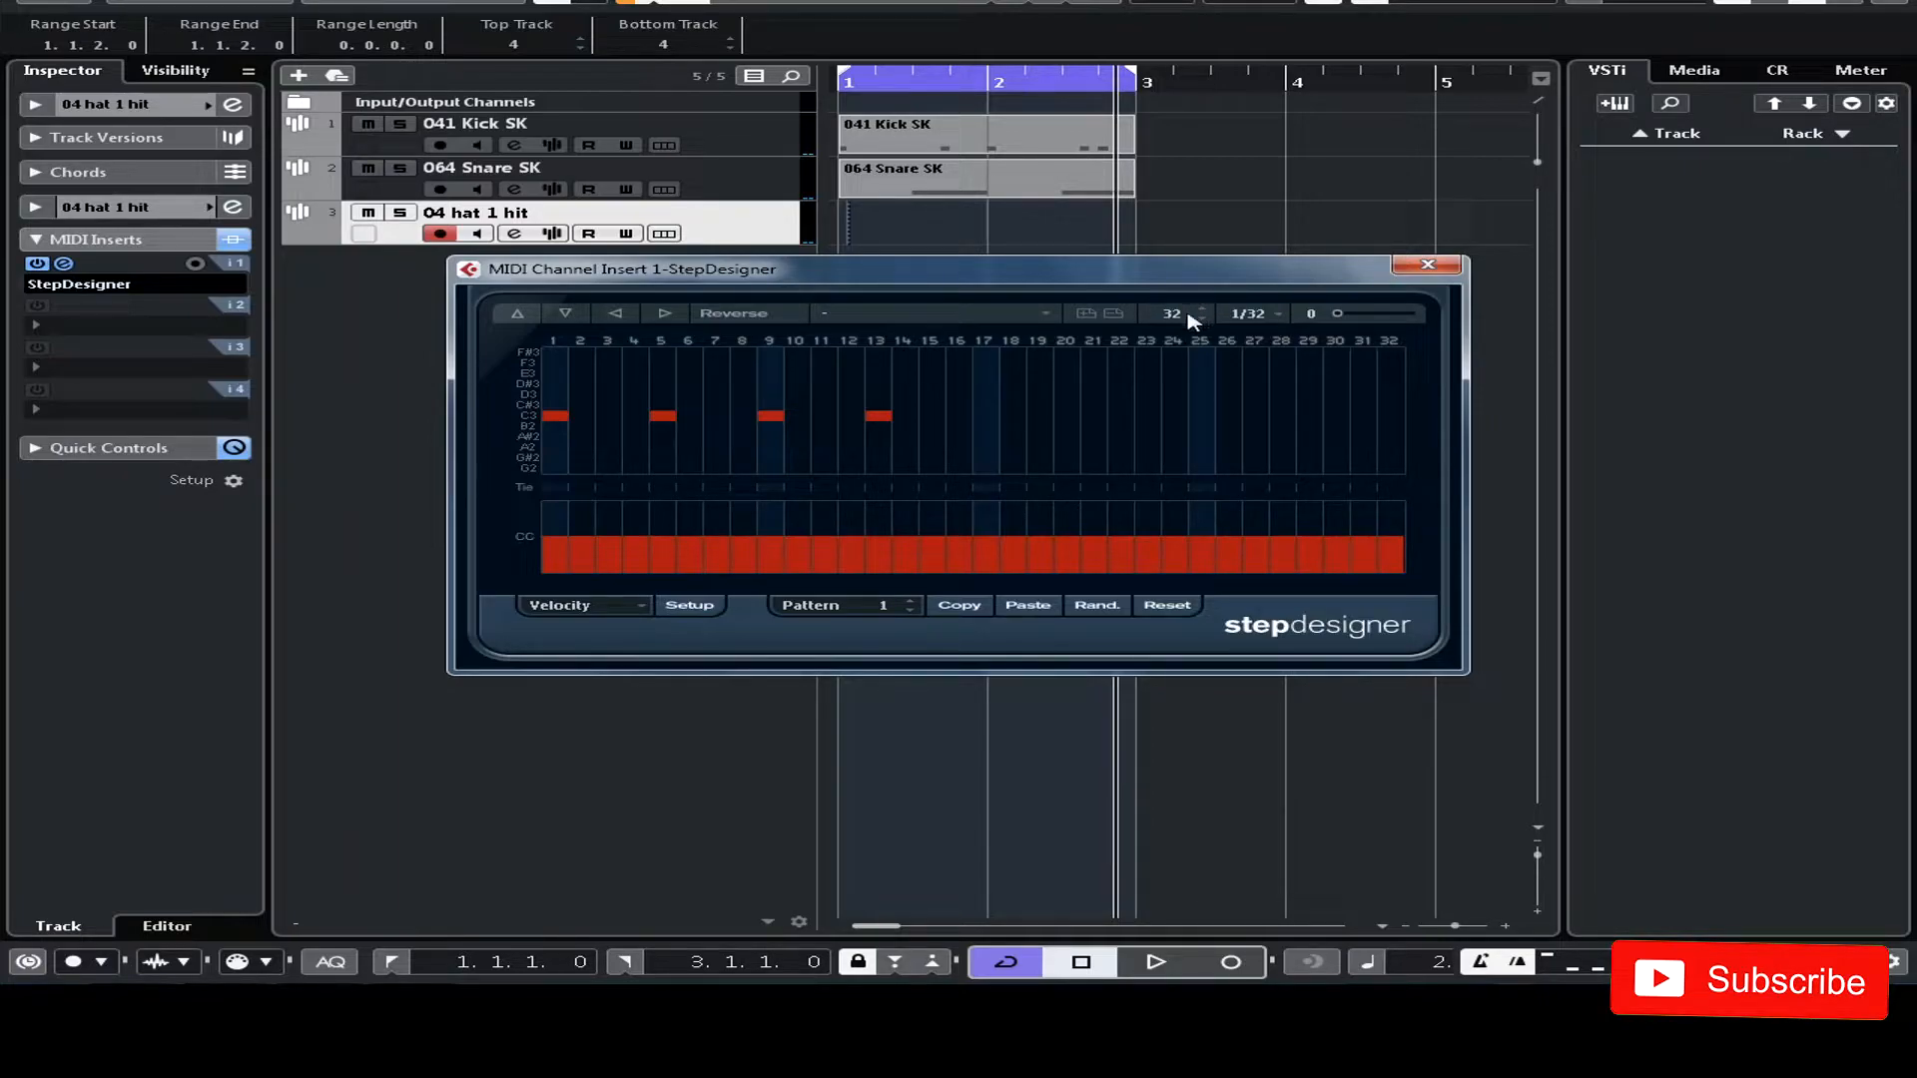
{"action": "mouse_move", "coordinate": [940, 424]}
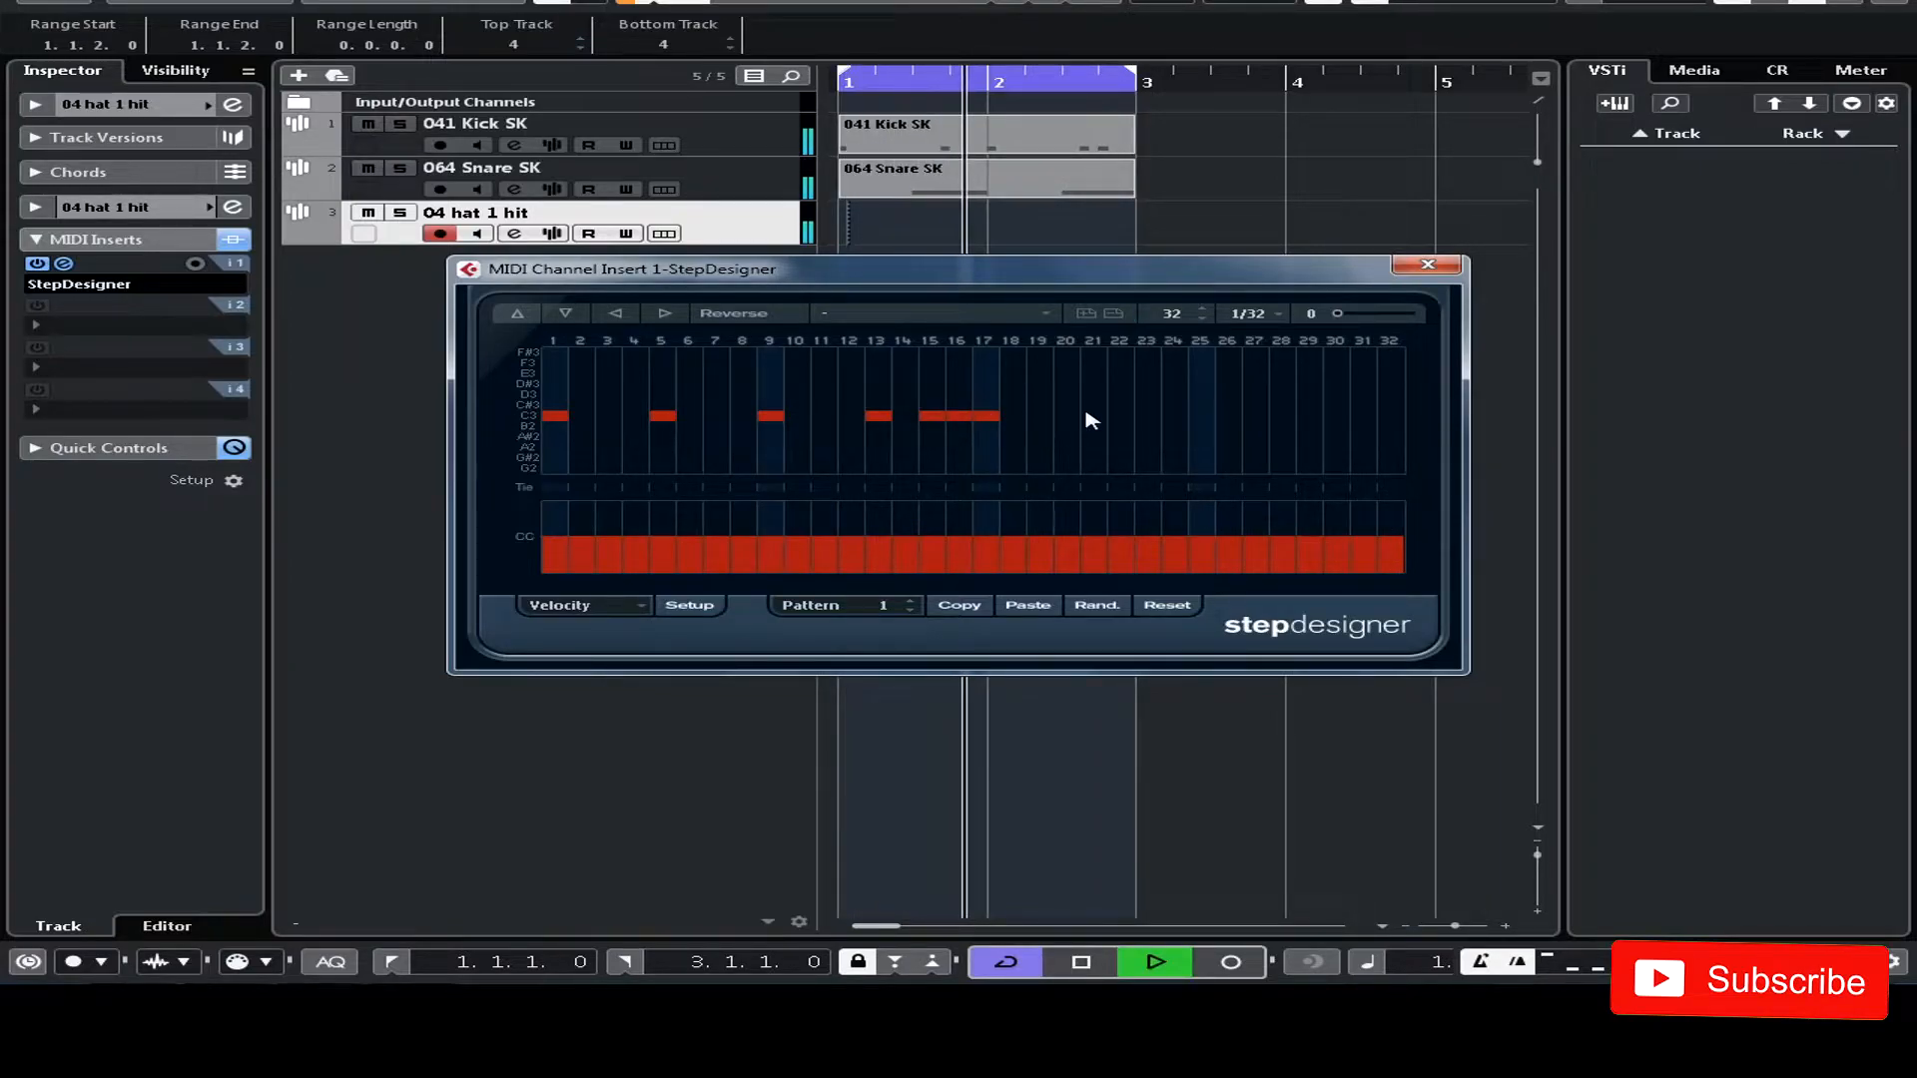
- Fill the 32-step pattern with a hi-hat roll of repeated hits plus a few pitched steps
{"action": "left_click", "coordinate": [1070, 406]}
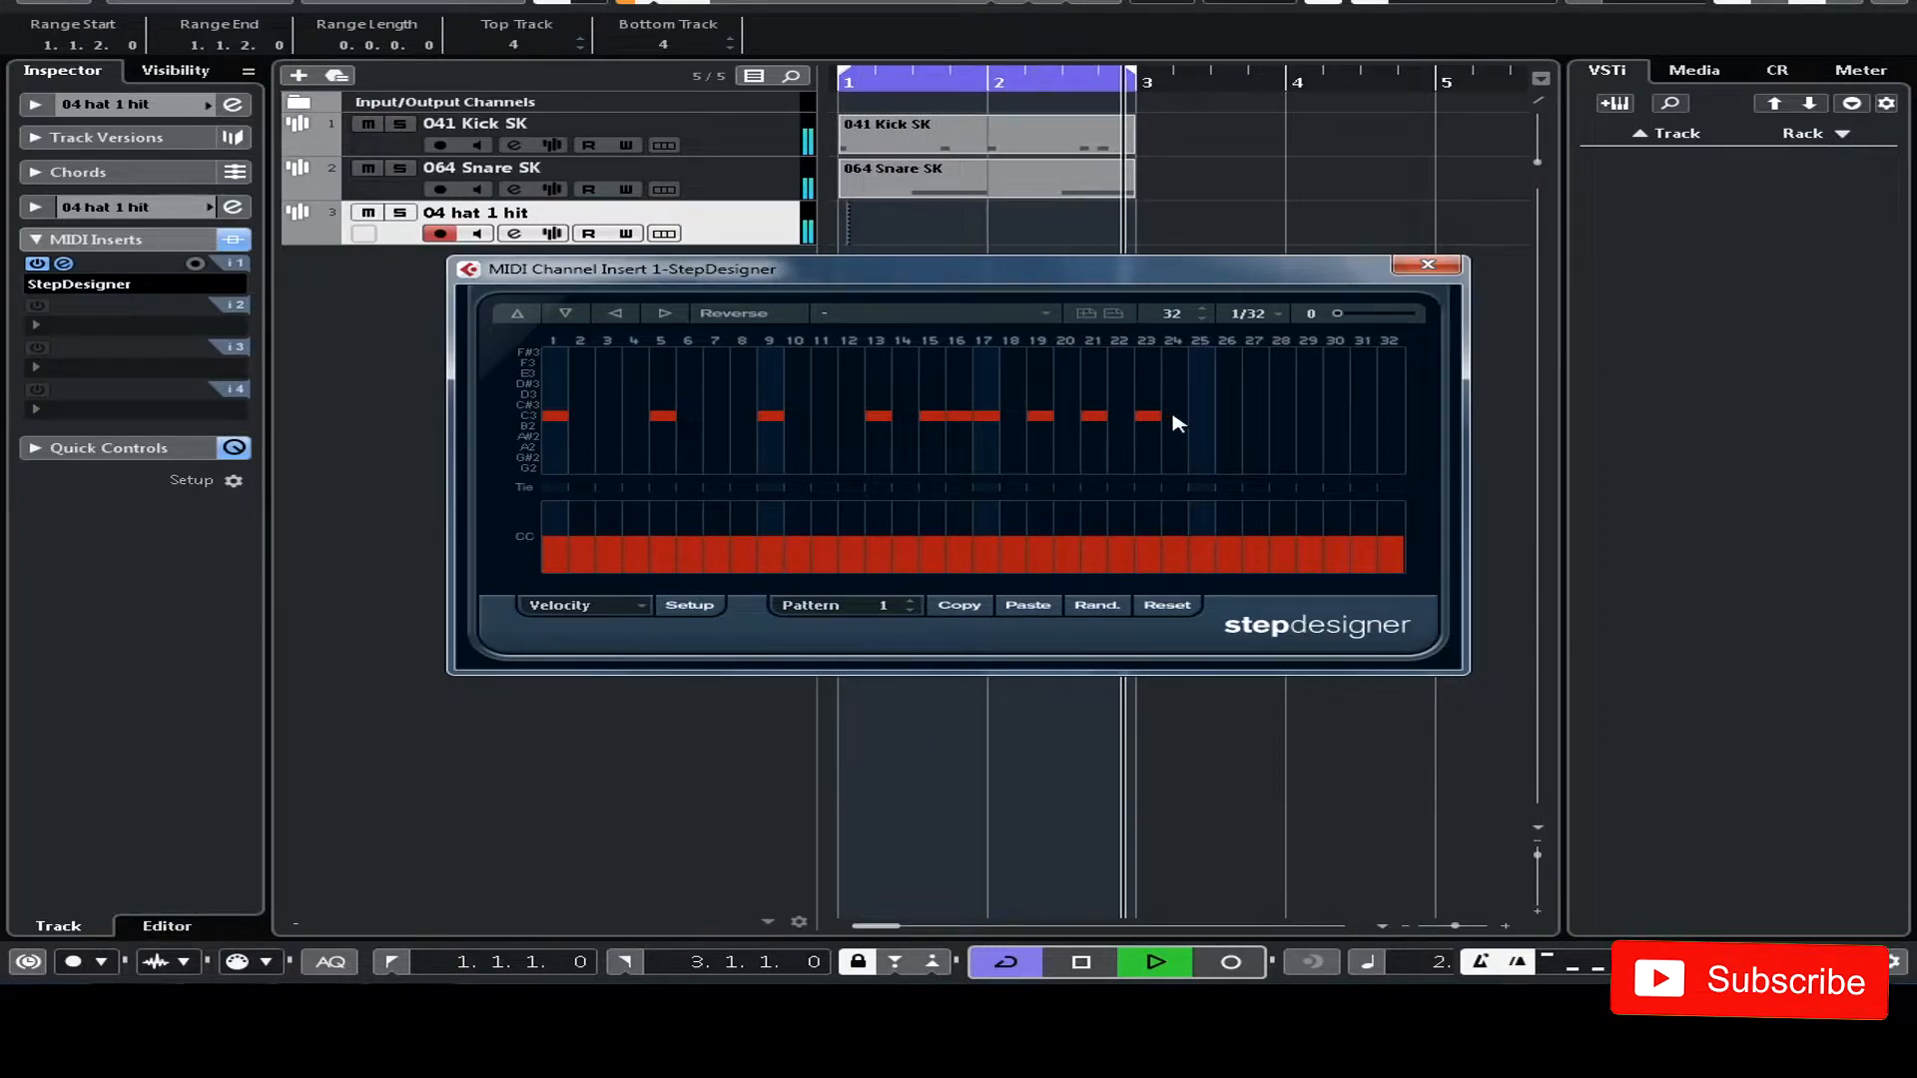
{"action": "left_click", "coordinate": [1228, 400]}
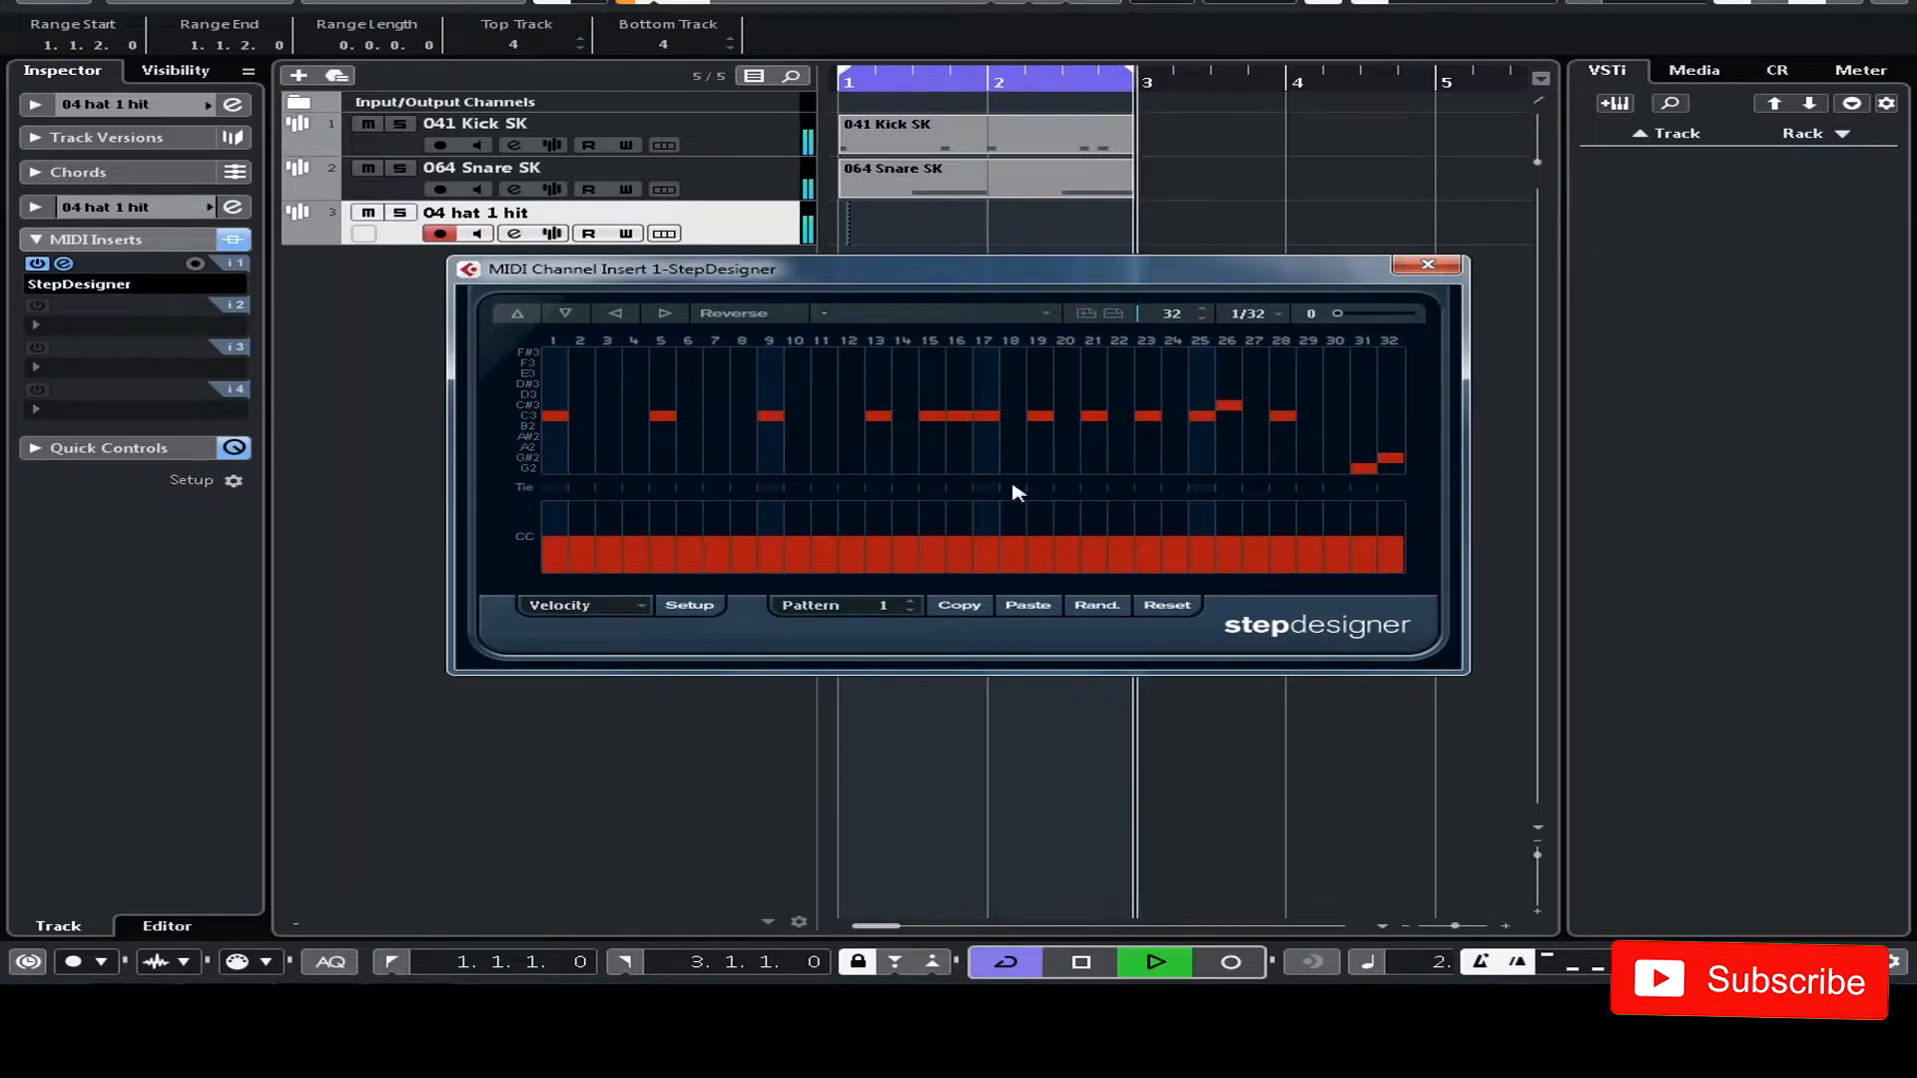
{"action": "left_click", "coordinate": [818, 468]}
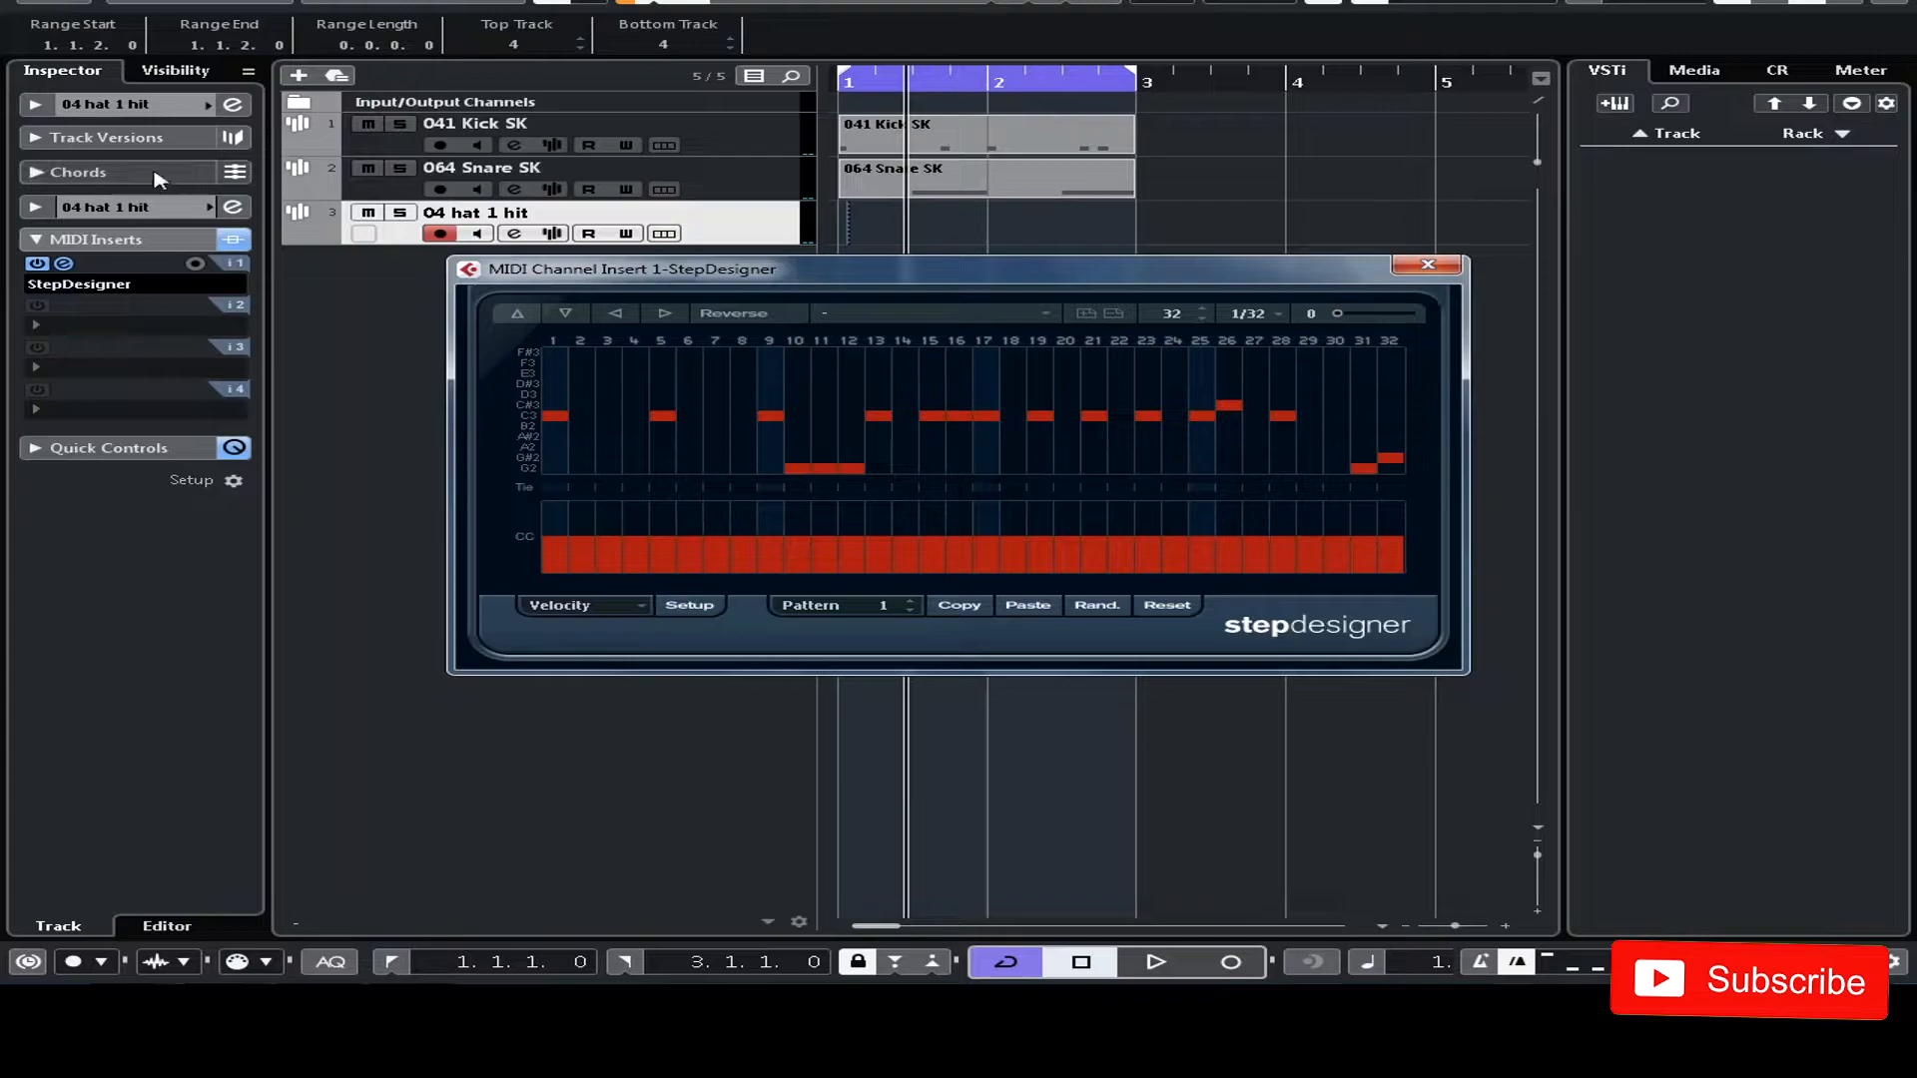
{"action": "mouse_move", "coordinate": [194, 266]}
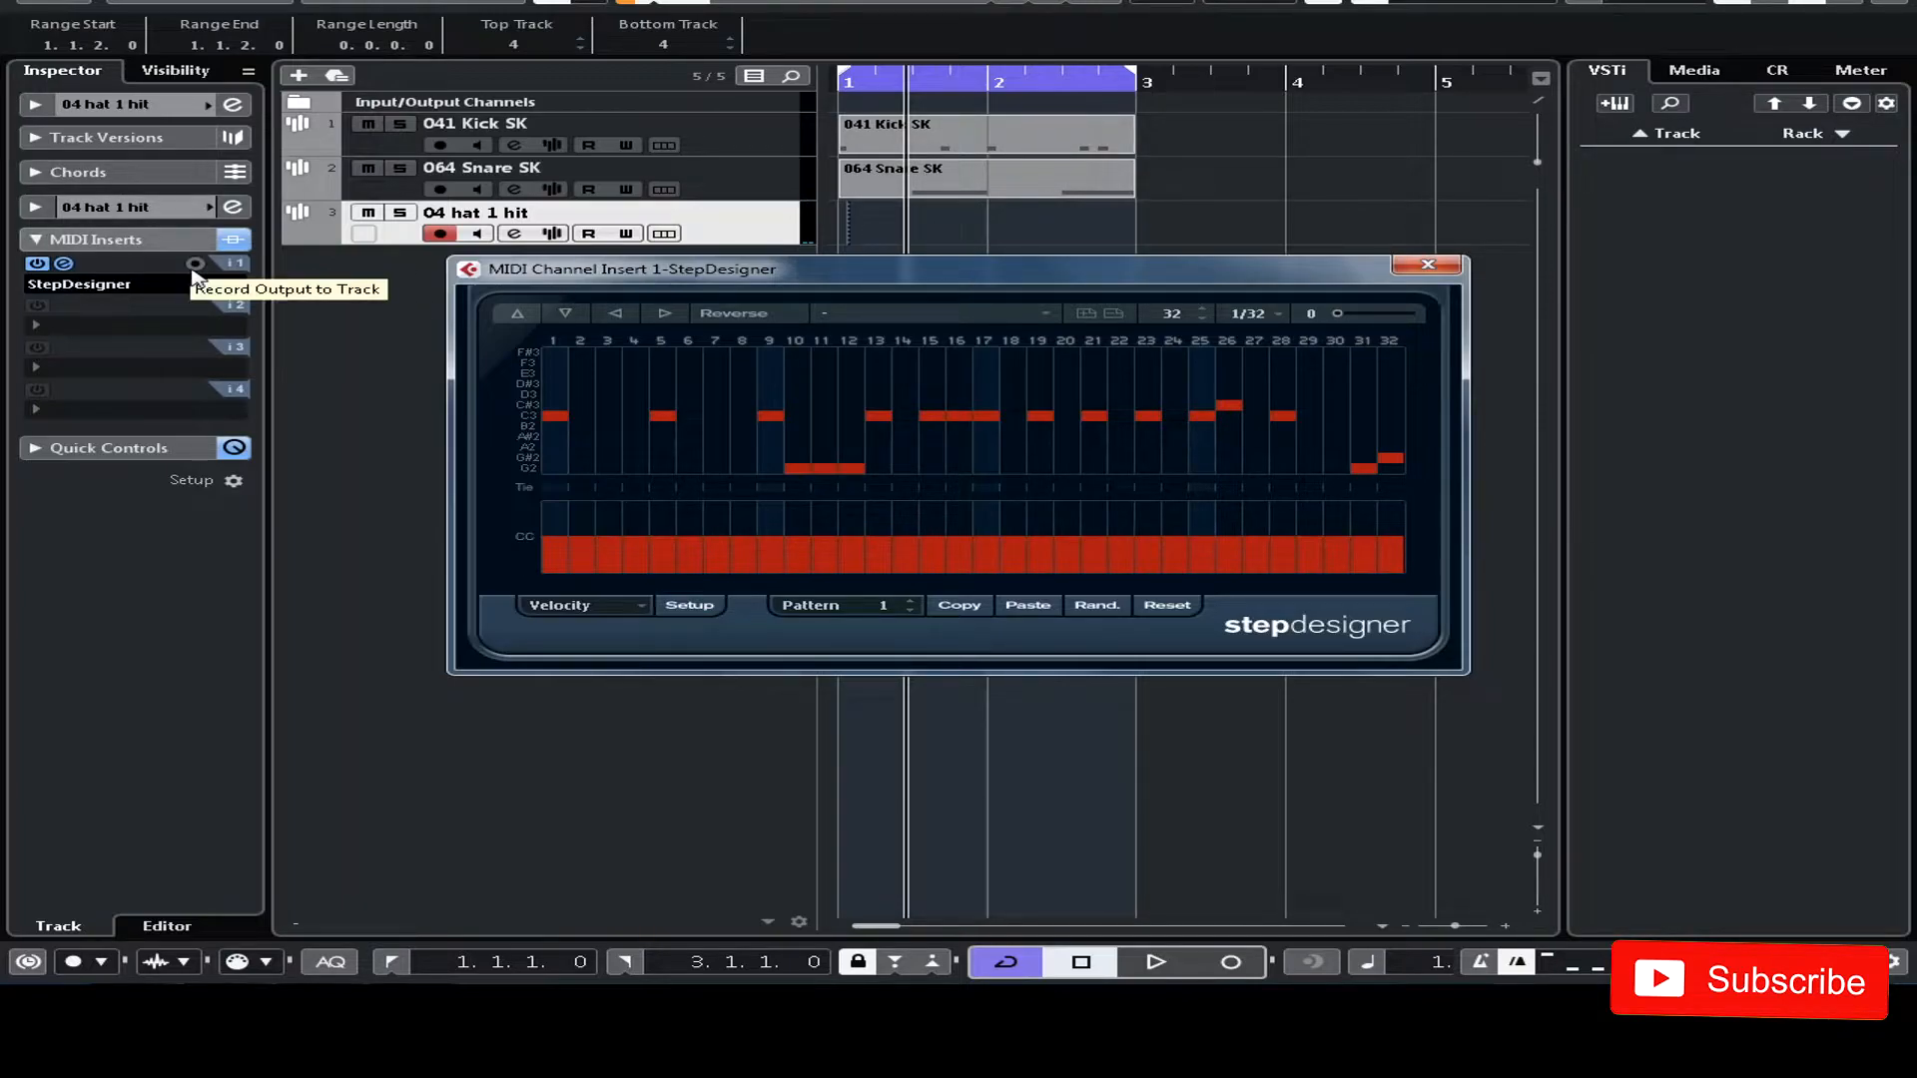
- Record StepDesigner's output as a two-bar MIDI part on the hat track, then bypass the insert
{"action": "left_click", "coordinate": [1426, 266]}
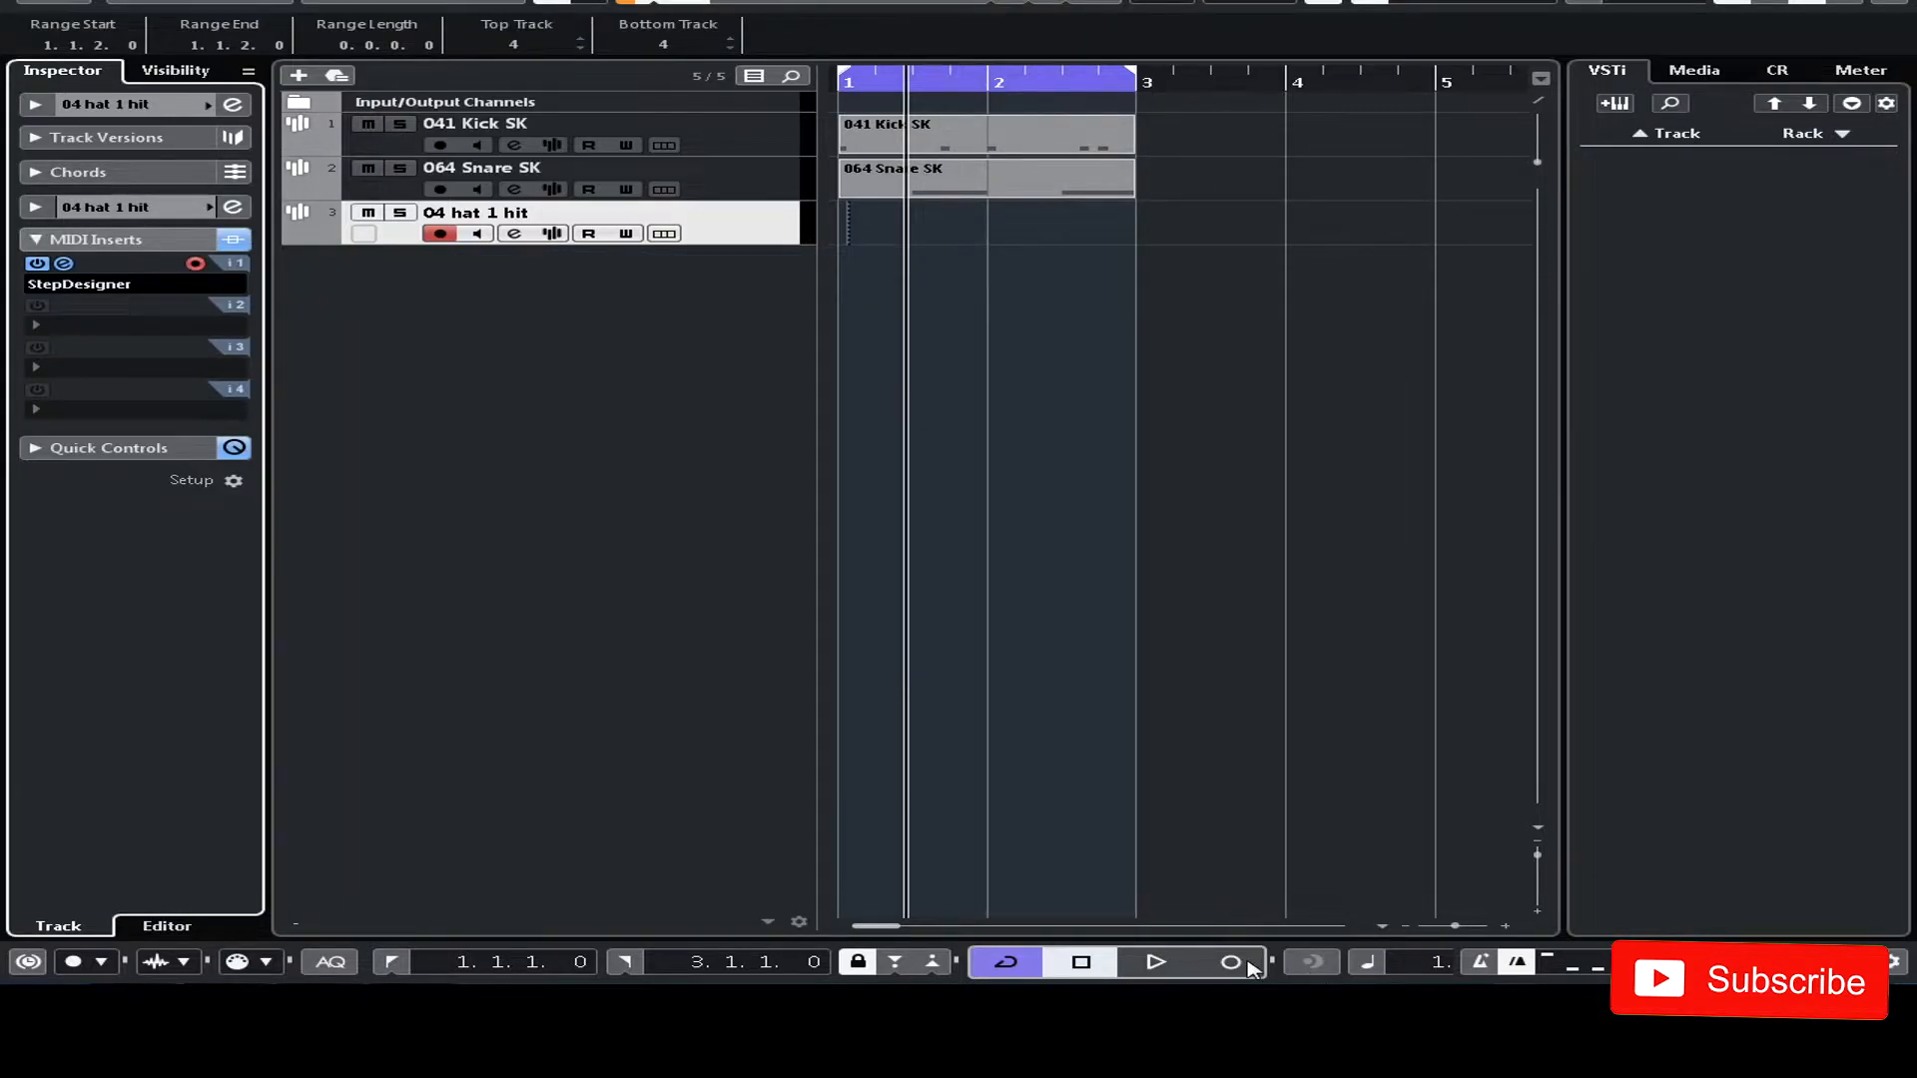
{"action": "left_click", "coordinate": [1232, 963]}
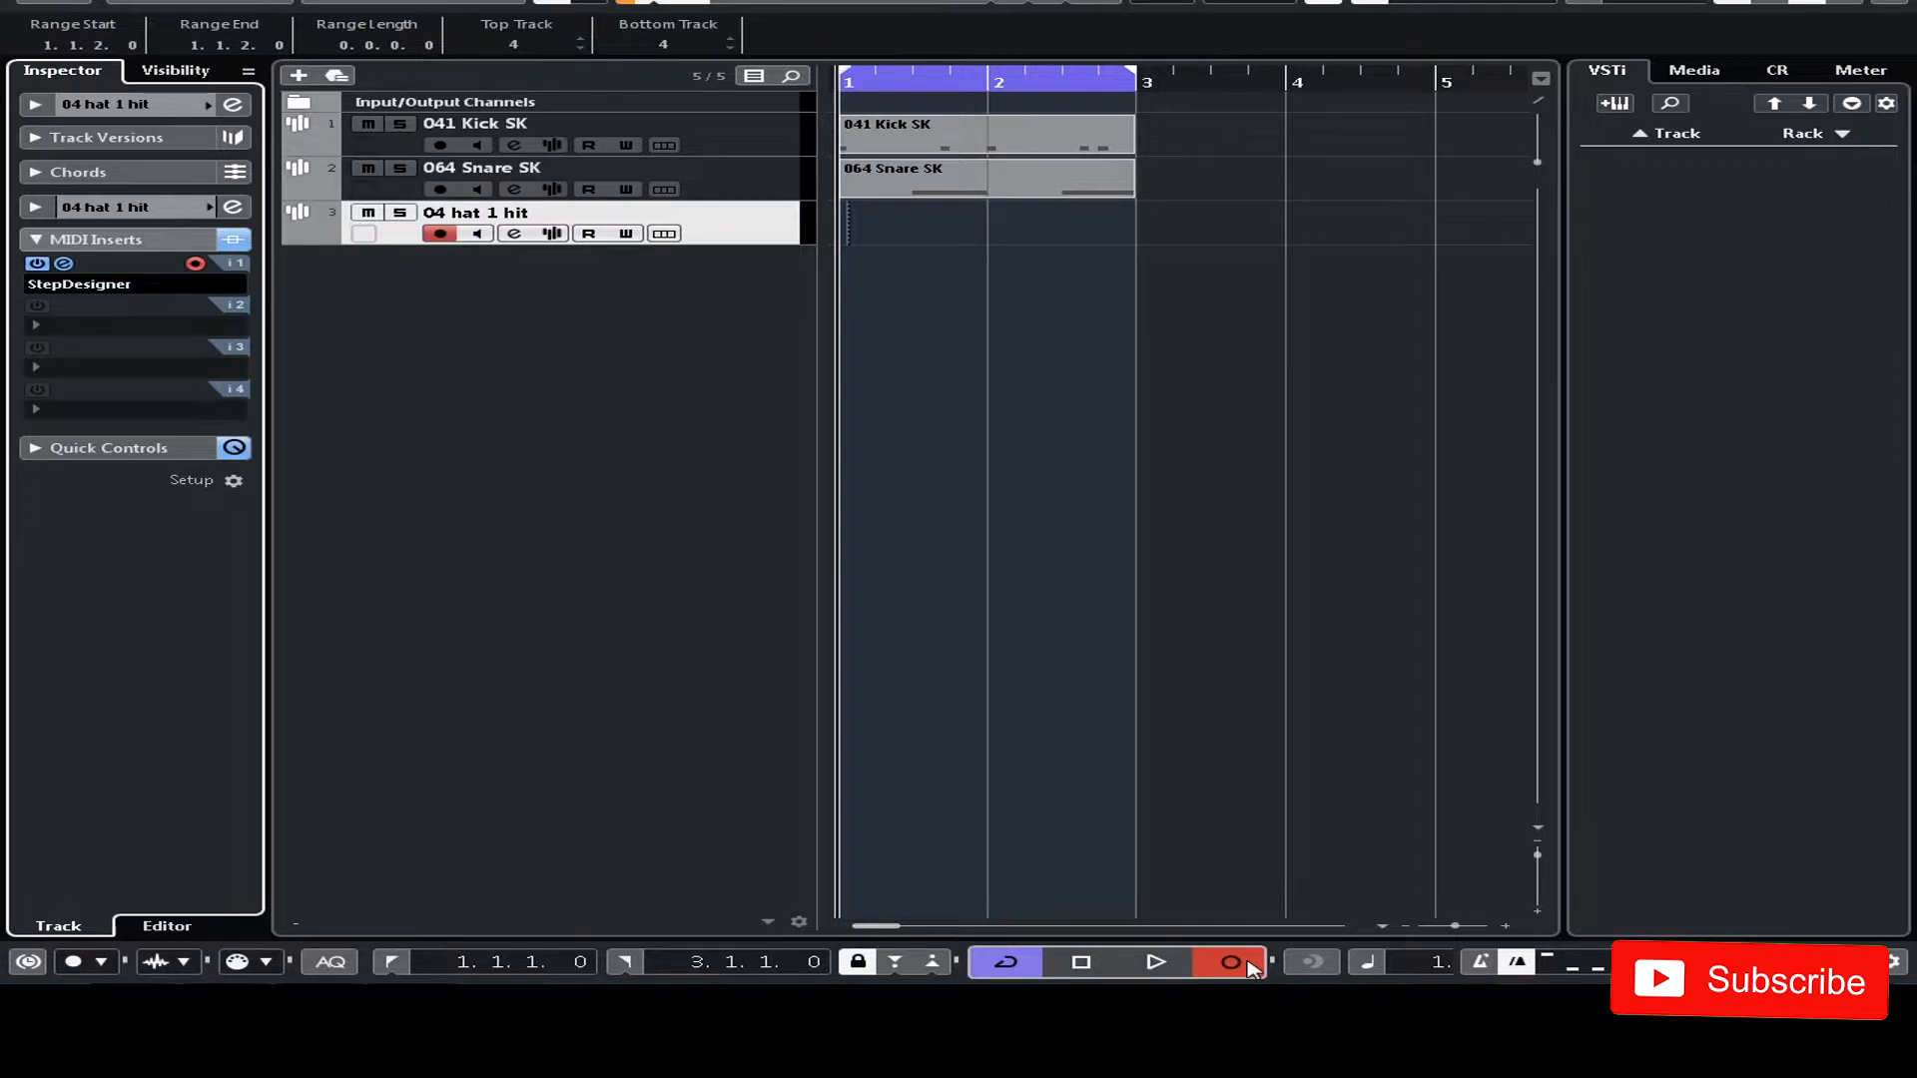
{"action": "left_click", "coordinate": [1154, 962]}
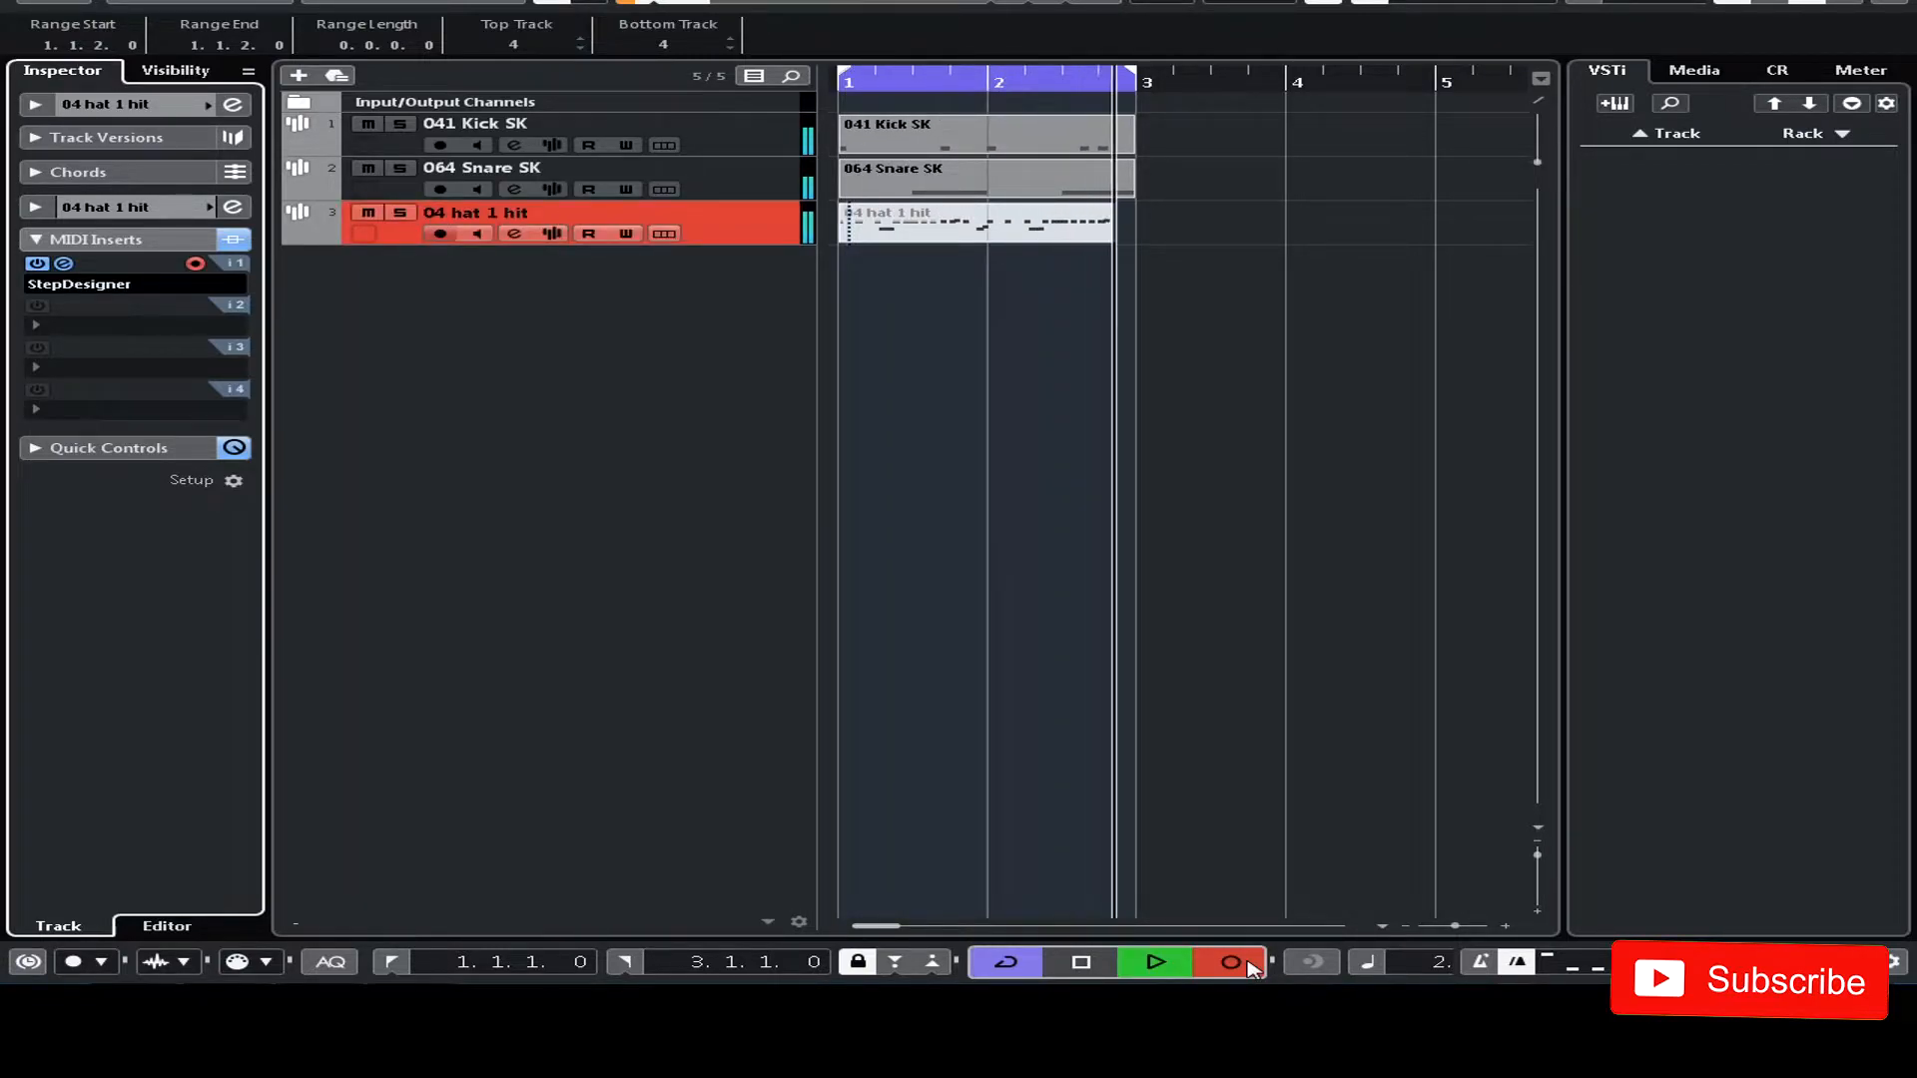
{"action": "left_click", "coordinate": [1232, 962]}
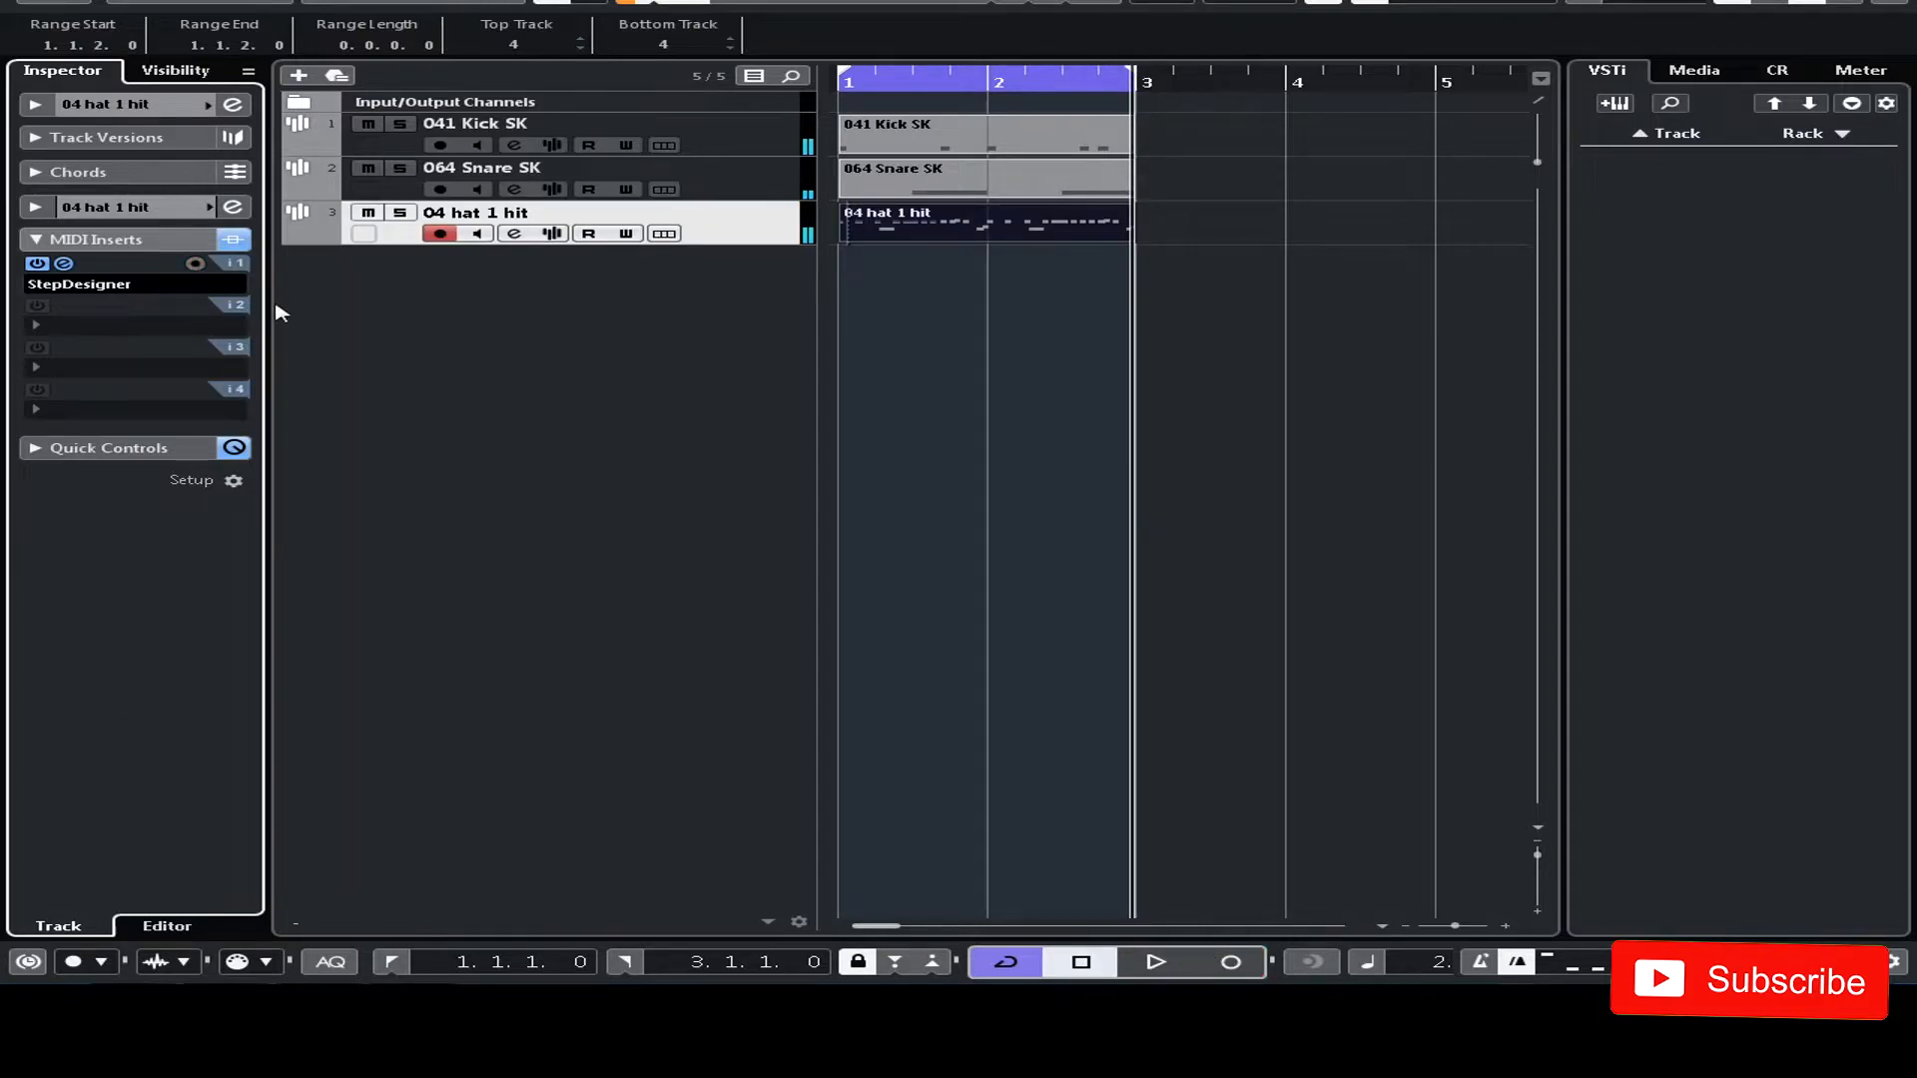
{"action": "left_click", "coordinate": [36, 265]}
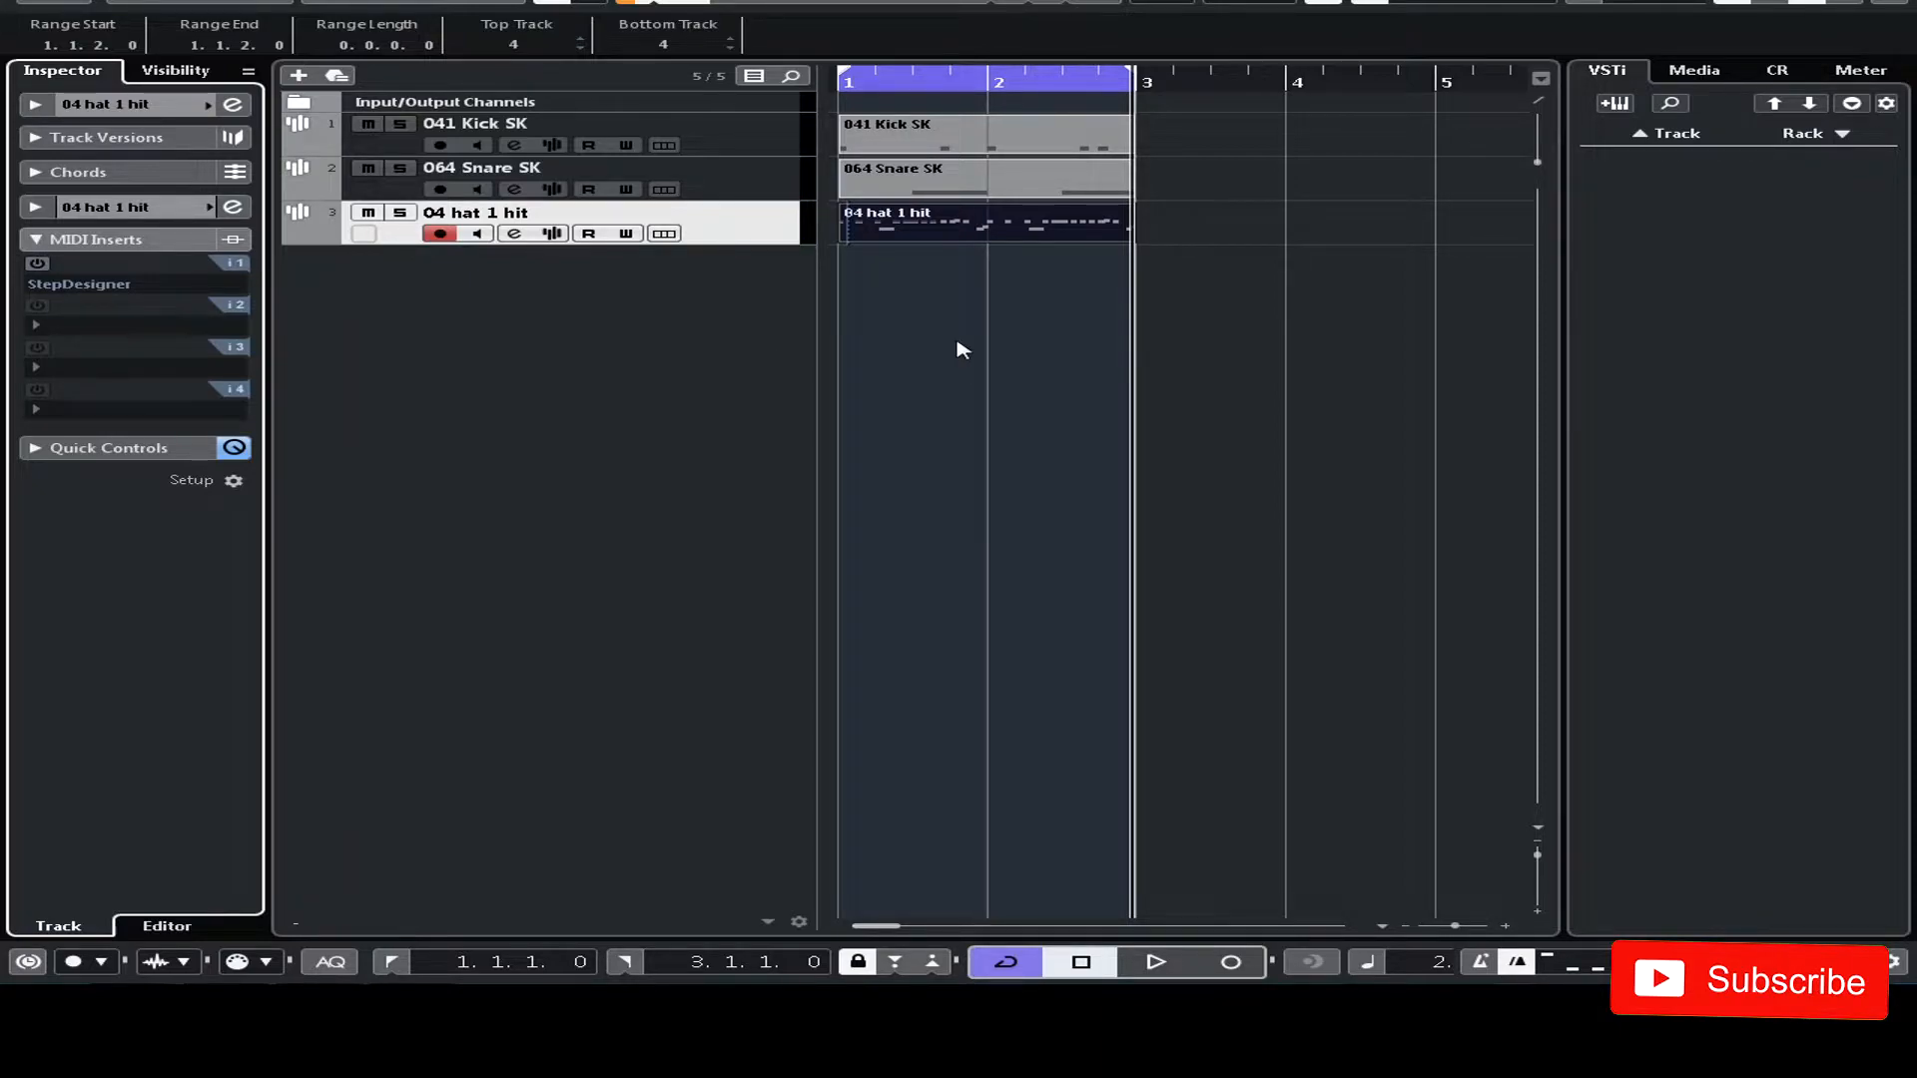
{"action": "mouse_move", "coordinate": [908, 607]}
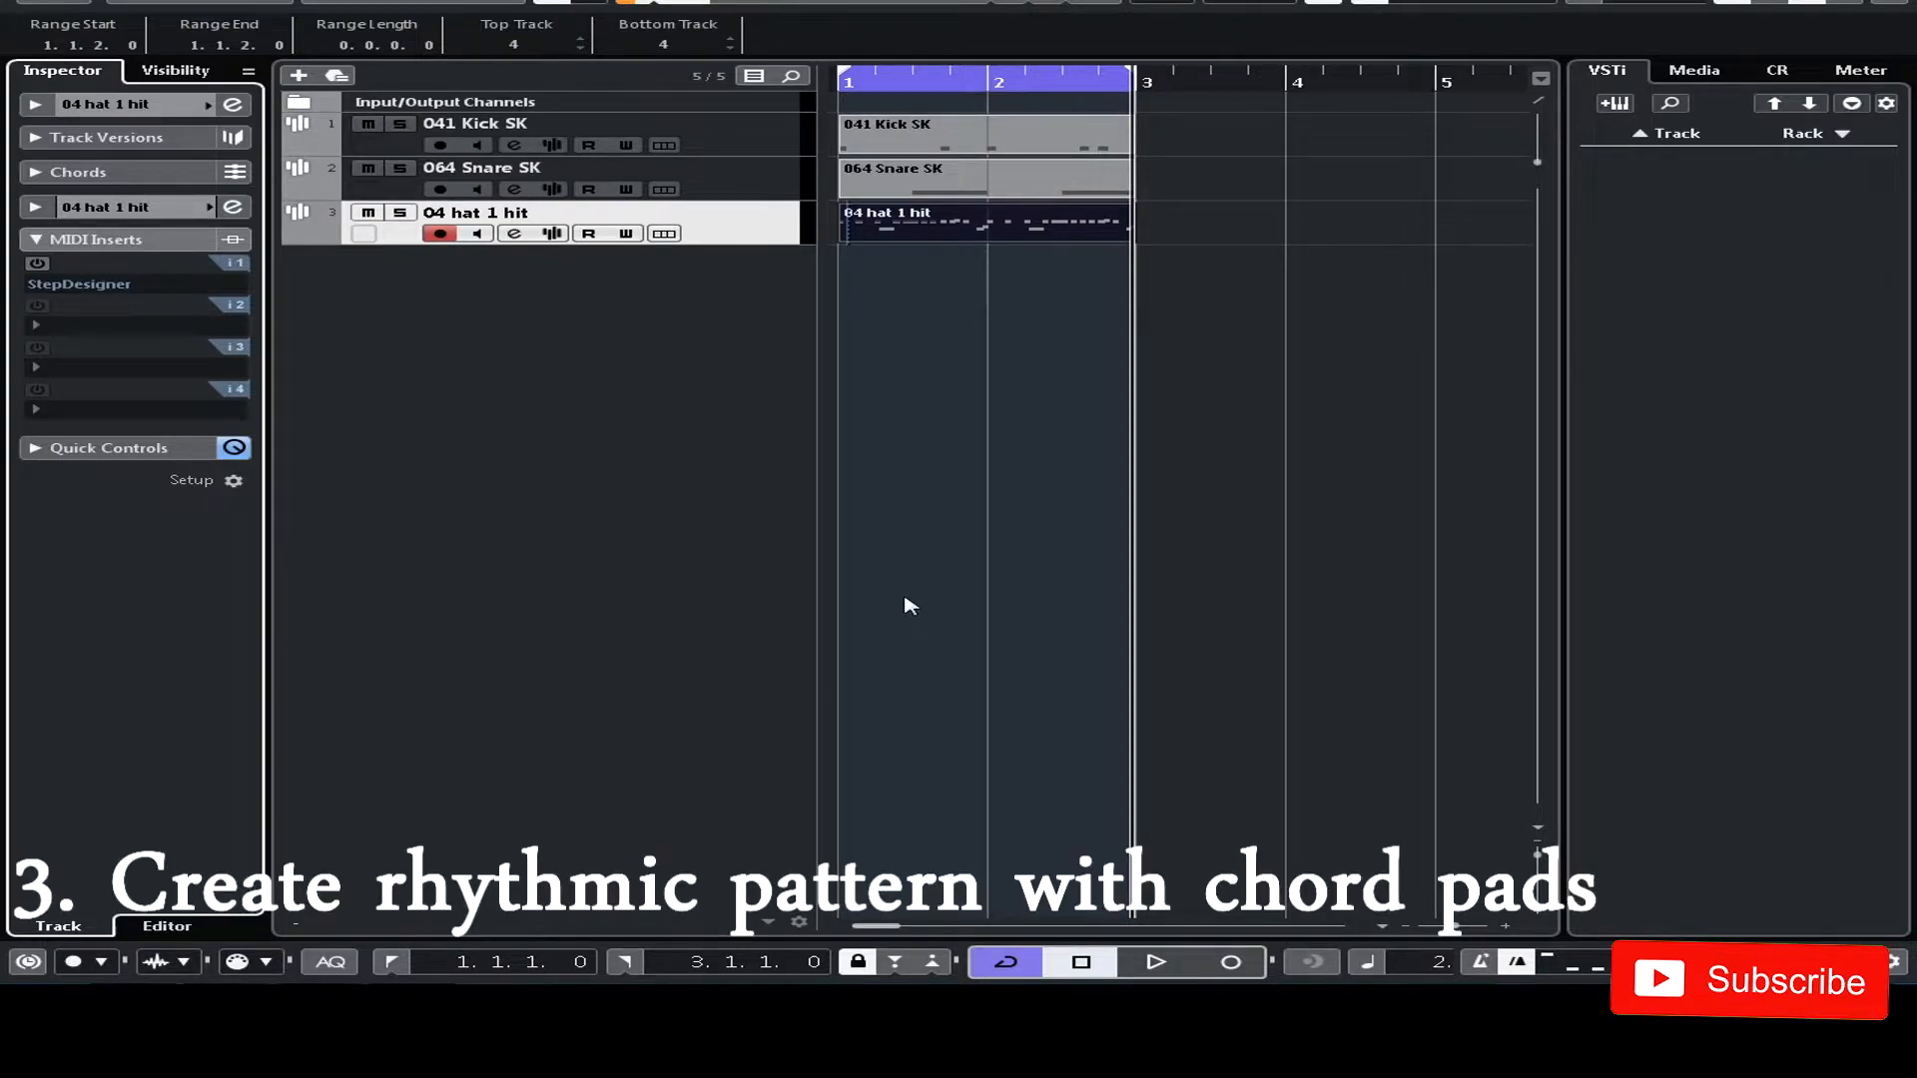
{"action": "mouse_move", "coordinate": [874, 599]}
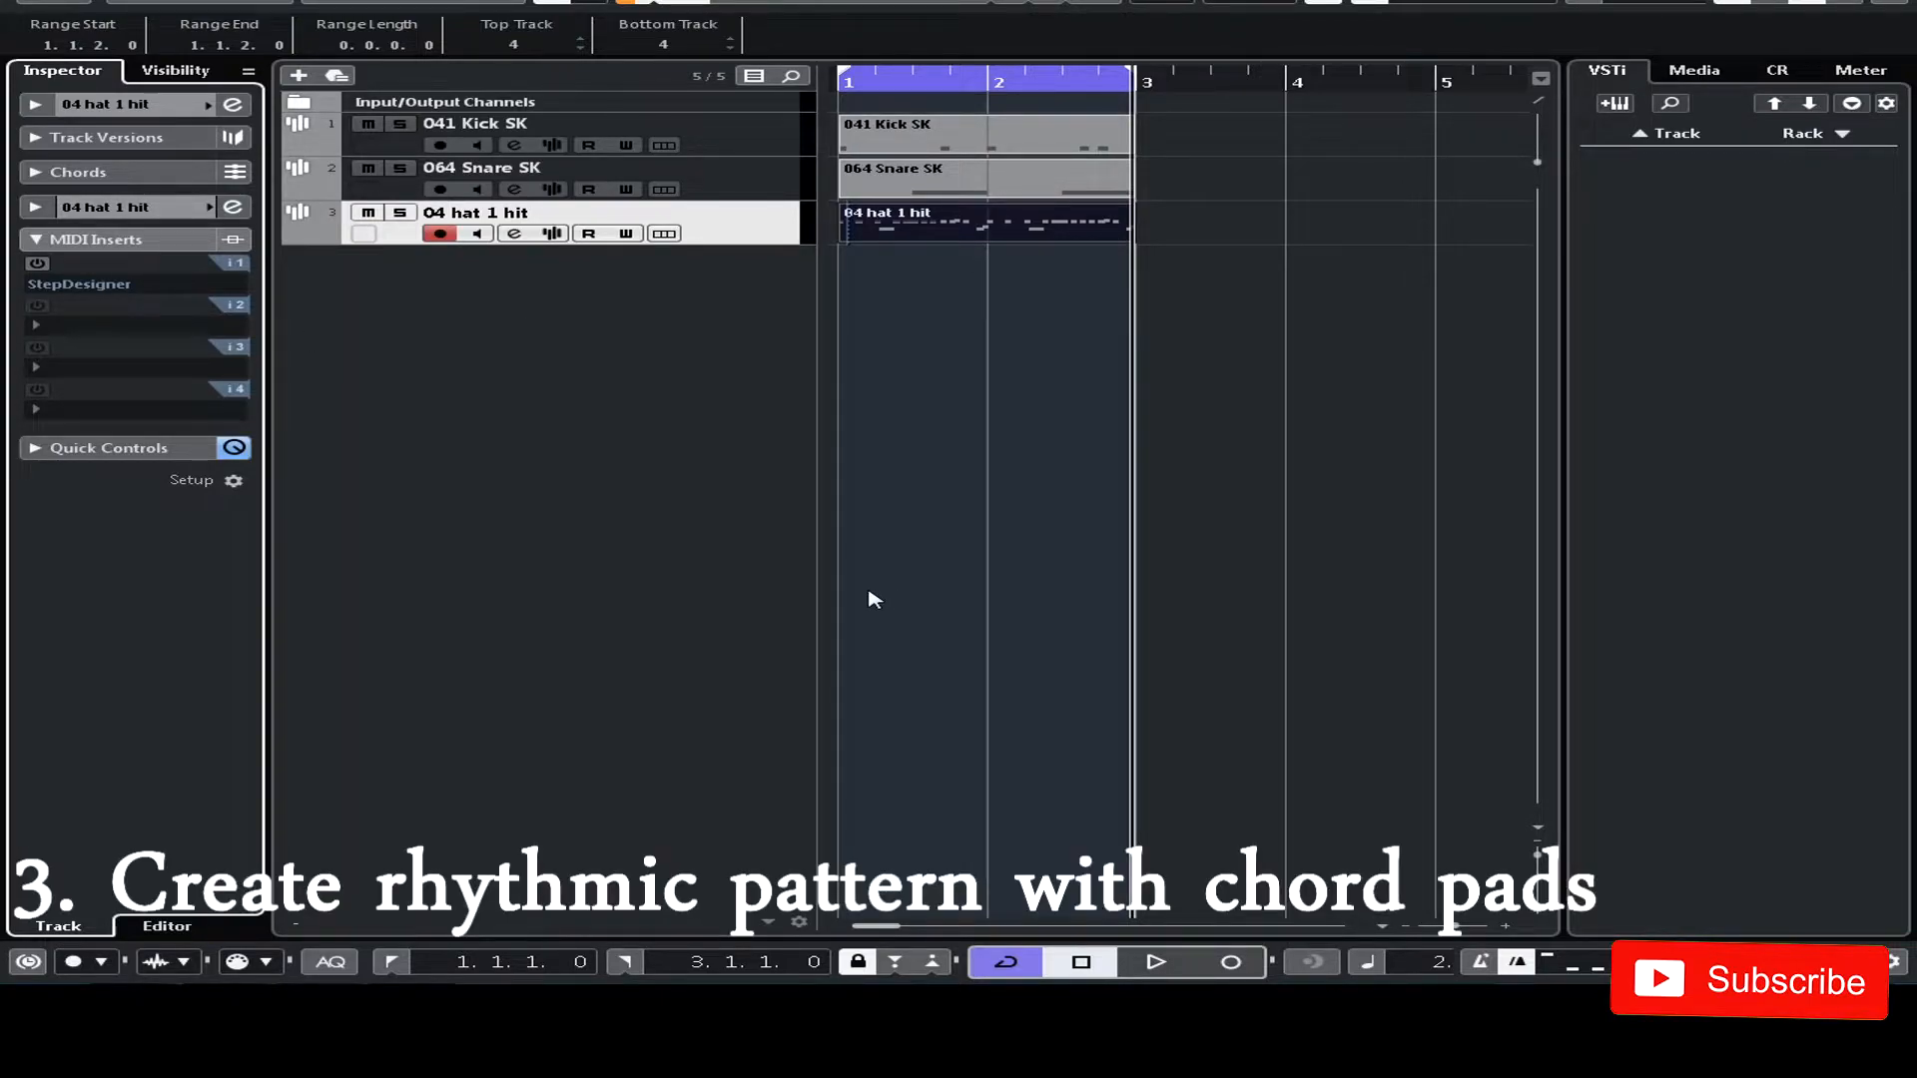
{"action": "mouse_move", "coordinate": [766, 542]}
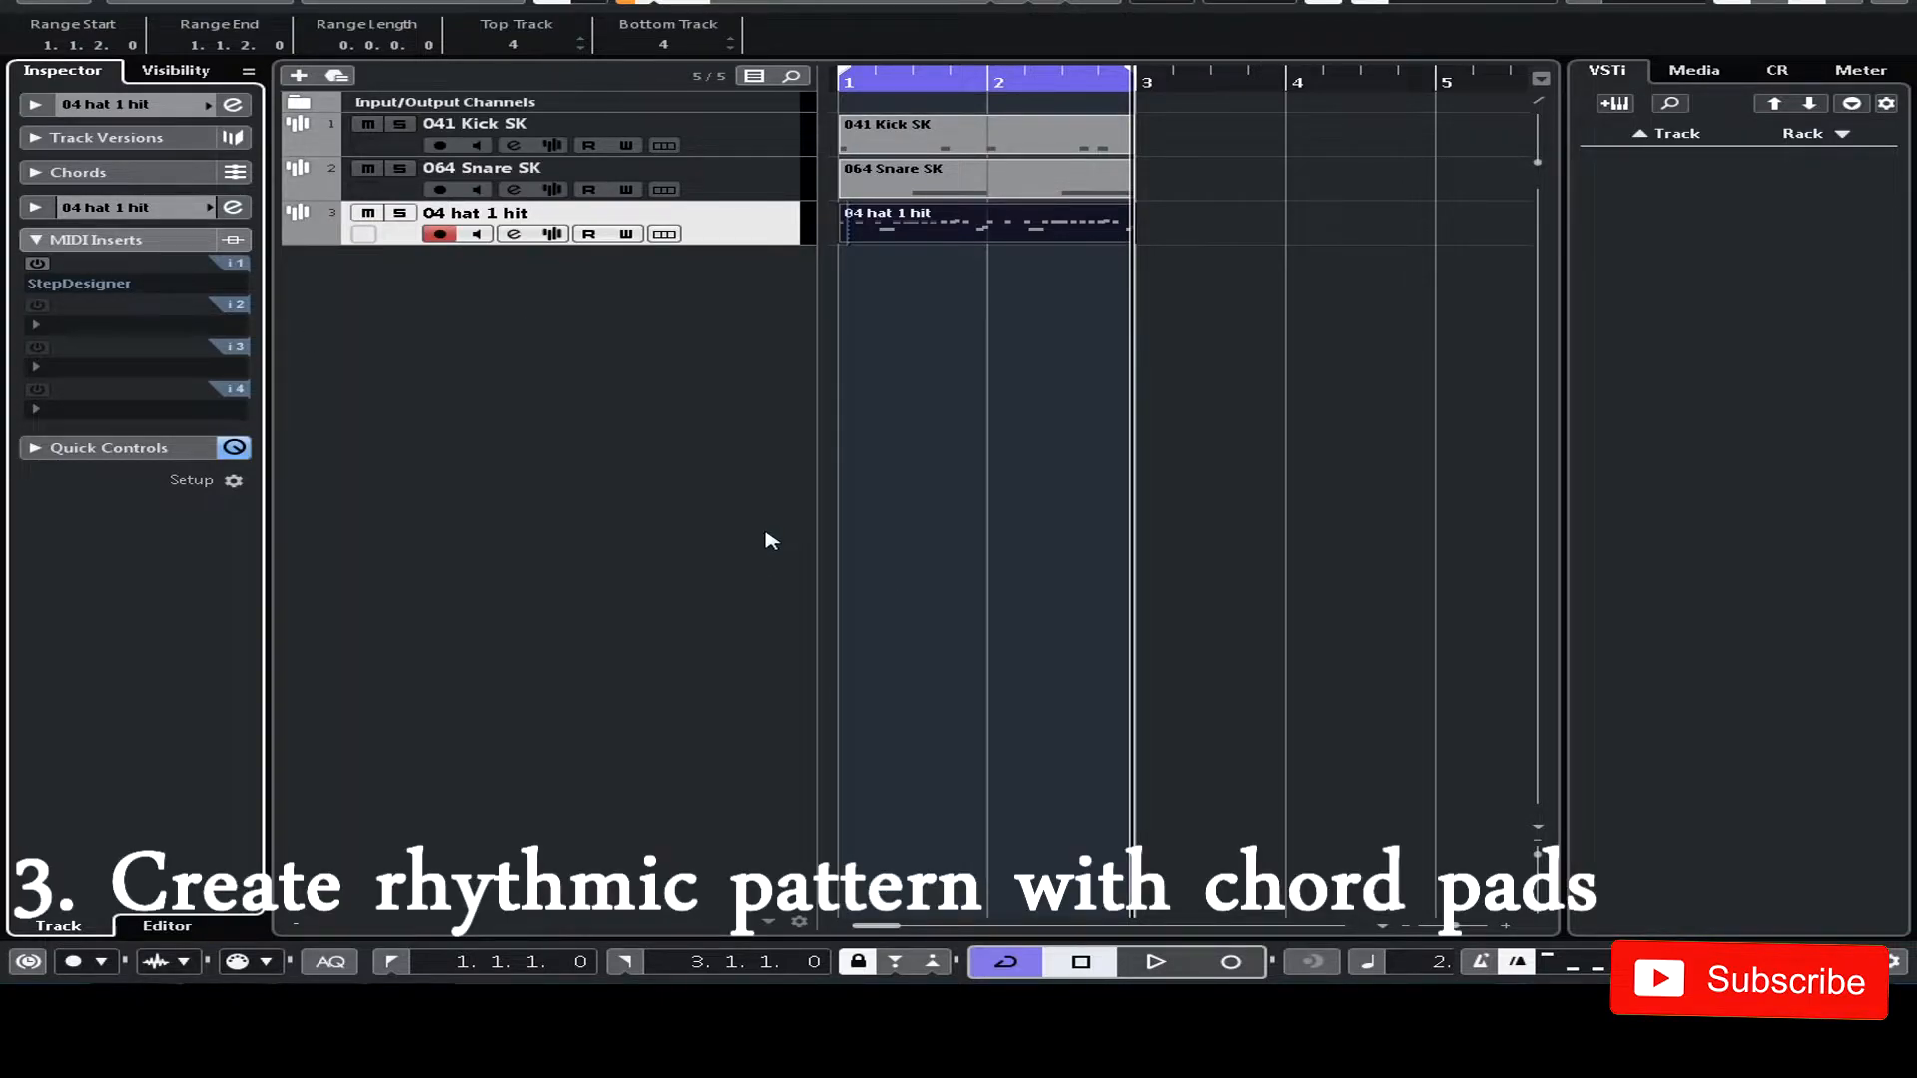